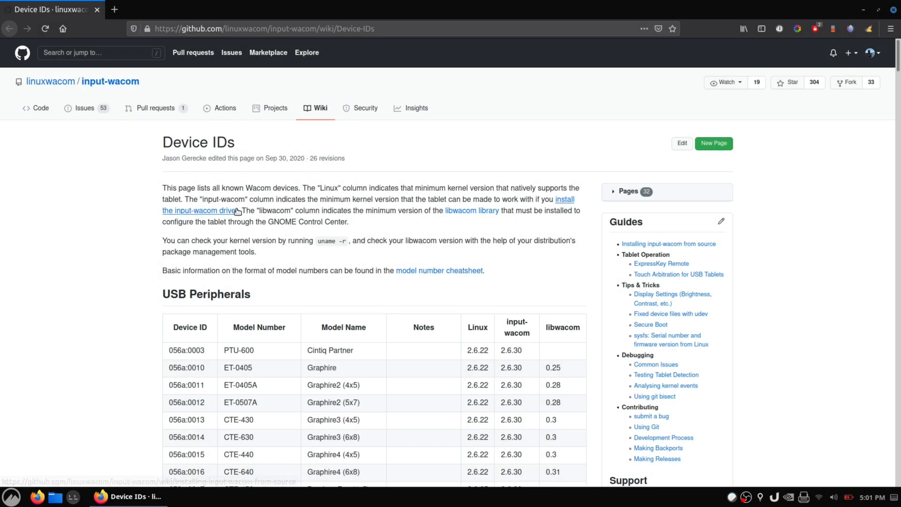
pyautogui.moveTo(238, 188)
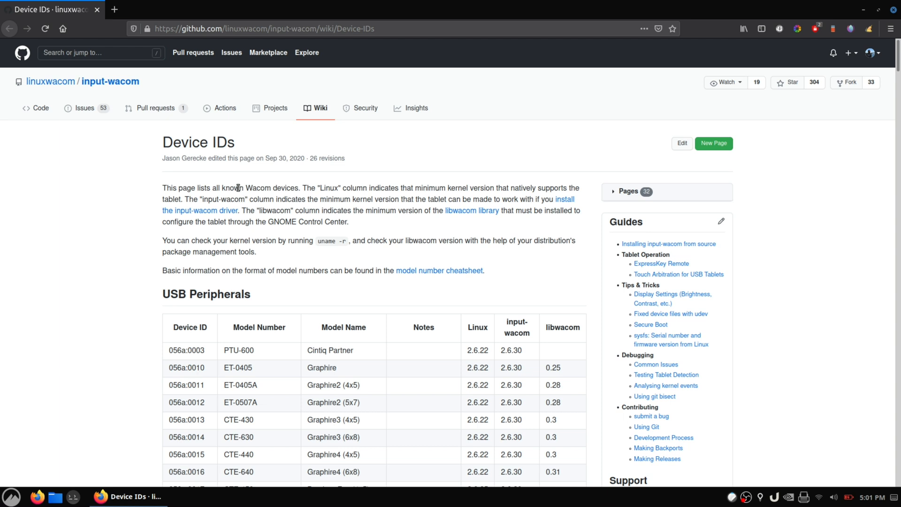
# Highlight 'known Wacom devices' in the output, clear the selection, and scroll down
pyautogui.doubleClick(259, 187)
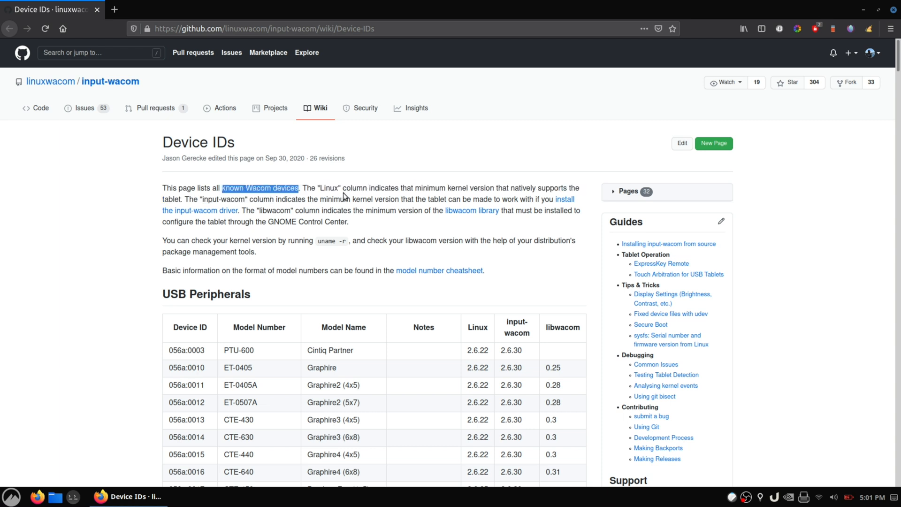
pyautogui.click(394, 223)
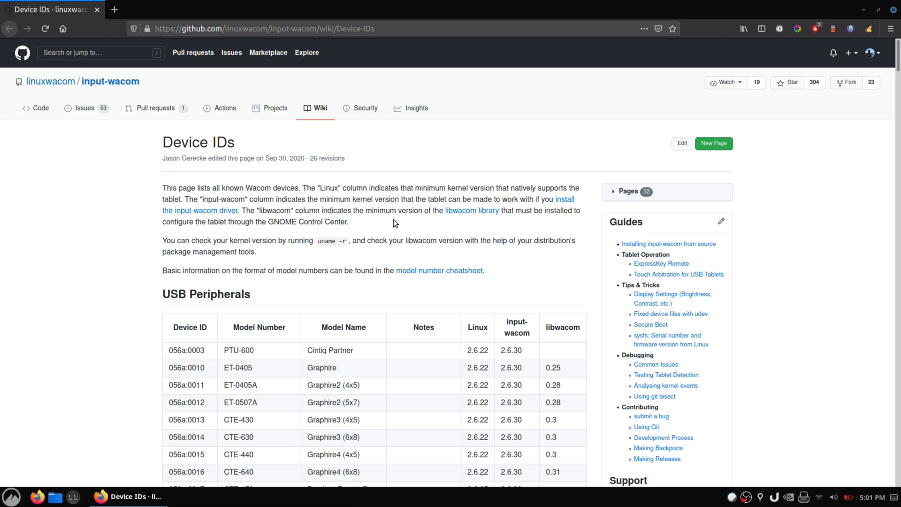
pyautogui.moveTo(812, 206)
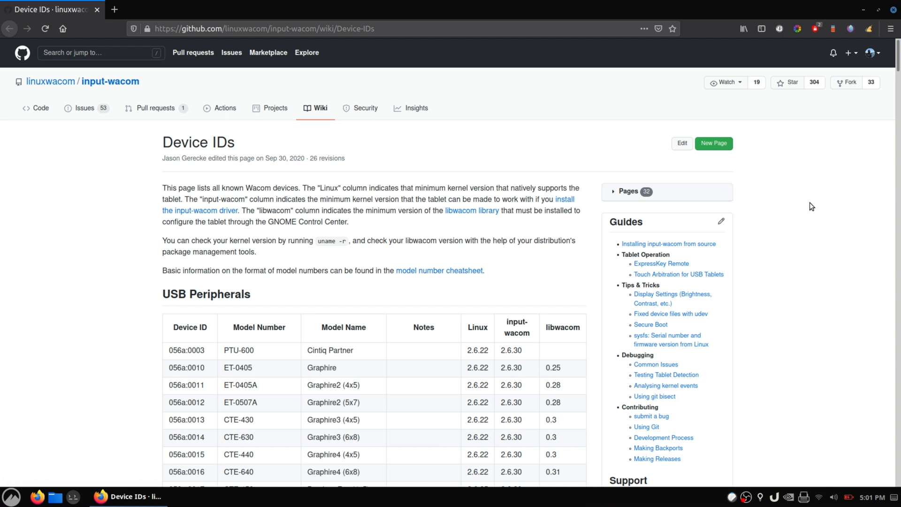
pyautogui.scroll(-3)
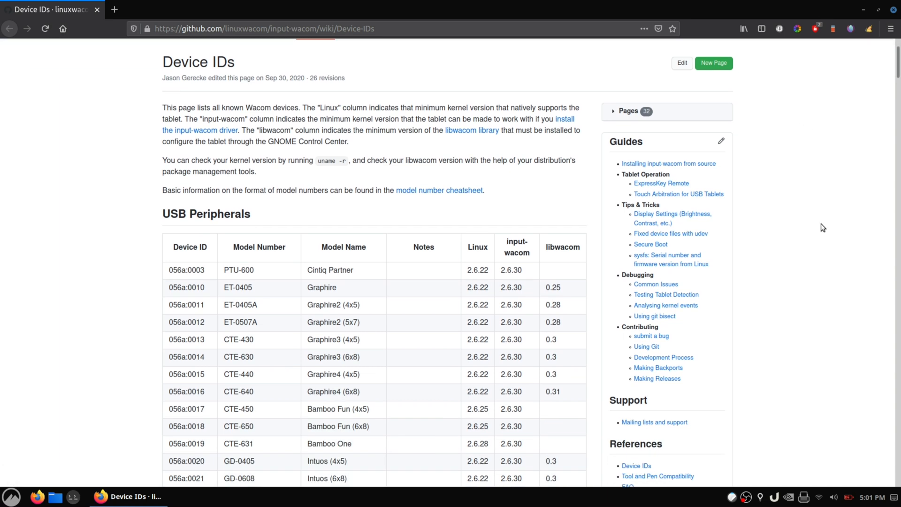
pyautogui.scroll(3)
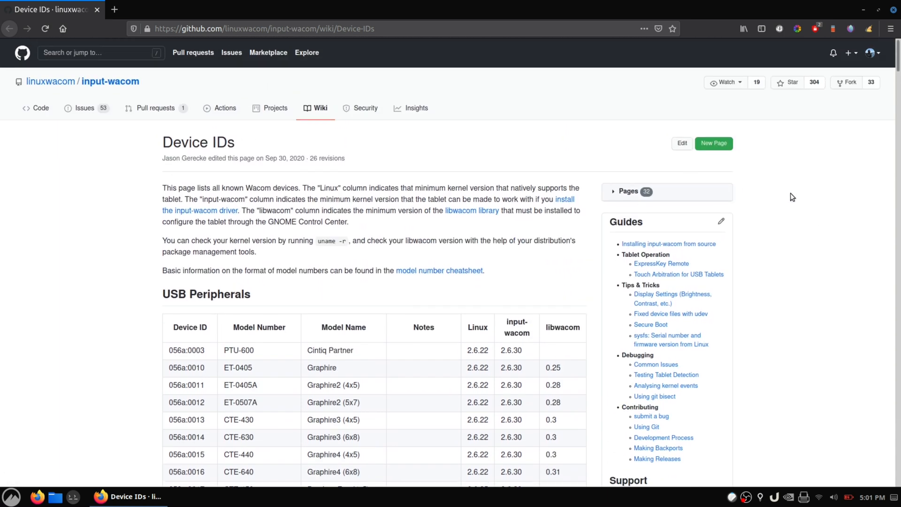
pyautogui.scroll(-3)
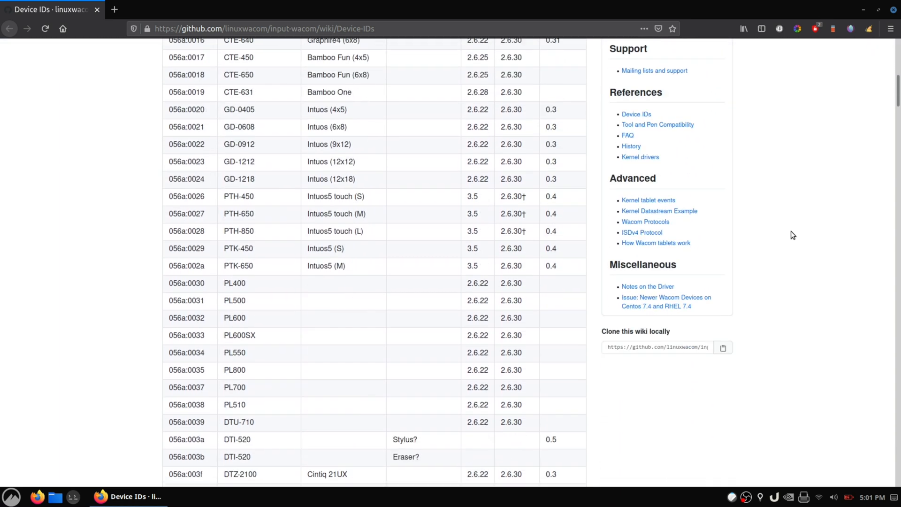
pyautogui.scroll(-3)
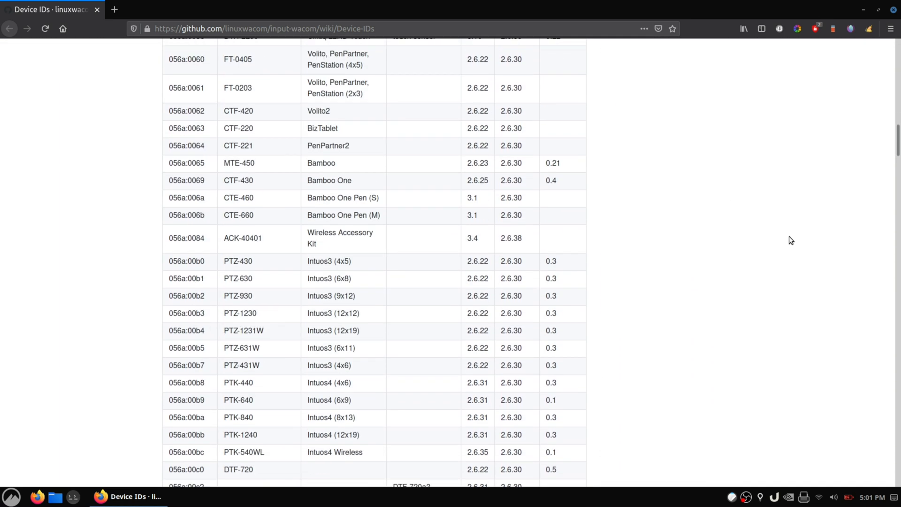
pyautogui.scroll(-3)
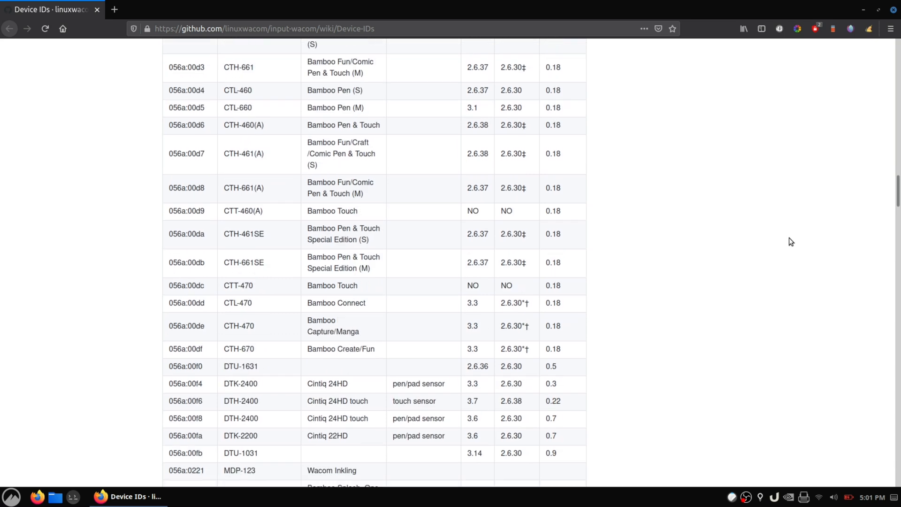
pyautogui.scroll(-3)
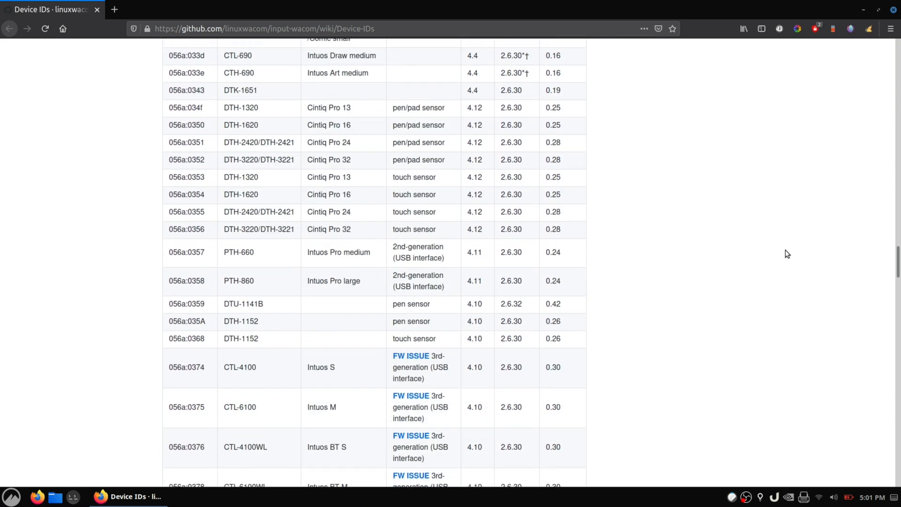
pyautogui.scroll(-3)
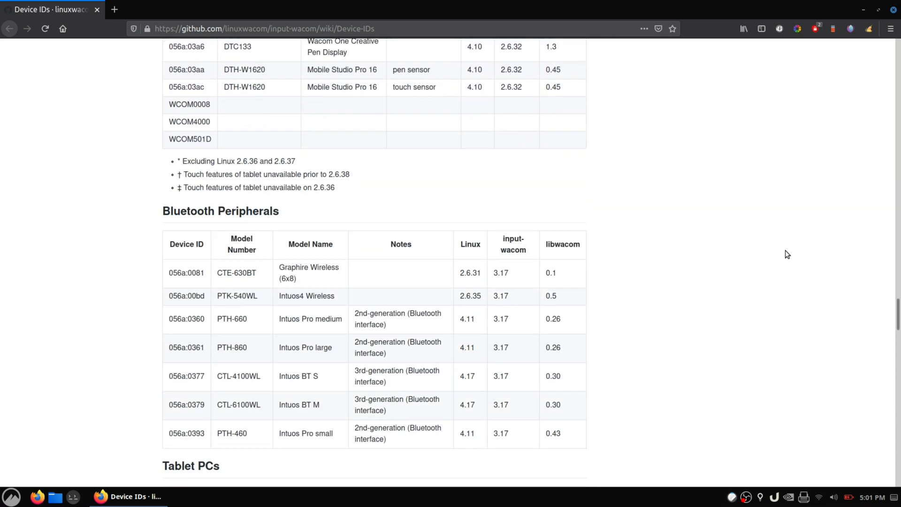
pyautogui.scroll(-3)
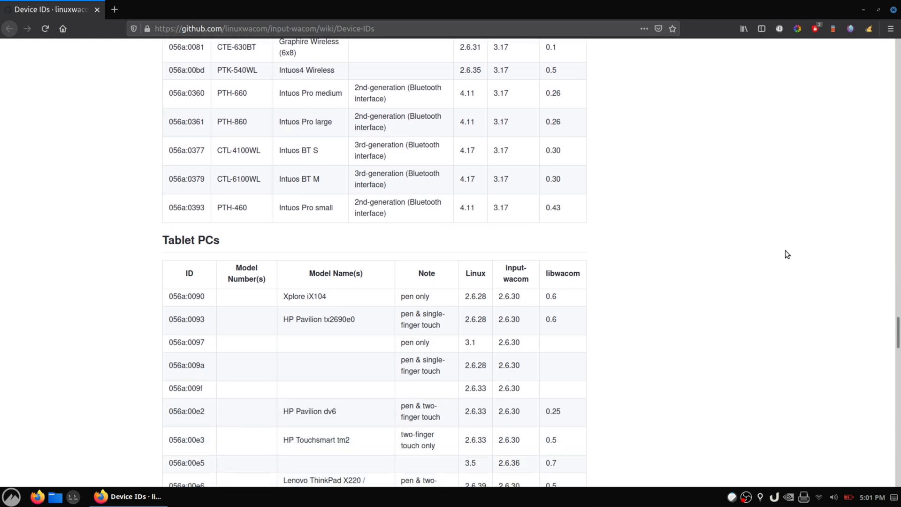
pyautogui.scroll(-3)
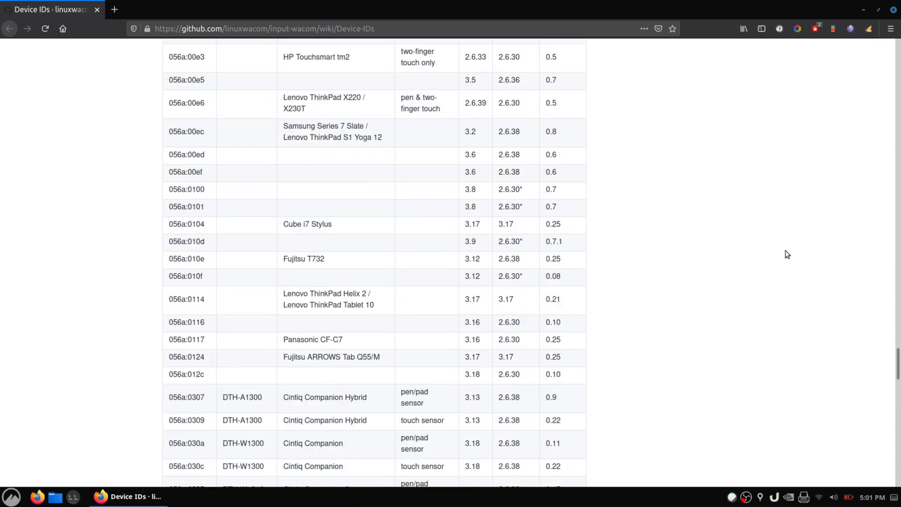
pyautogui.scroll(-3)
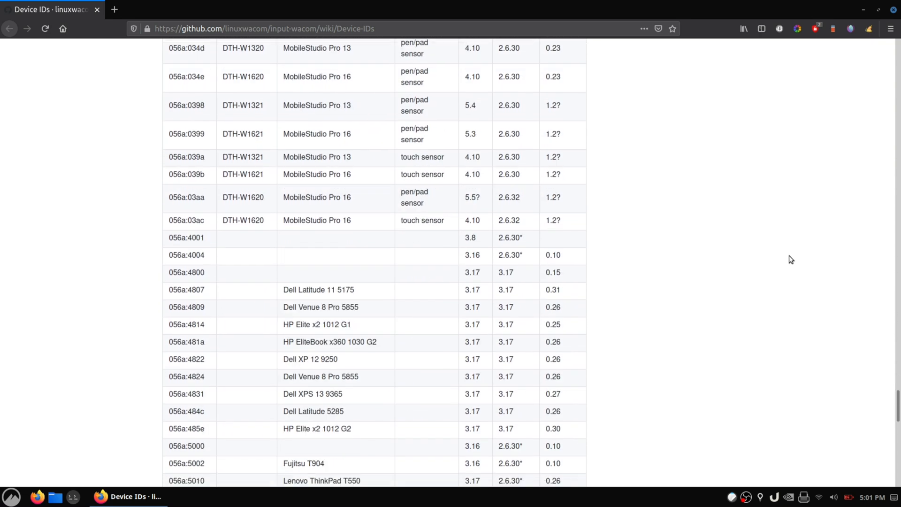
pyautogui.scroll(-3)
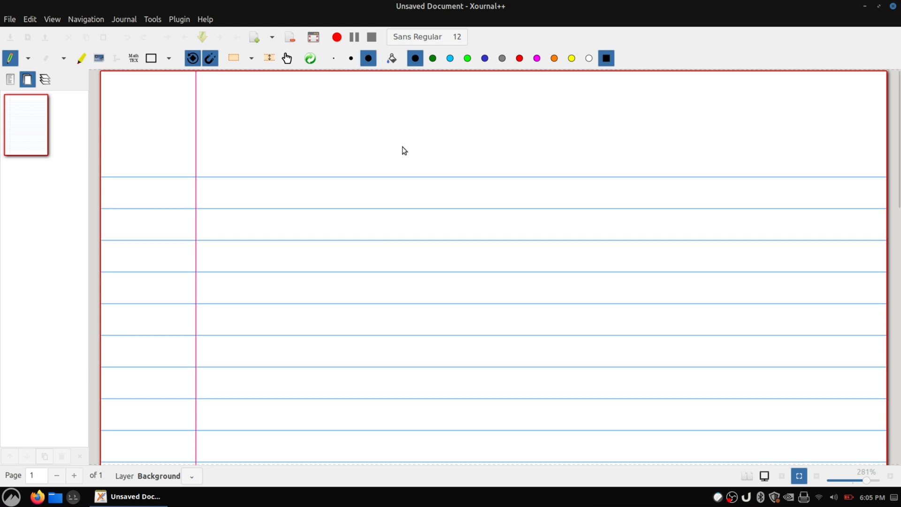
pyautogui.moveTo(335, 304)
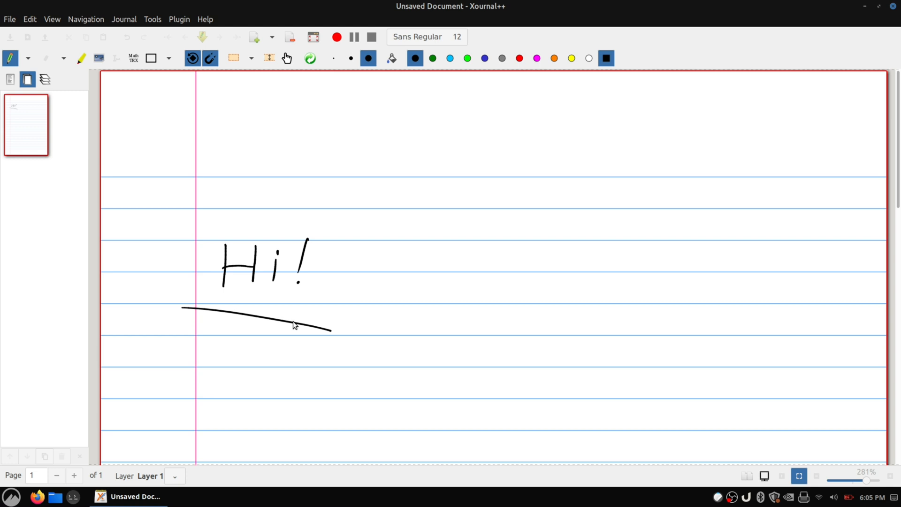
pyautogui.moveTo(383, 274)
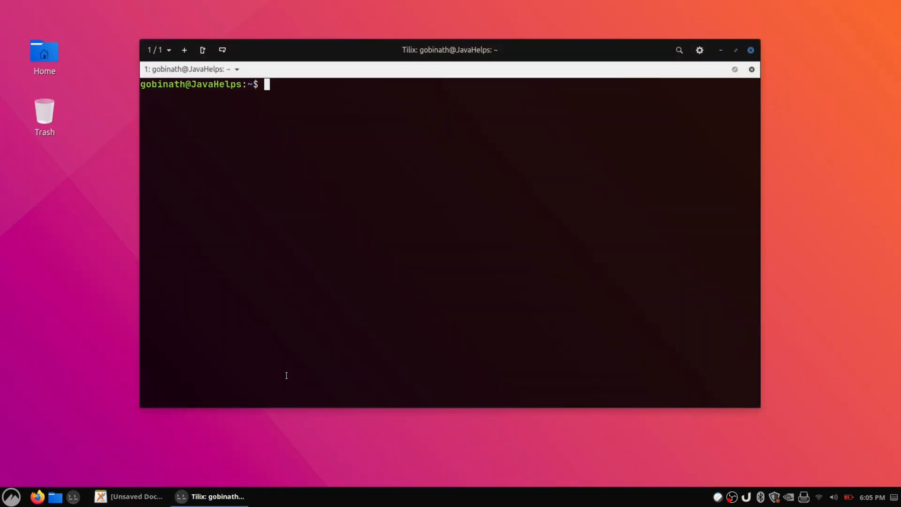
# Maximize the Tilix window and launch cinnamon-settings
pyautogui.click(735, 51)
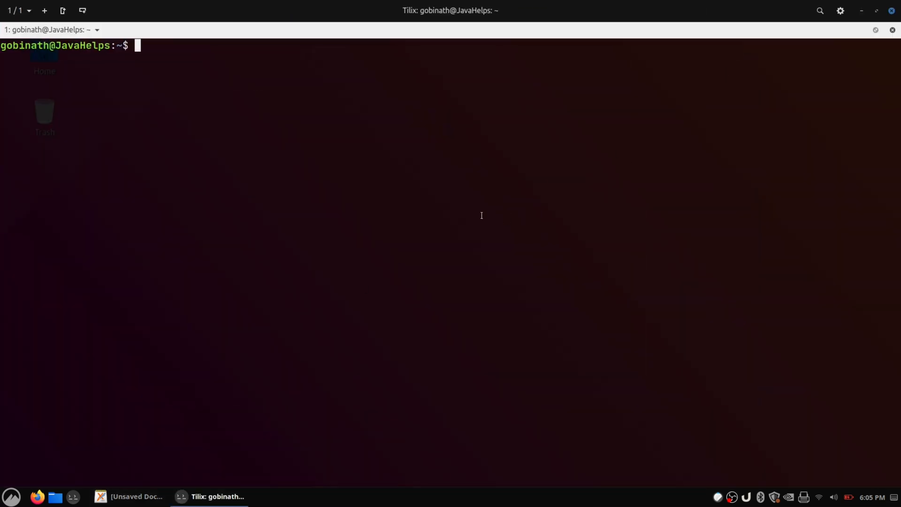
pyautogui.write('cinn')
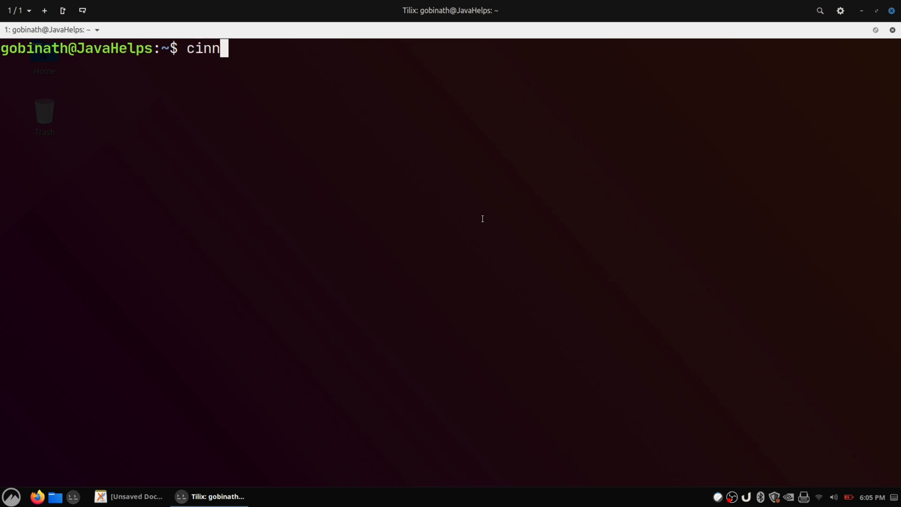
pyautogui.write('amon')
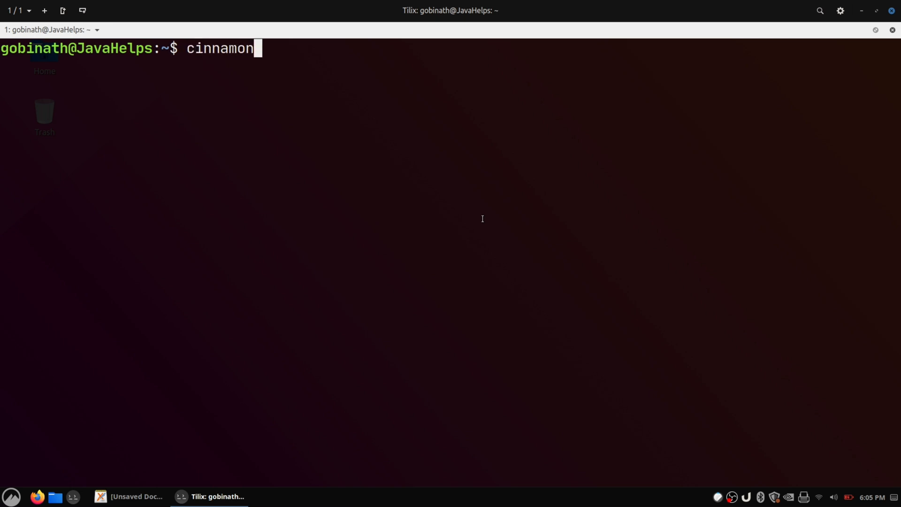
pyautogui.write('-settings')
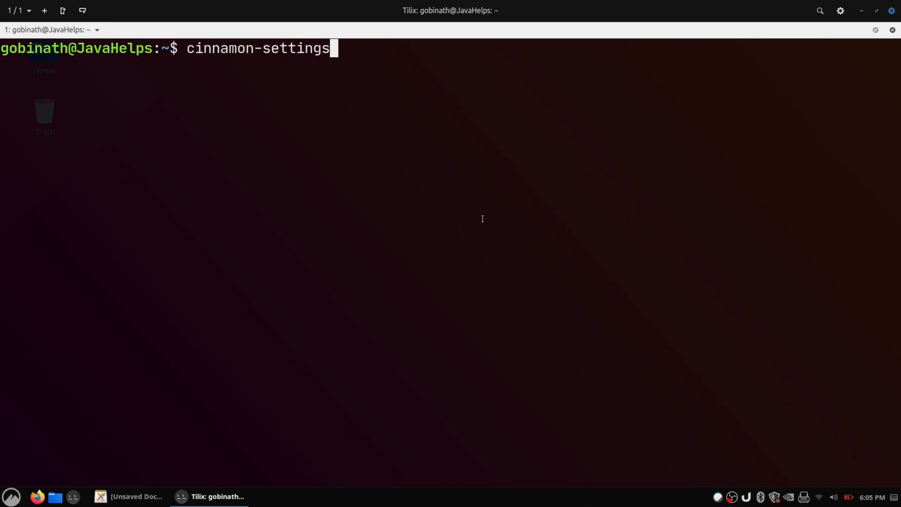
pyautogui.press('Return')
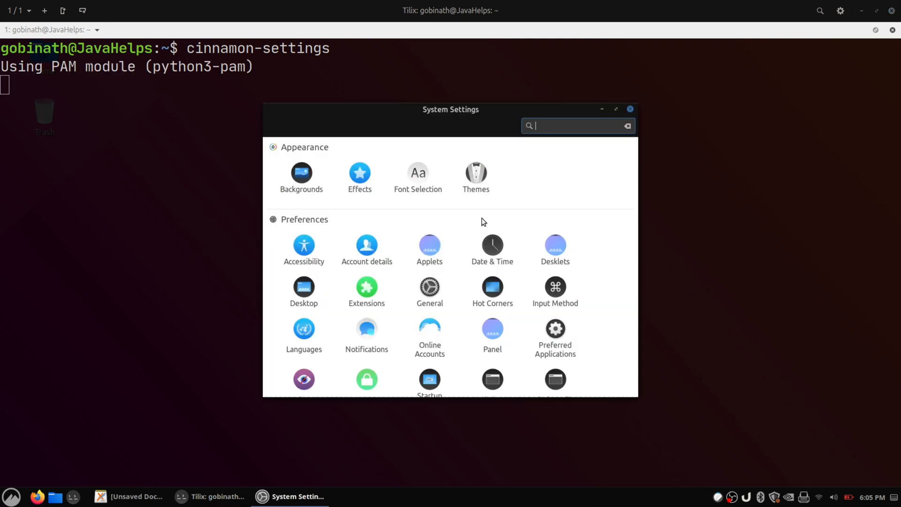
# Open Graphics Tablet under Hardware, which crashes, then open Bluetooth from the tray
pyautogui.scroll(-3)
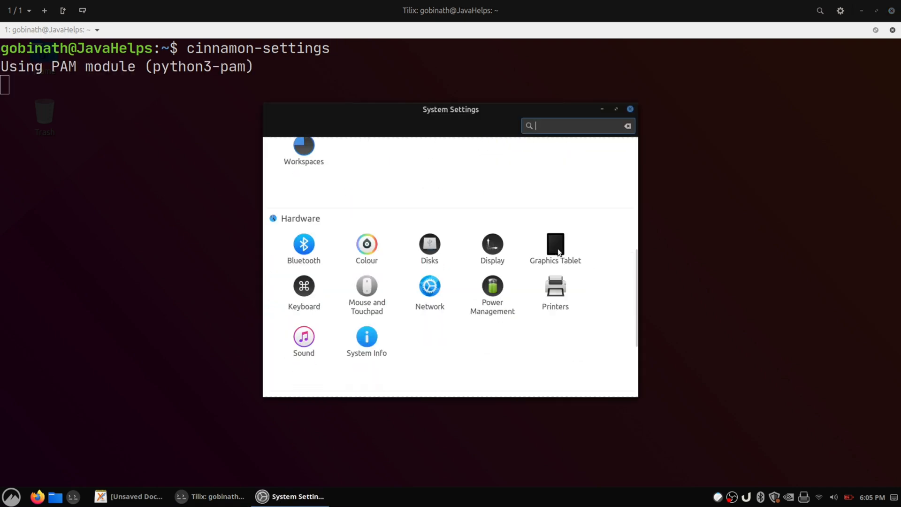
pyautogui.click(555, 244)
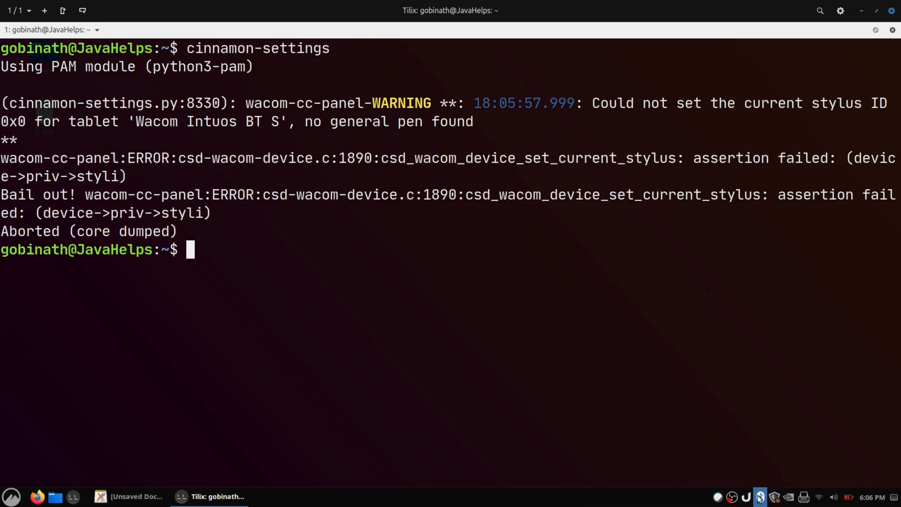
pyautogui.click(760, 496)
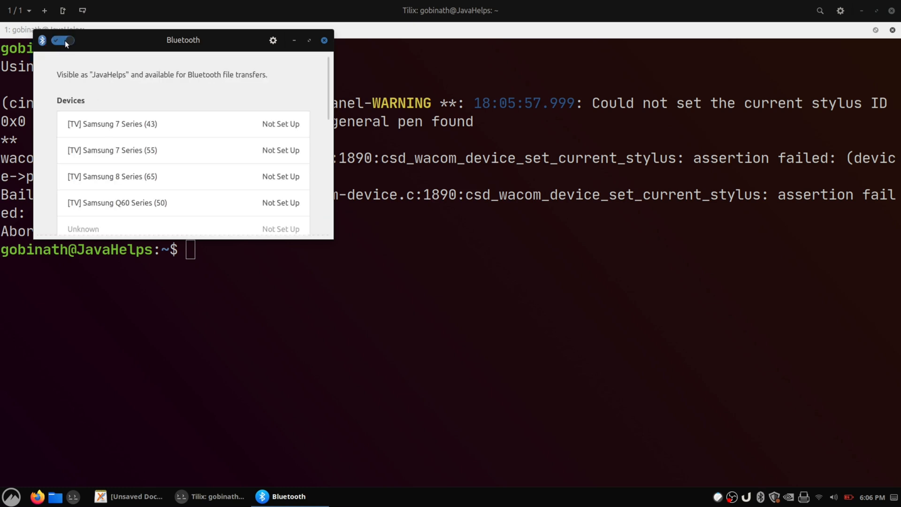
pyautogui.moveTo(185, 150)
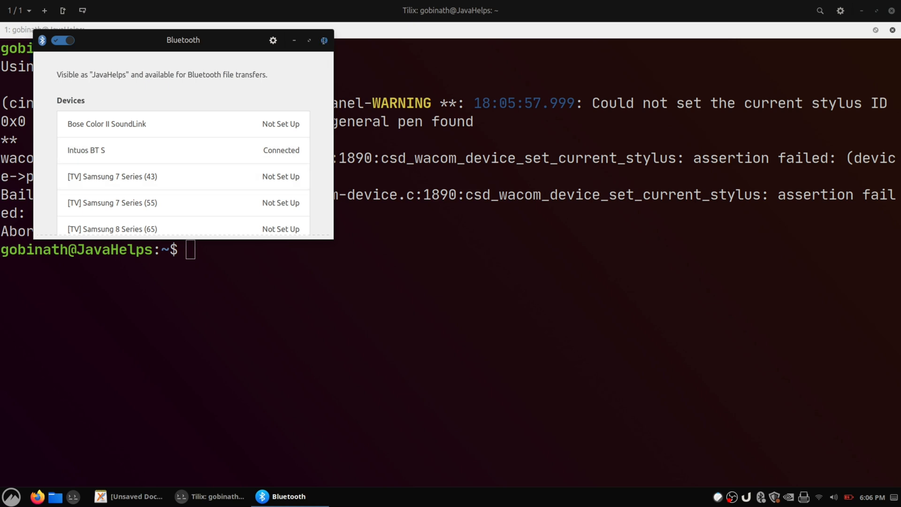
# Close the Bluetooth window once Intuos BT S shows Connected
pyautogui.click(324, 40)
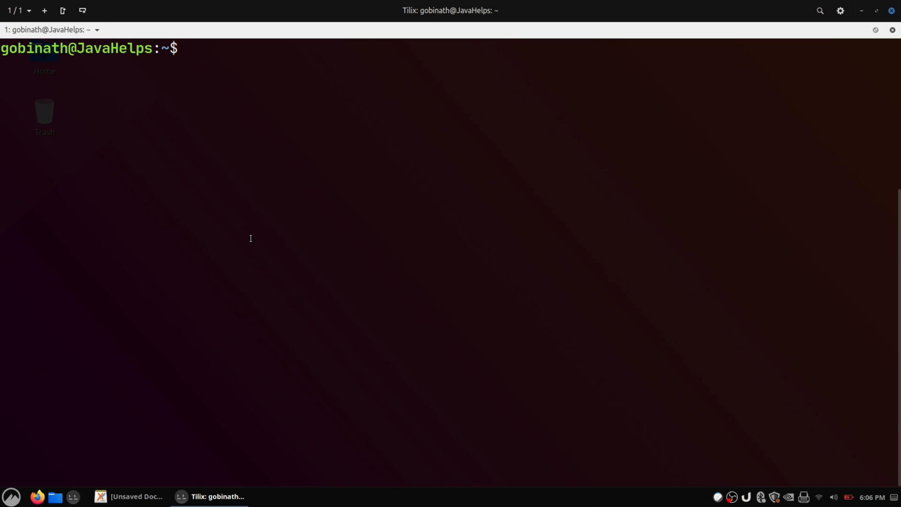
# Relaunch cinnamon-settings, view the Wacom Intuos BT S Graphics Tablet page, then close it
pyautogui.write('cinnamon-settings')
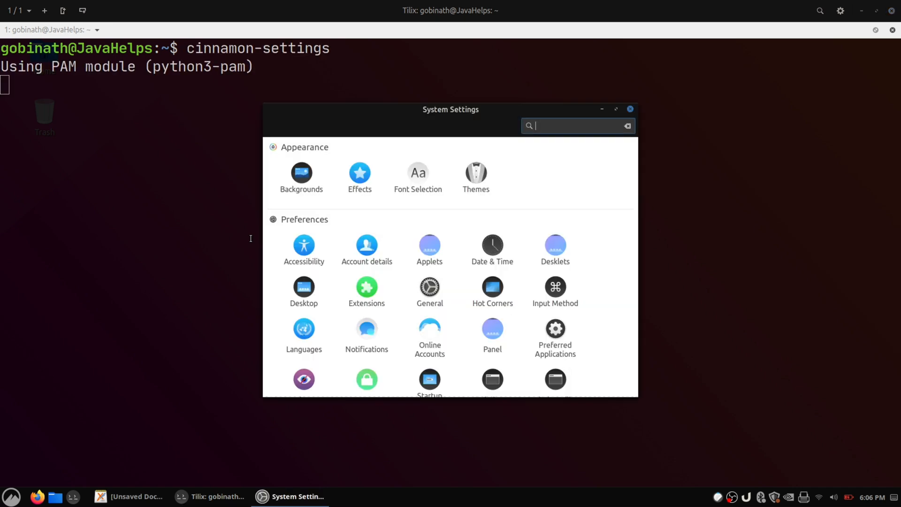
pyautogui.scroll(-3)
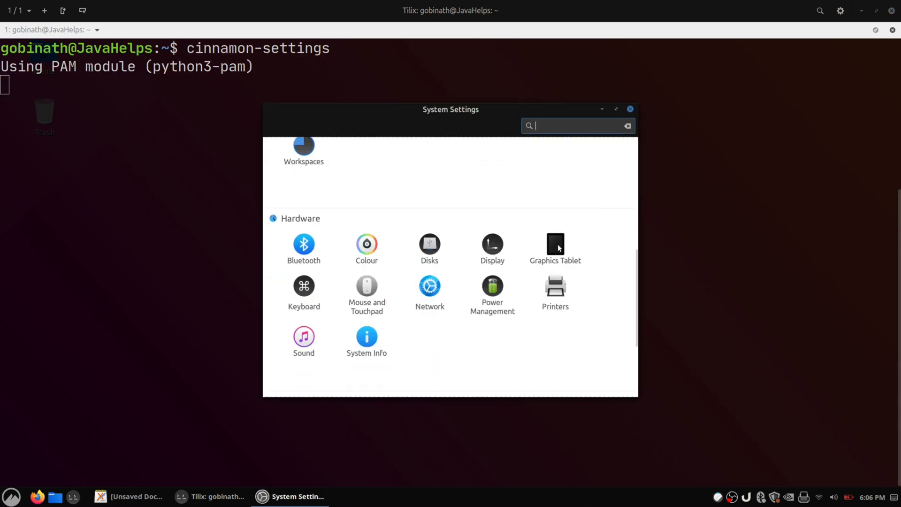
pyautogui.click(555, 244)
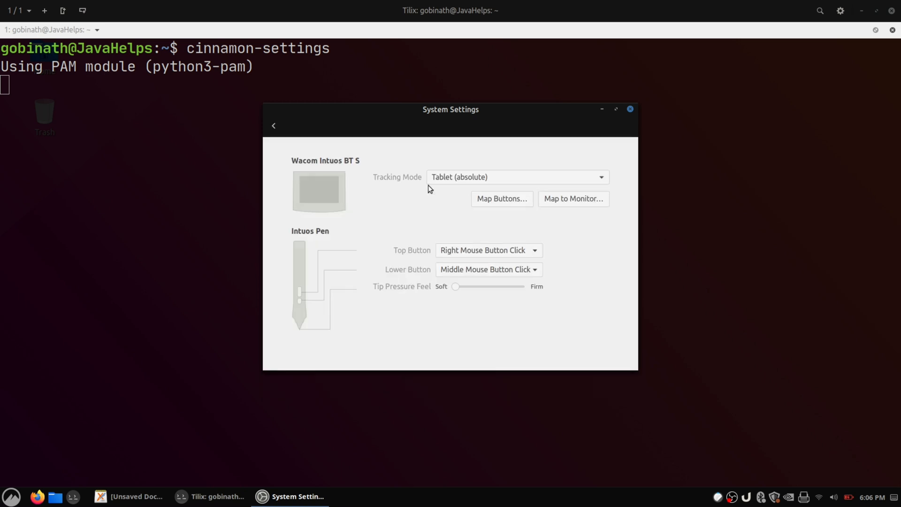
pyautogui.click(629, 109)
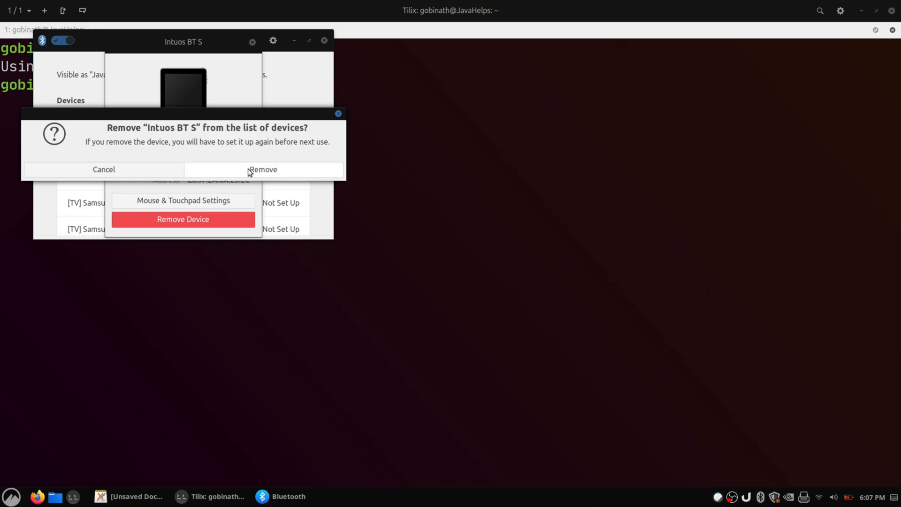
# Confirm removing Intuos BT S and close the Bluetooth device list
pyautogui.click(263, 169)
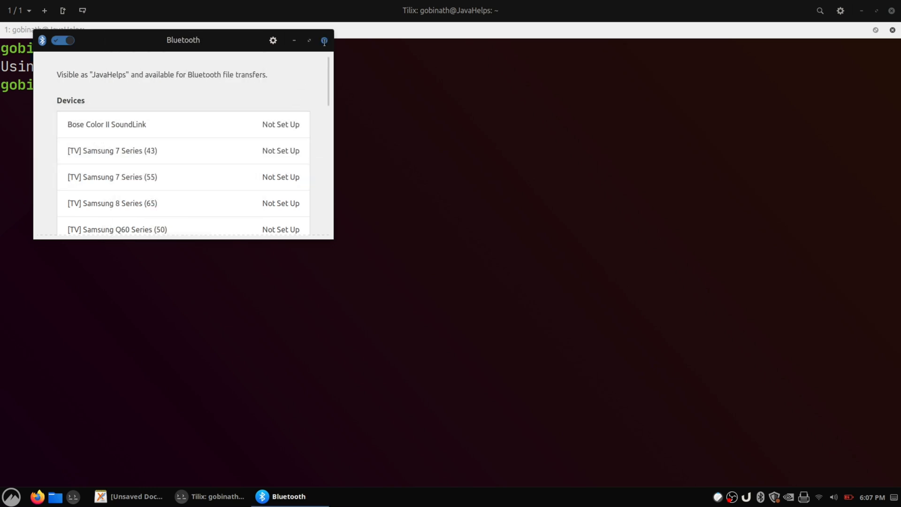
pyautogui.click(323, 40)
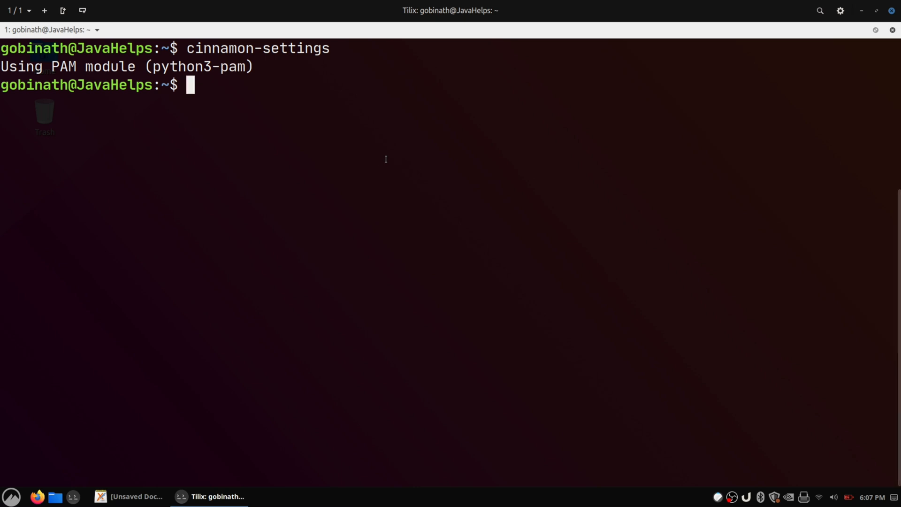
# Run libwacom-list-local-devices and scroll up through its output
pyautogui.write('li')
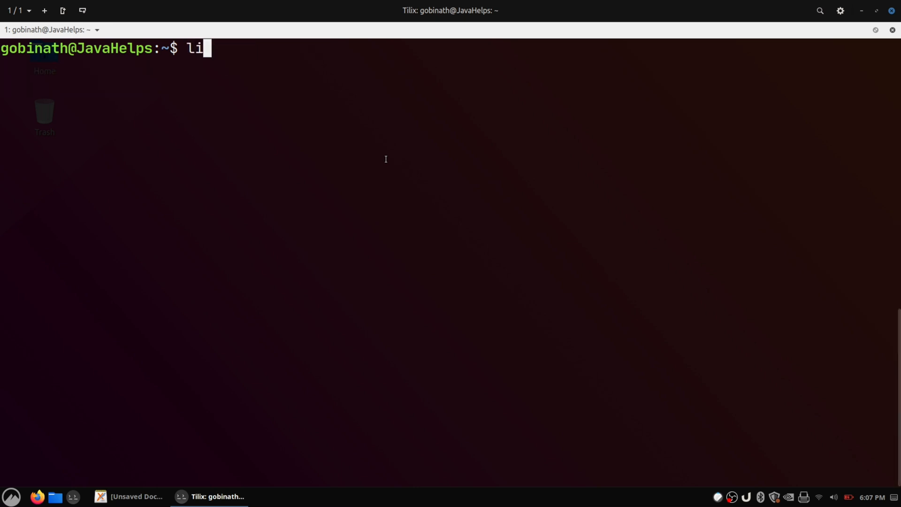
pyautogui.write('bwacom-list-local-devices')
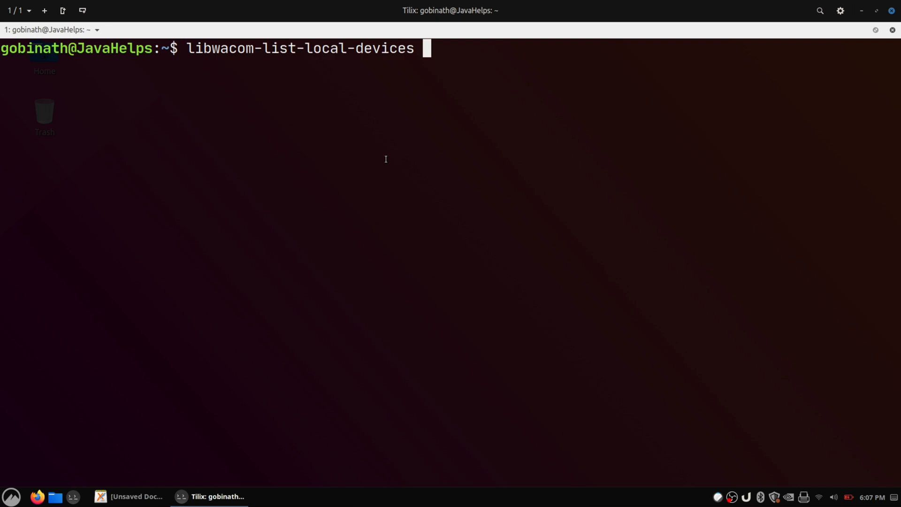
pyautogui.press('Return')
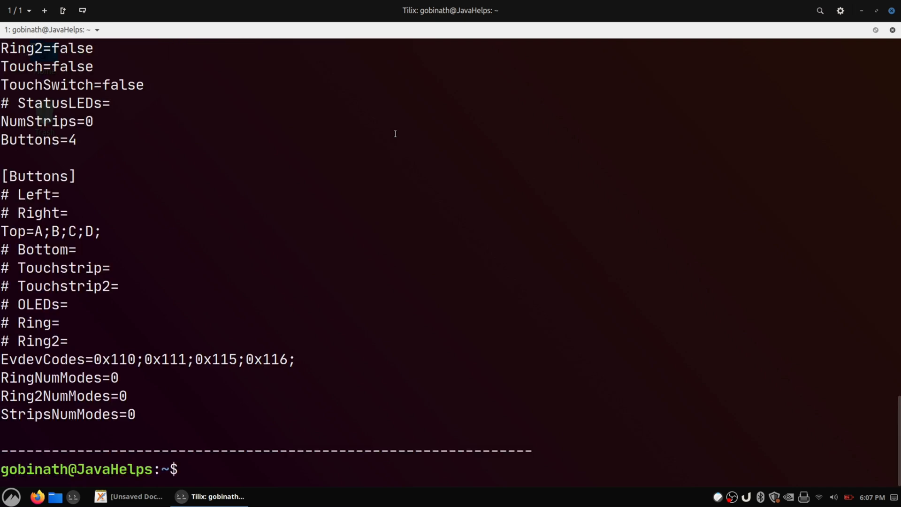
pyautogui.scroll(3)
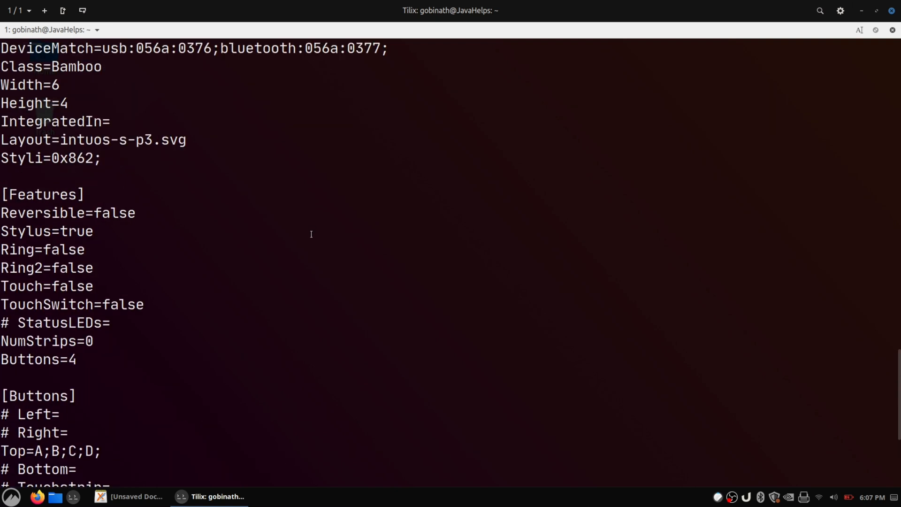
pyautogui.scroll(3)
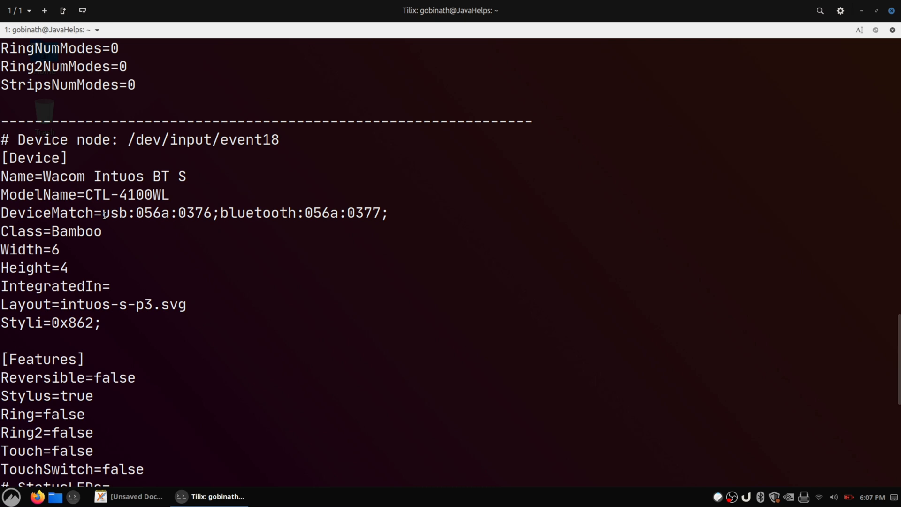
# Copy the USB device ID usb:056a:0376 from the DeviceMatch line
pyautogui.doubleClick(156, 213)
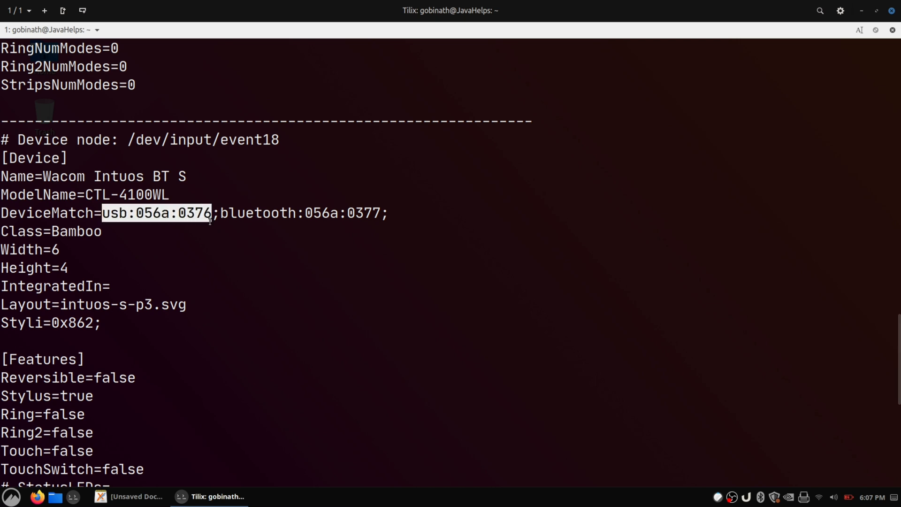
pyautogui.rightClick(210, 220)
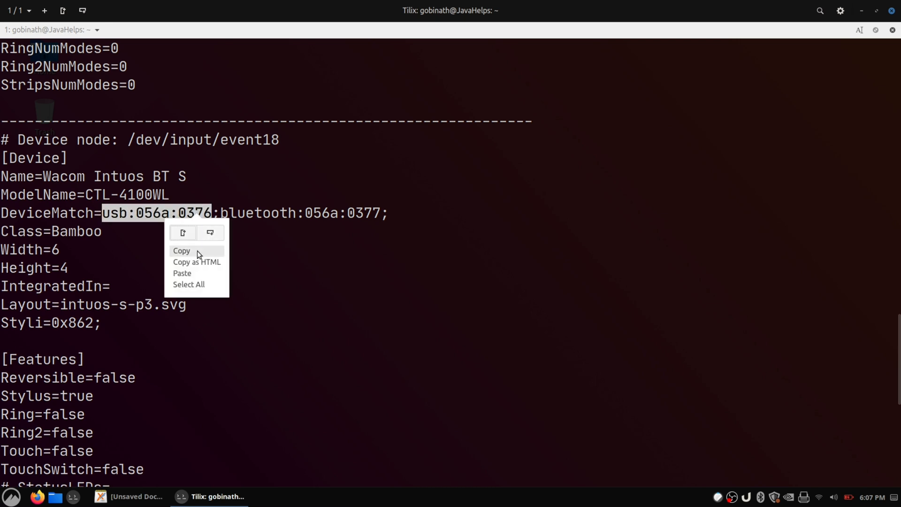
pyautogui.click(181, 251)
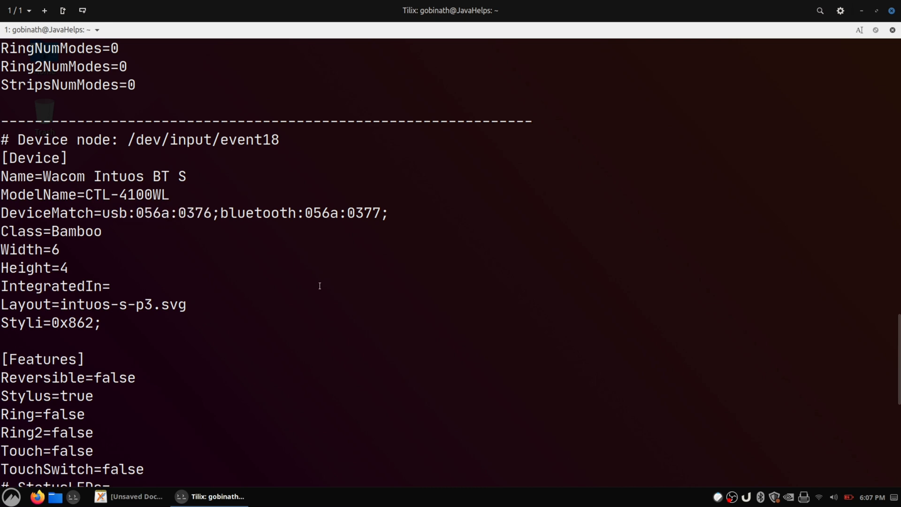
pyautogui.scroll(-3)
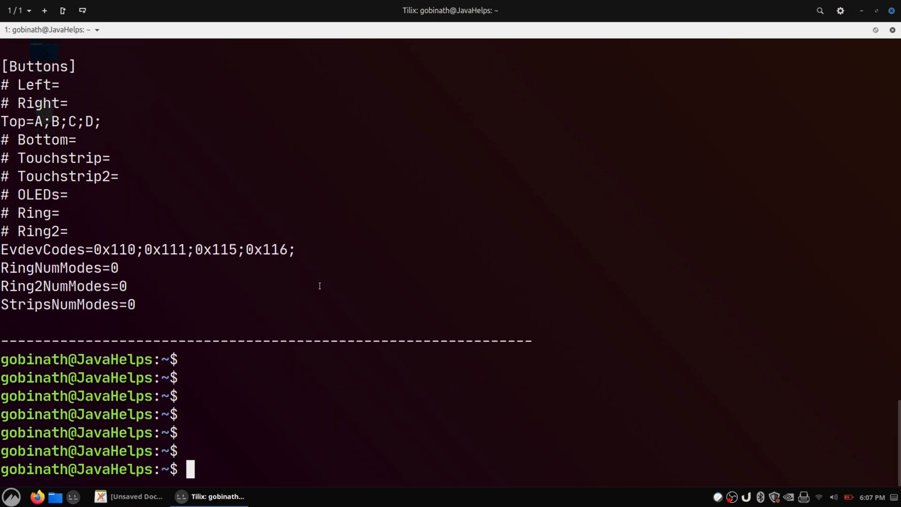
# Run fgrep -l 'usb:056a:0376' /usr/share/libwacom/*.tablet to find the matching file
pyautogui.write('fgre')
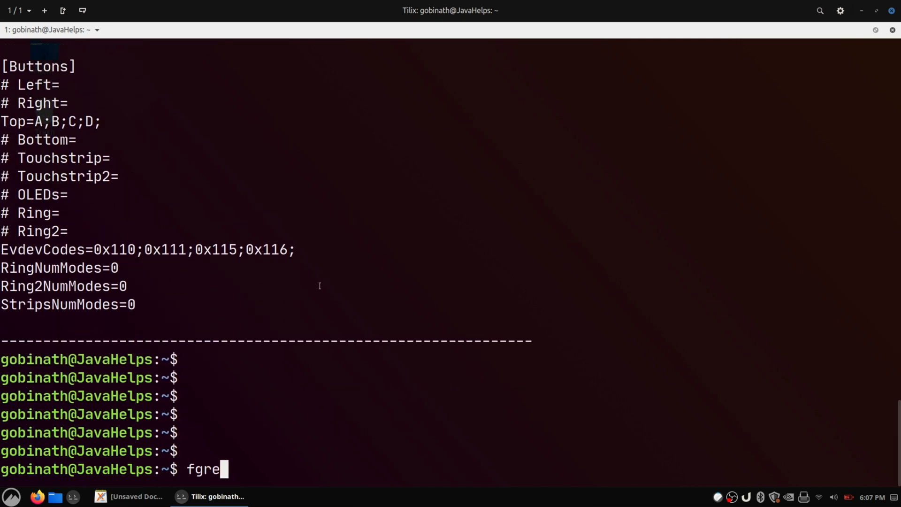
pyautogui.write('p')
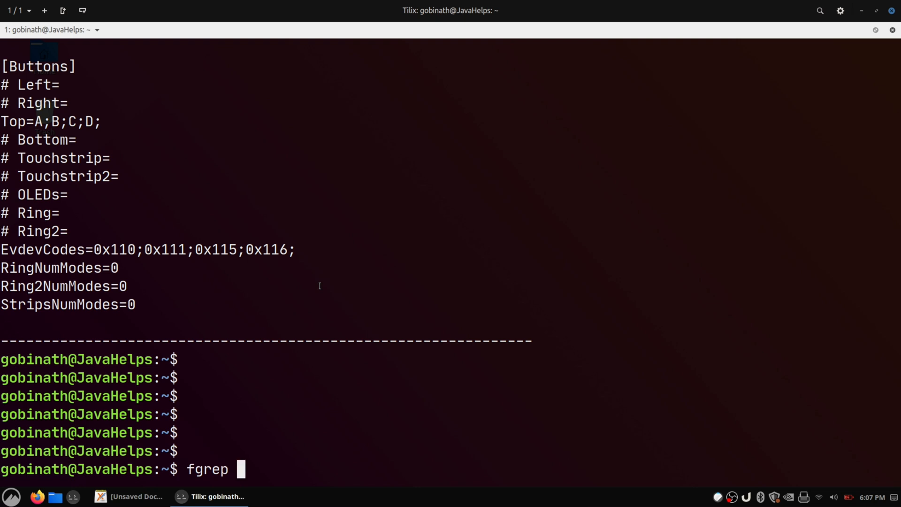
pyautogui.write("-l '")
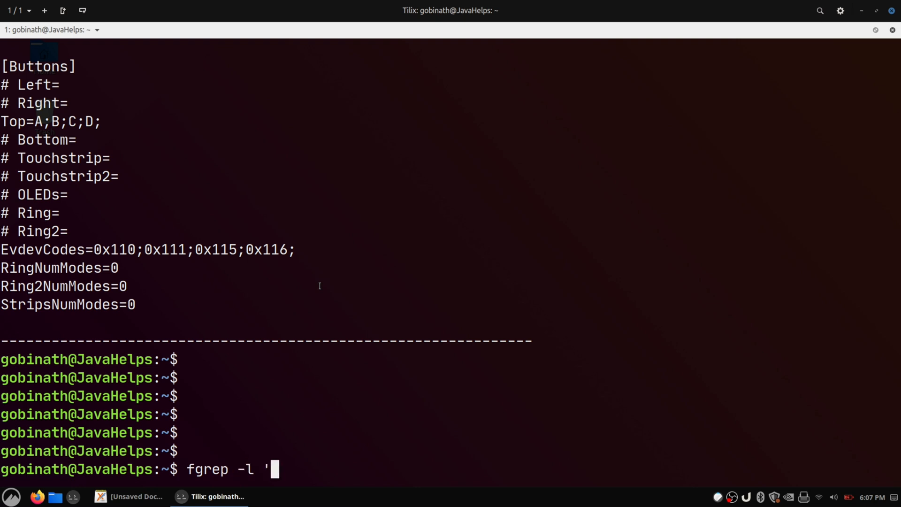
pyautogui.write("usb:056a:0376'")
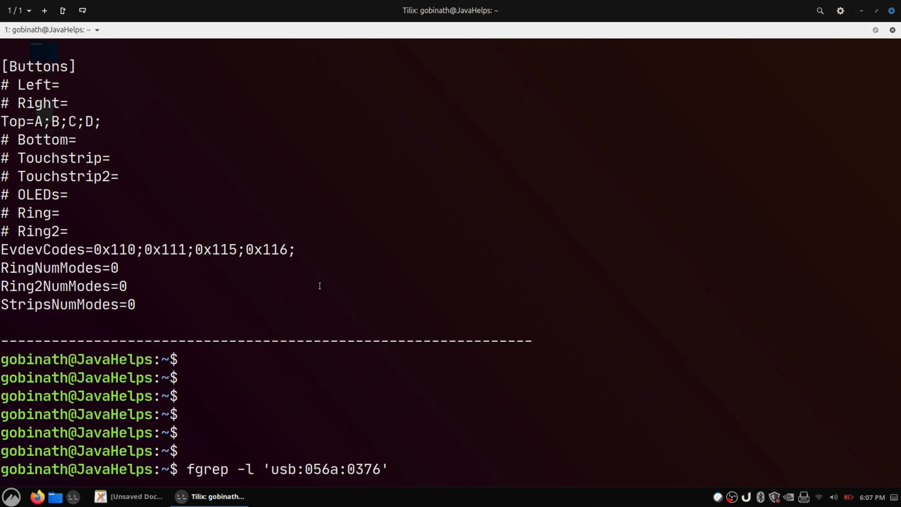
pyautogui.write('/us')
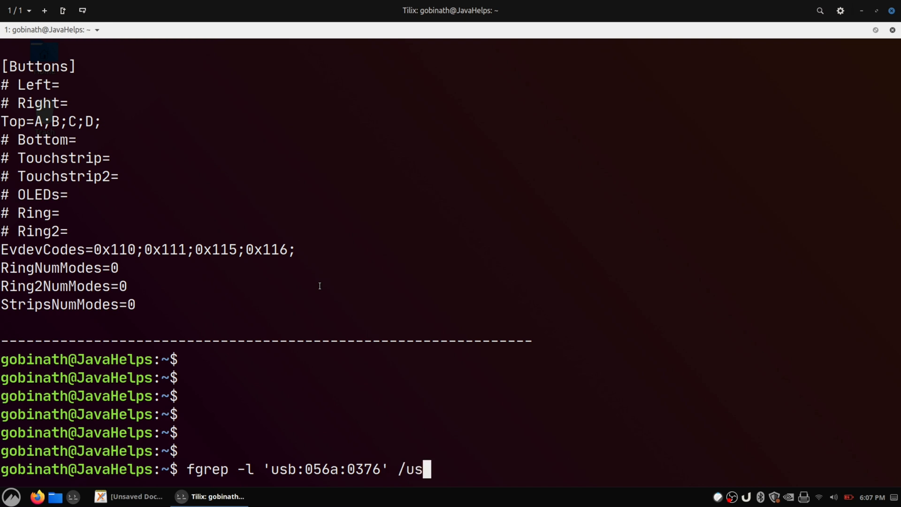
pyautogui.write('r/share/')
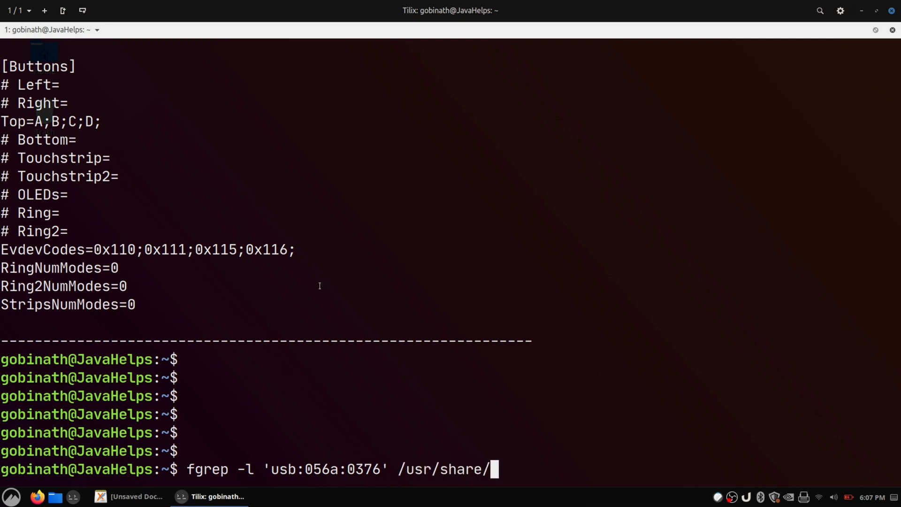
pyautogui.write('li')
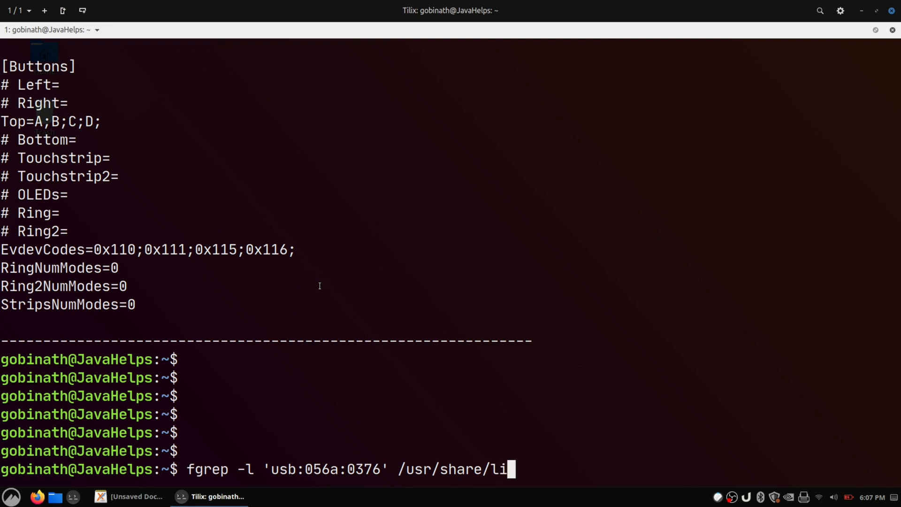
pyautogui.write('bwacom/')
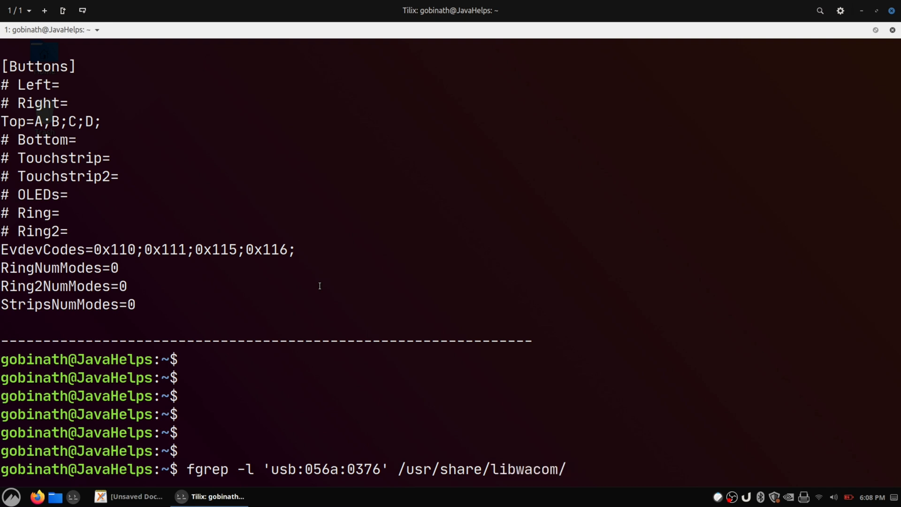
pyautogui.write('*.tab')
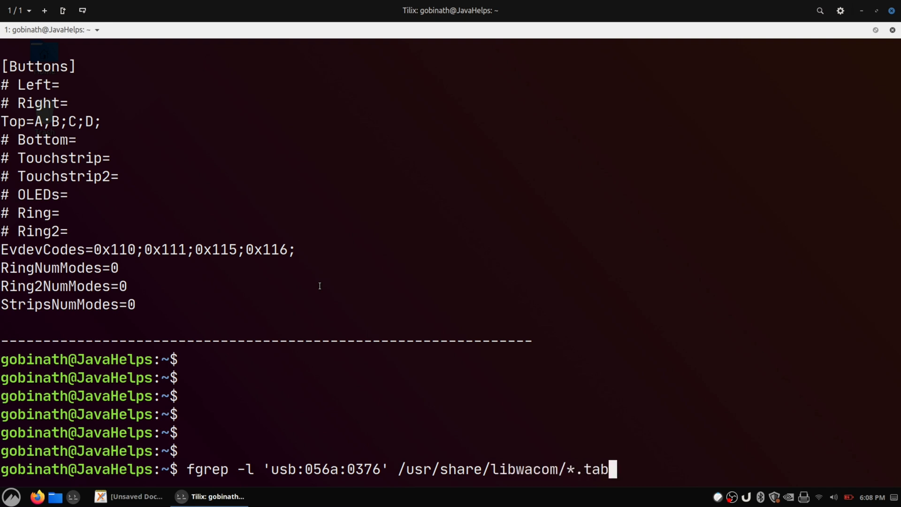
pyautogui.press('Return')
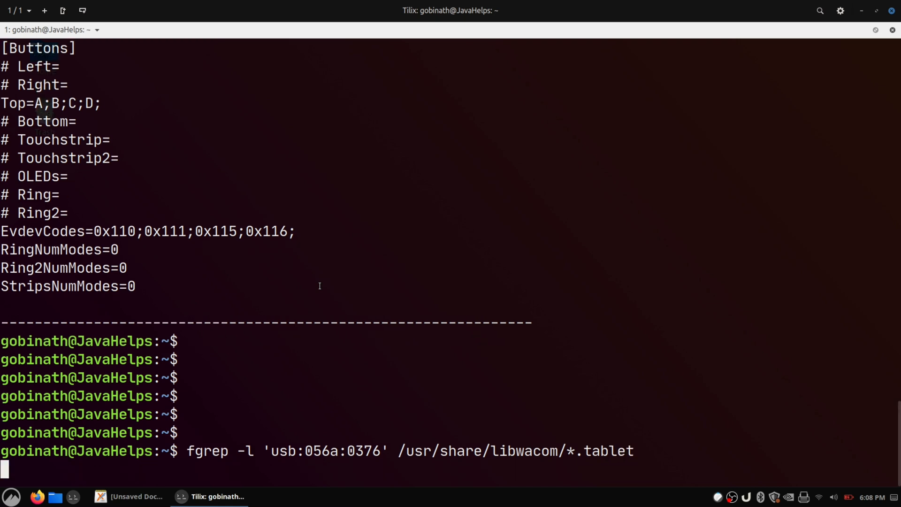
pyautogui.press('Return')
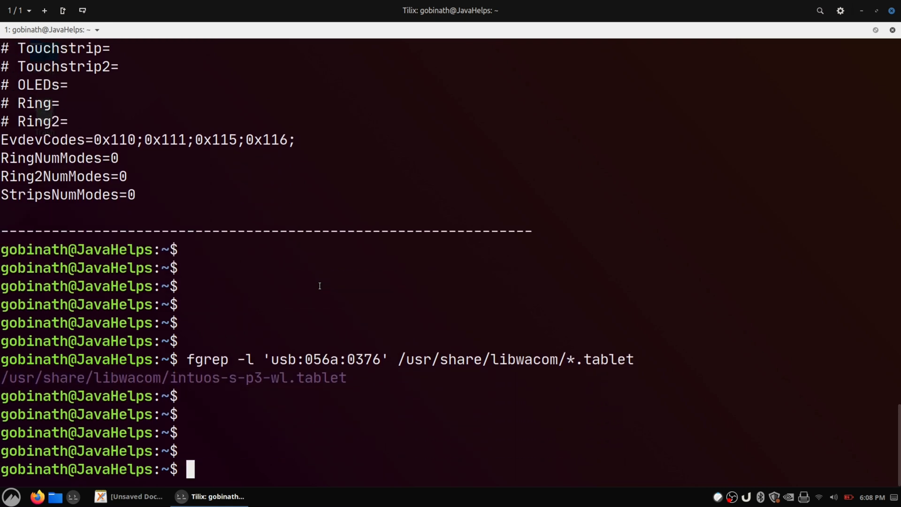
# Select the intuos-s-p3-wl.tablet path and the stylus ID 0x862 in the output
pyautogui.doubleClick(172, 377)
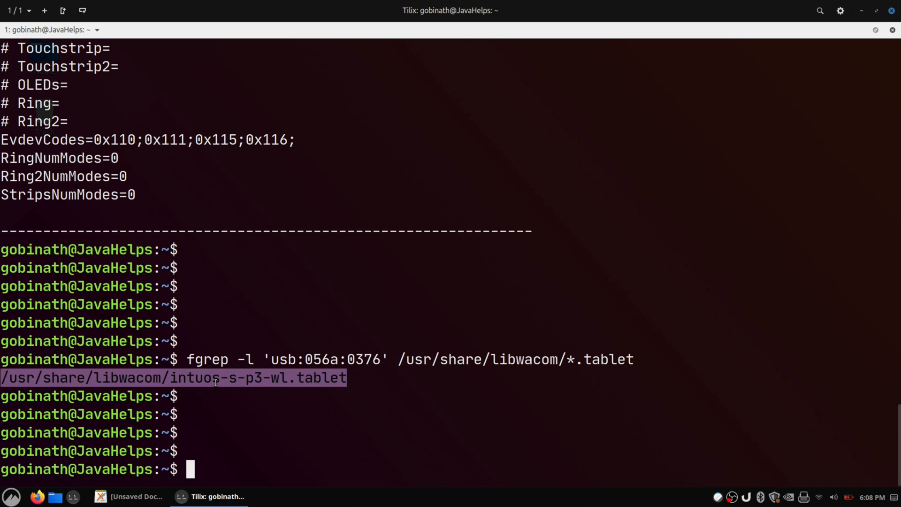
pyautogui.moveTo(273, 282)
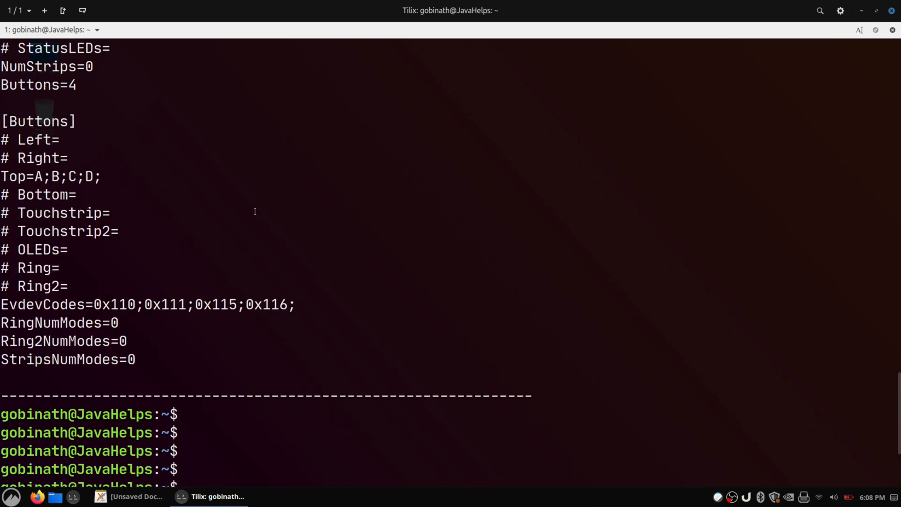
pyautogui.scroll(3)
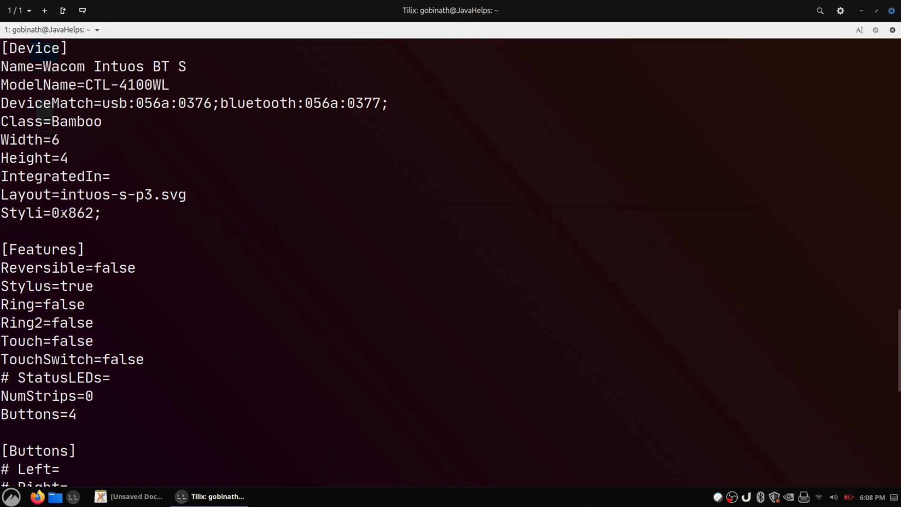
pyautogui.doubleClick(74, 213)
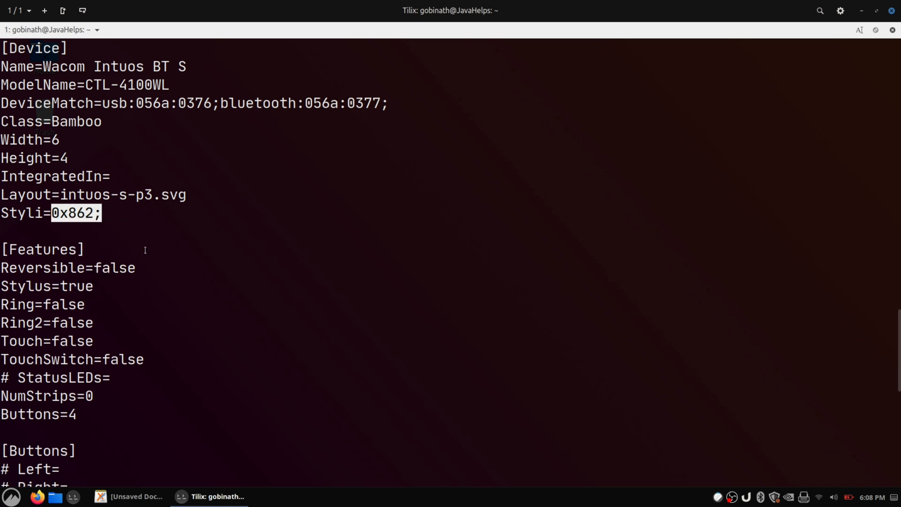
pyautogui.scroll(-3)
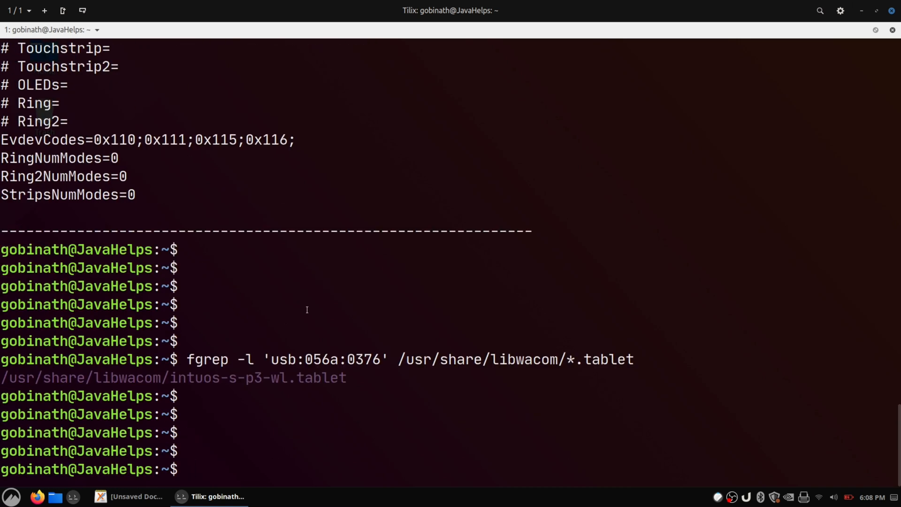
# Open intuos-s-p3-wl.tablet in vi with sudo, entering the password
pyautogui.write('sudo')
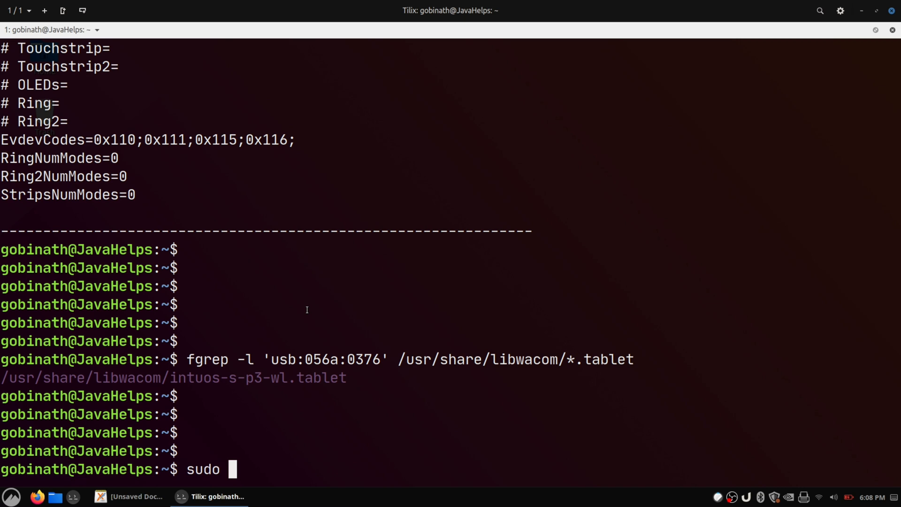
pyautogui.write('vi')
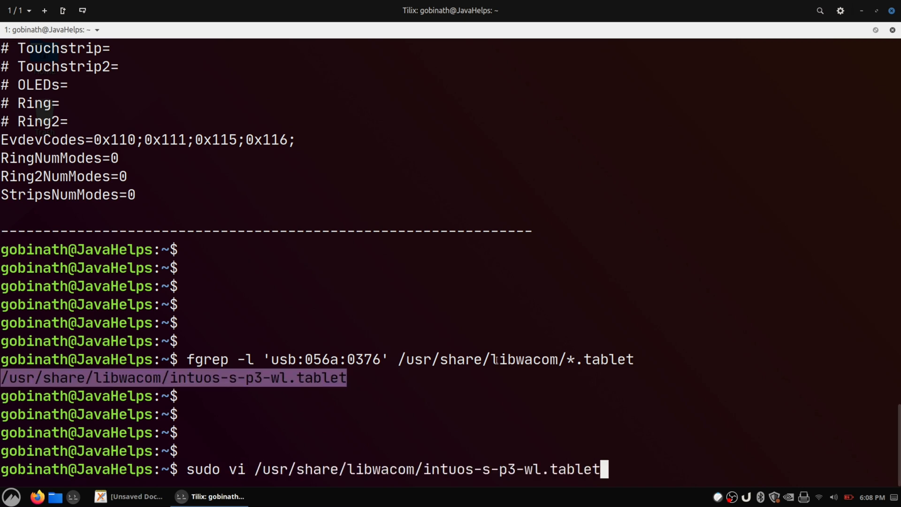
pyautogui.press('Return')
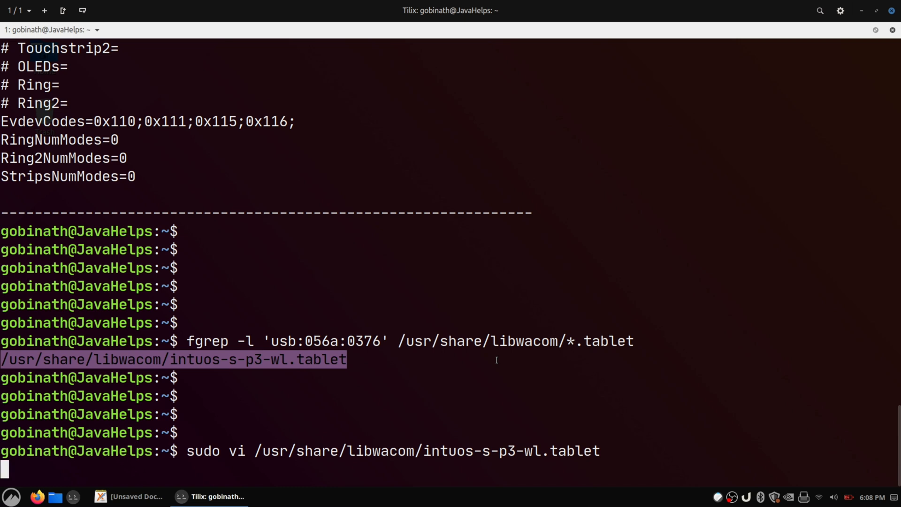
pyautogui.write('**')
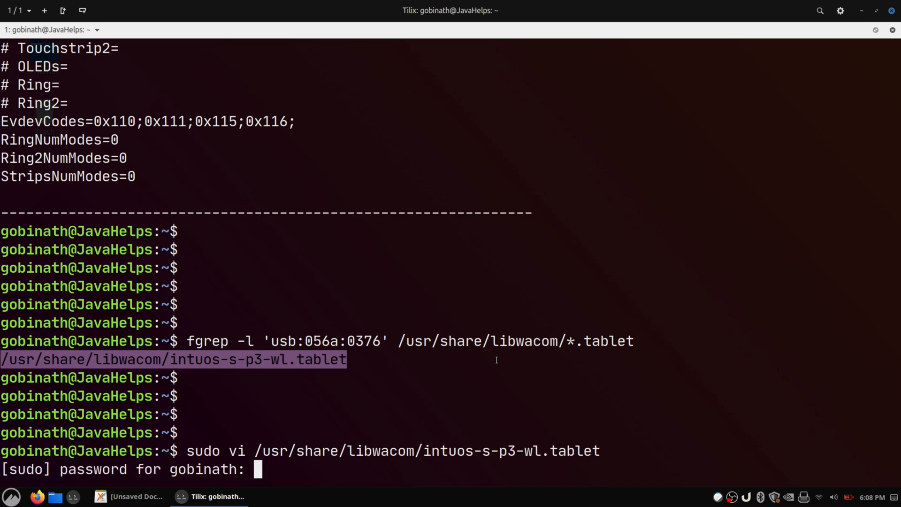
pyautogui.write('******')
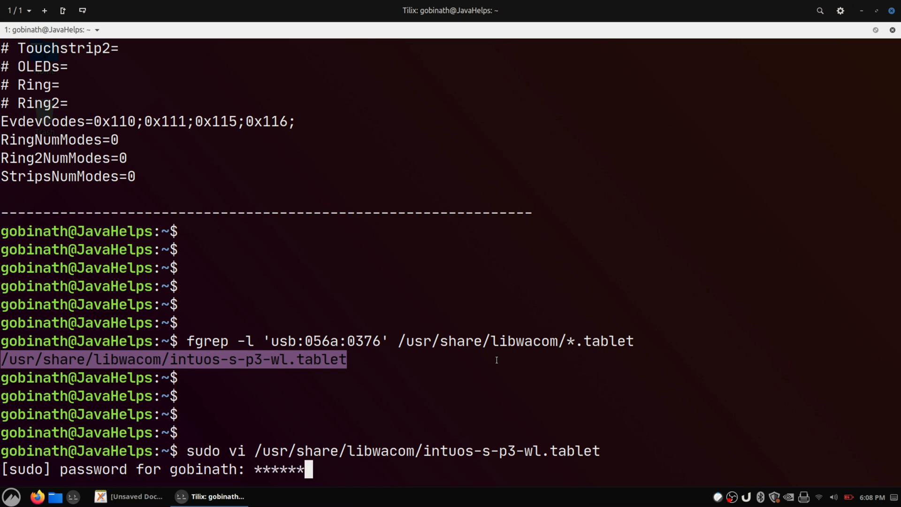
pyautogui.press('Return')
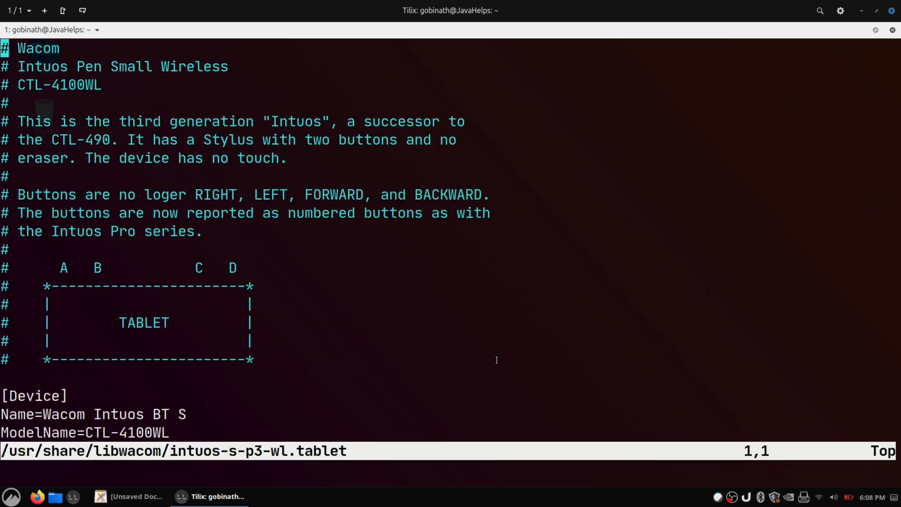
# In vi, set the Styli line to stylus IDs 0x862;0xffffe;
pyautogui.scroll(-3)
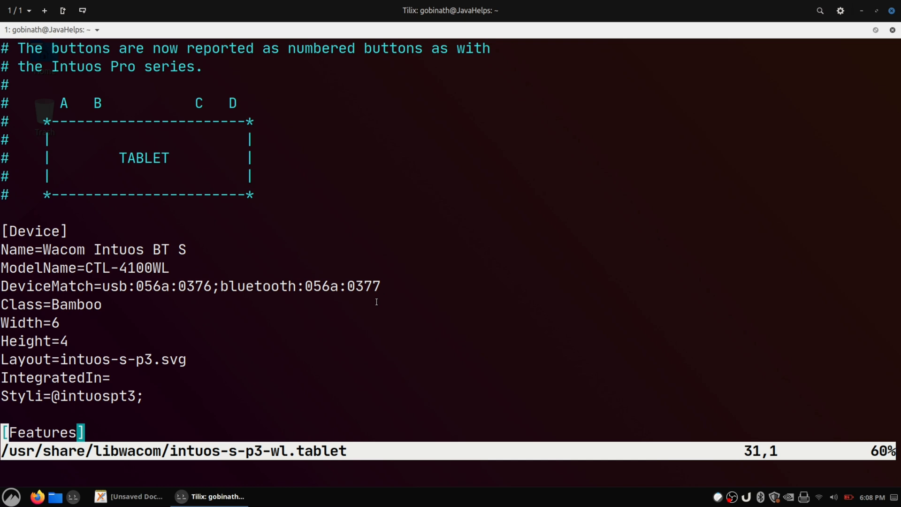
pyautogui.scroll(-3)
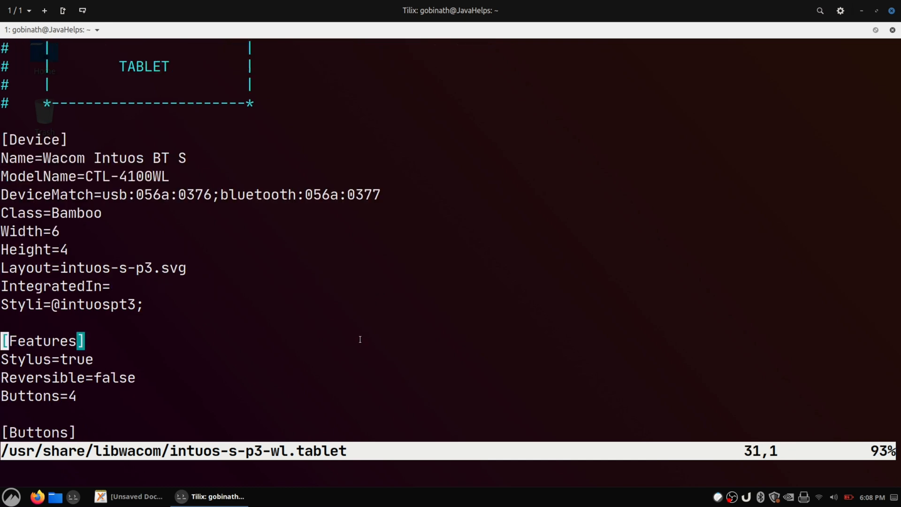
pyautogui.press('i')
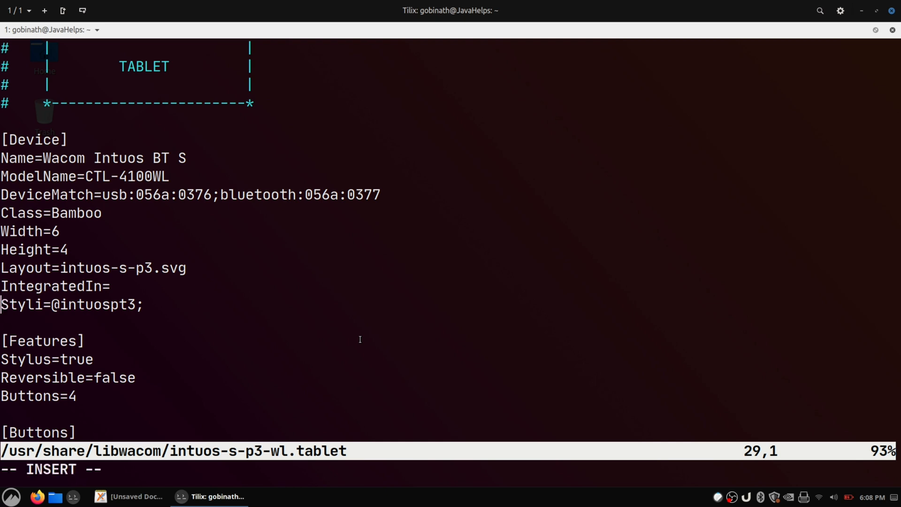
pyautogui.press('End')
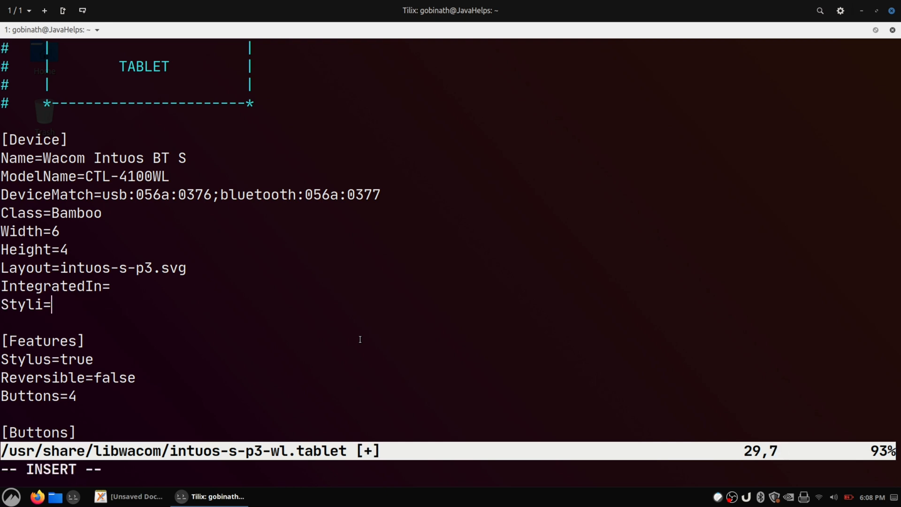
pyautogui.write('0x862;')
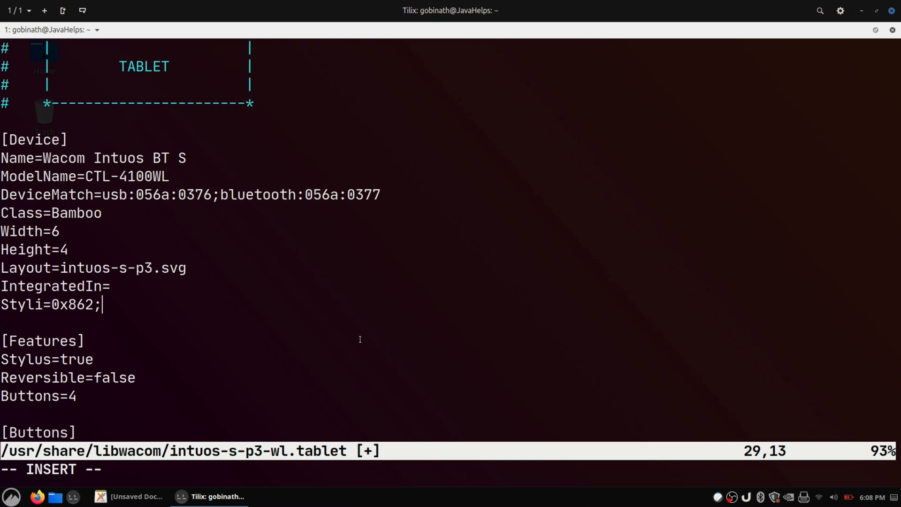
pyautogui.write('0')
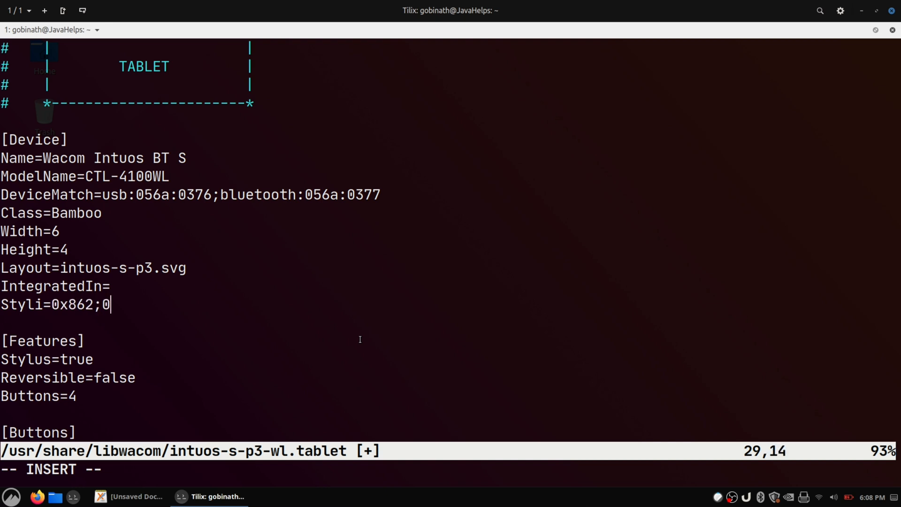
pyautogui.write('xff')
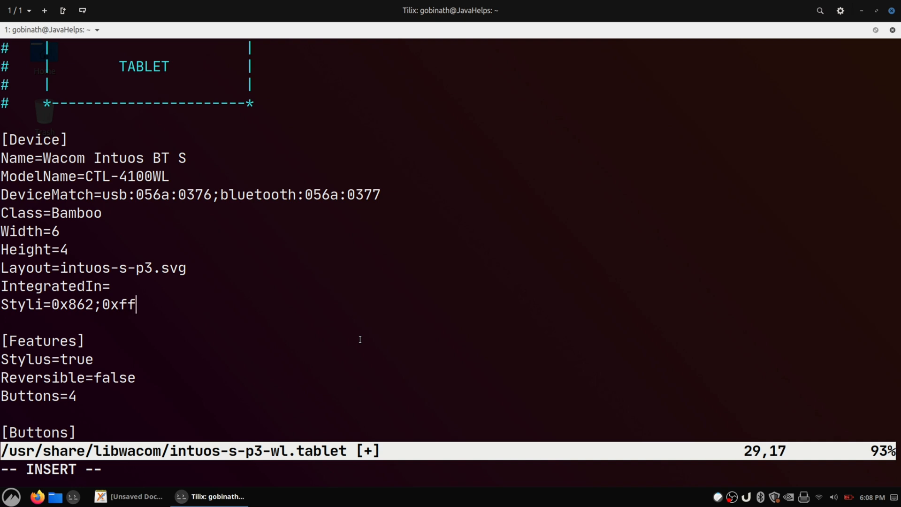
pyautogui.write('ffe')
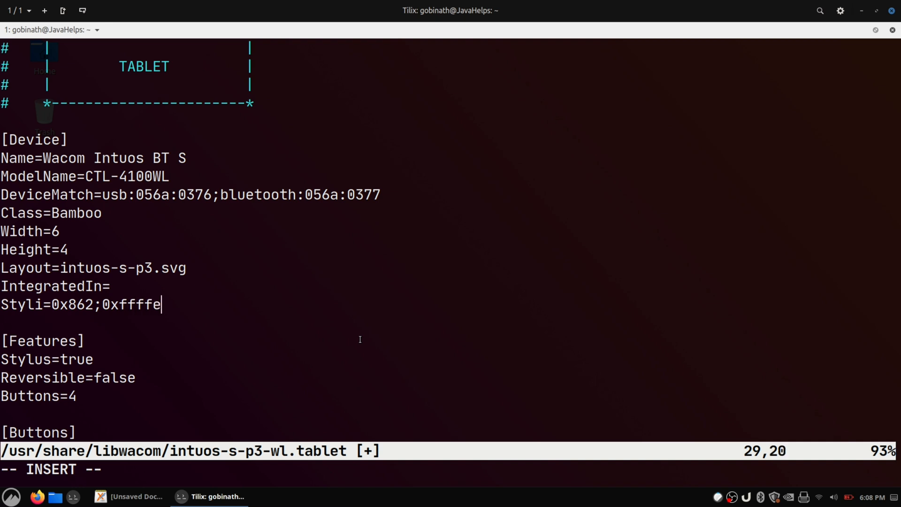
pyautogui.write(';')
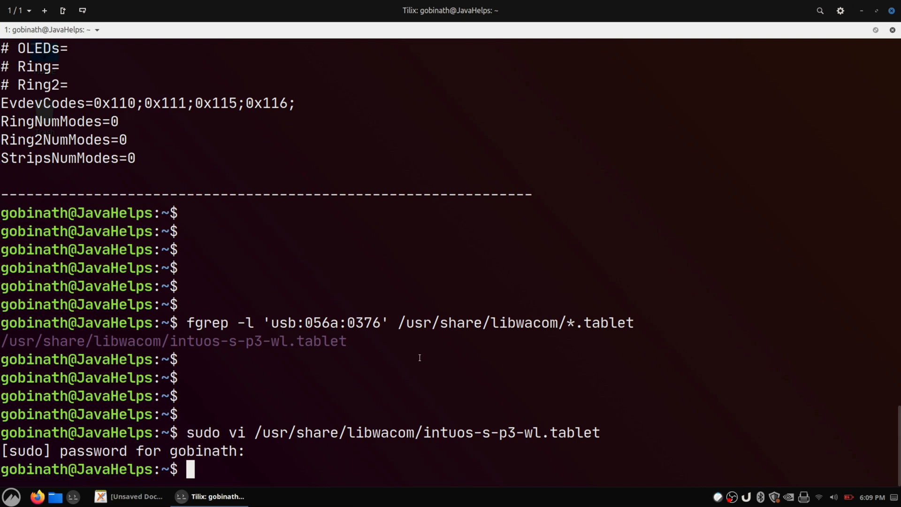
# Relaunch cinnamon-settings, view the Intuos BT S Graphics Tablet page, then close it
pyautogui.write('cinnamon-settings')
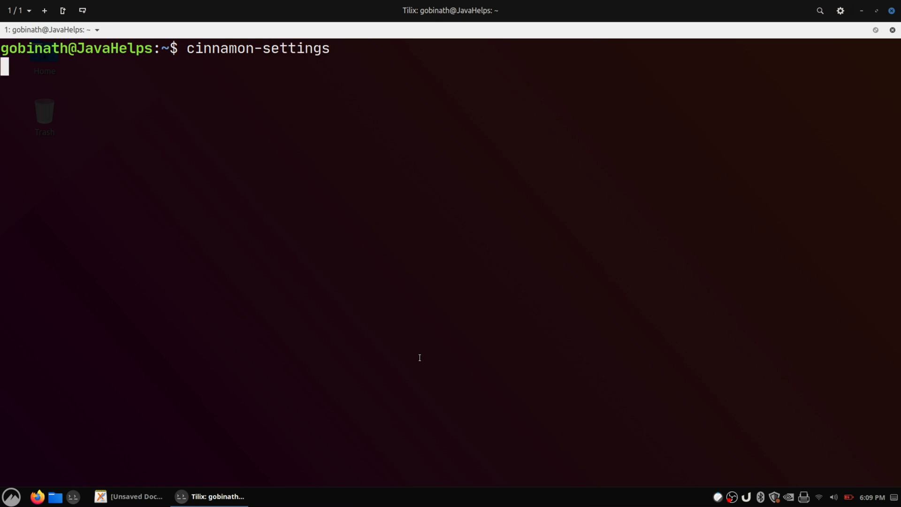
pyautogui.press('Return')
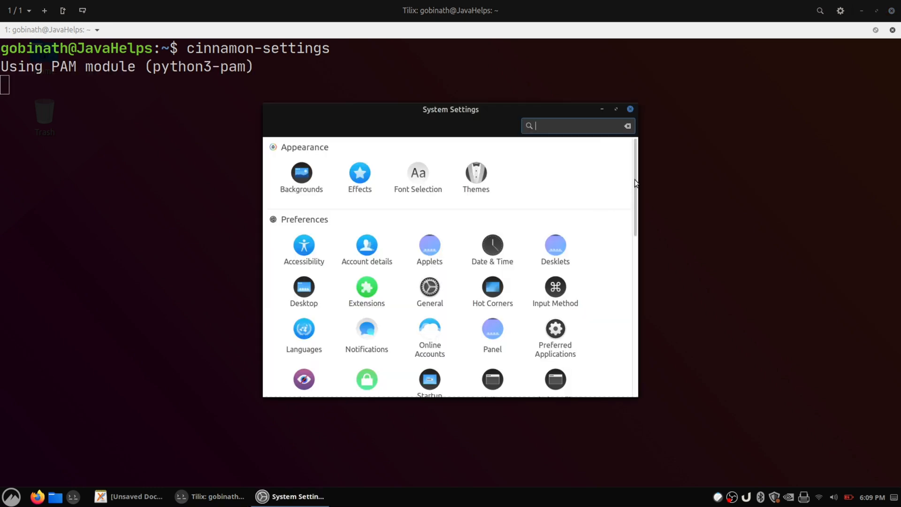
pyautogui.scroll(-3)
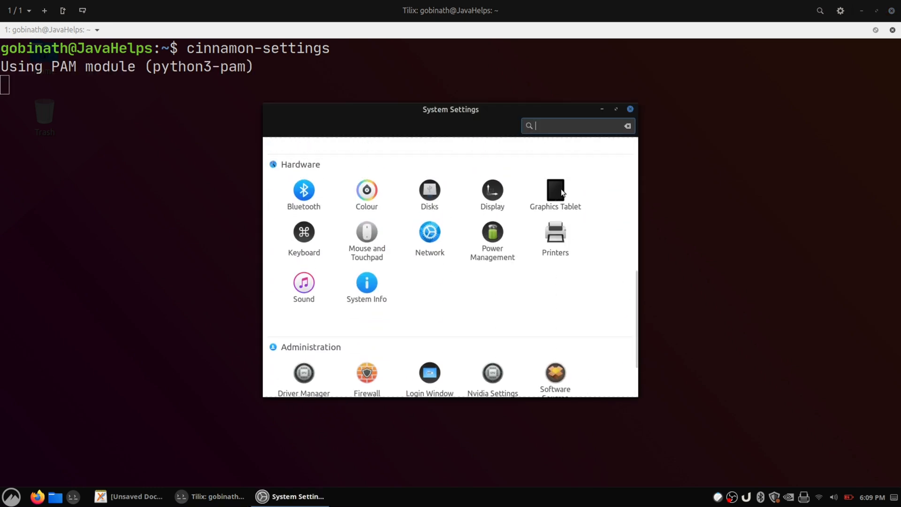
pyautogui.click(555, 190)
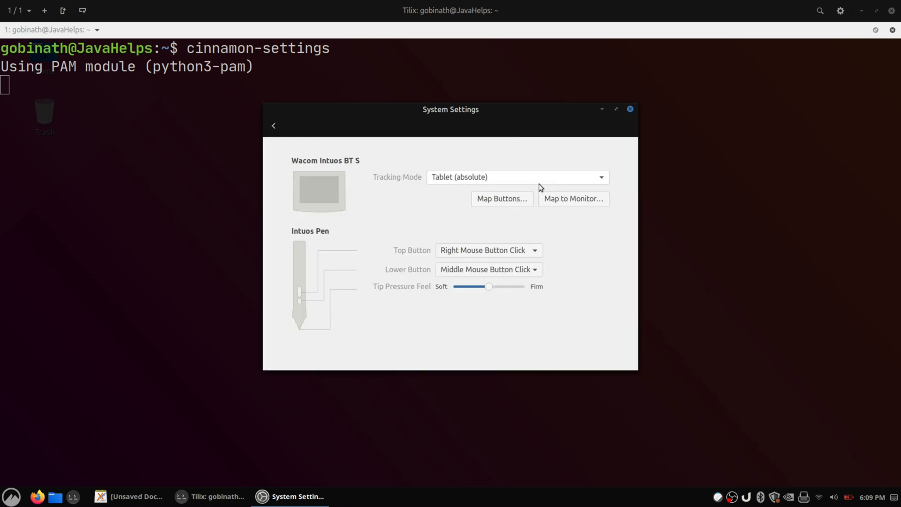
pyautogui.moveTo(563, 242)
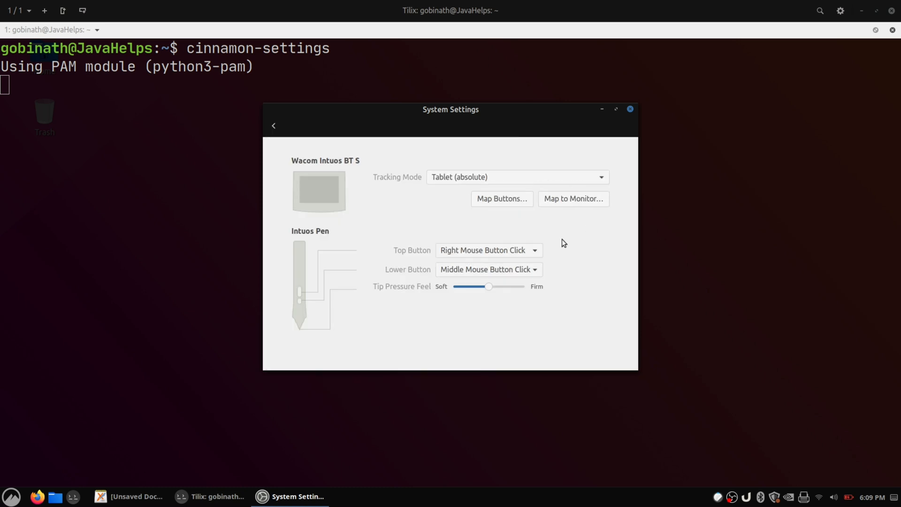
pyautogui.click(629, 109)
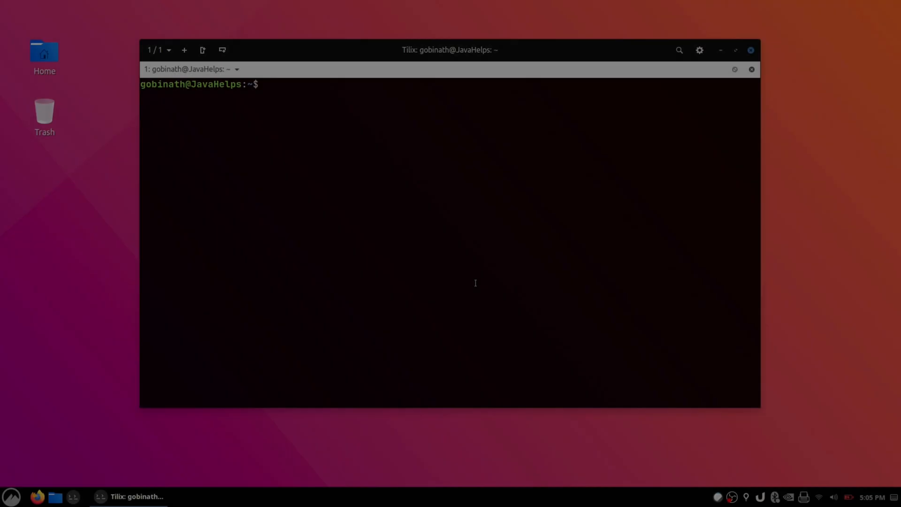
# Show the xsetwacom usage help with xsetwacom --help
pyautogui.click(735, 50)
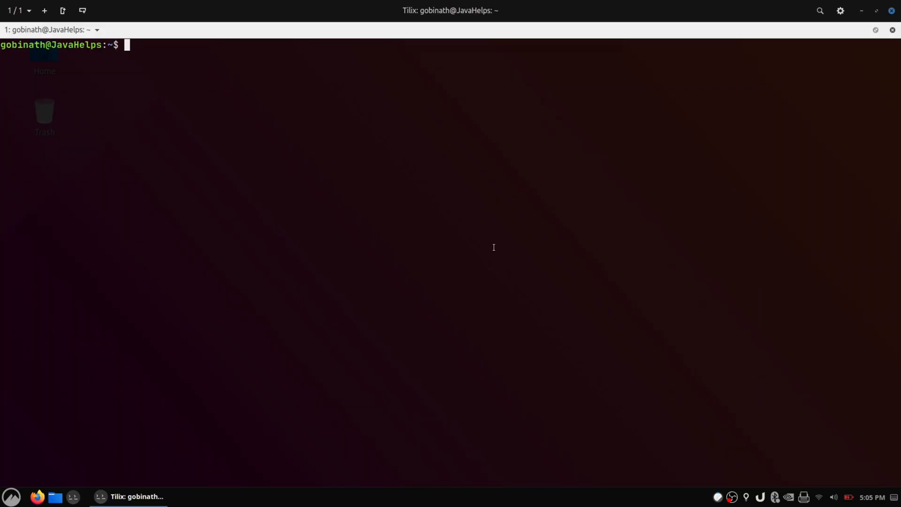
pyautogui.write('xse')
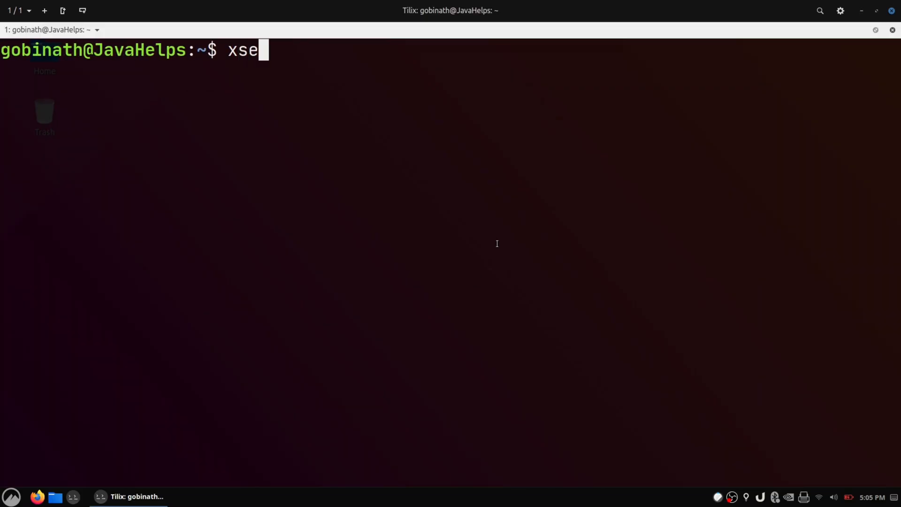
pyautogui.write('twacom --')
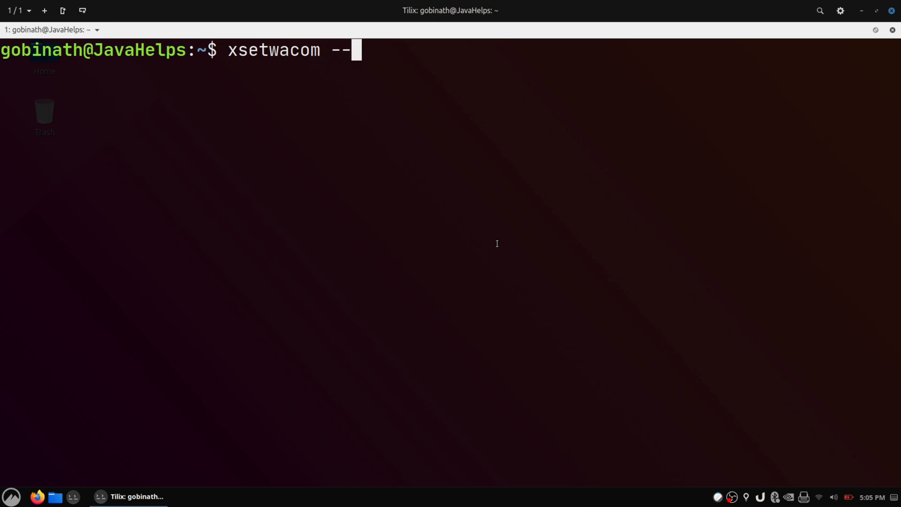
pyautogui.press('Return')
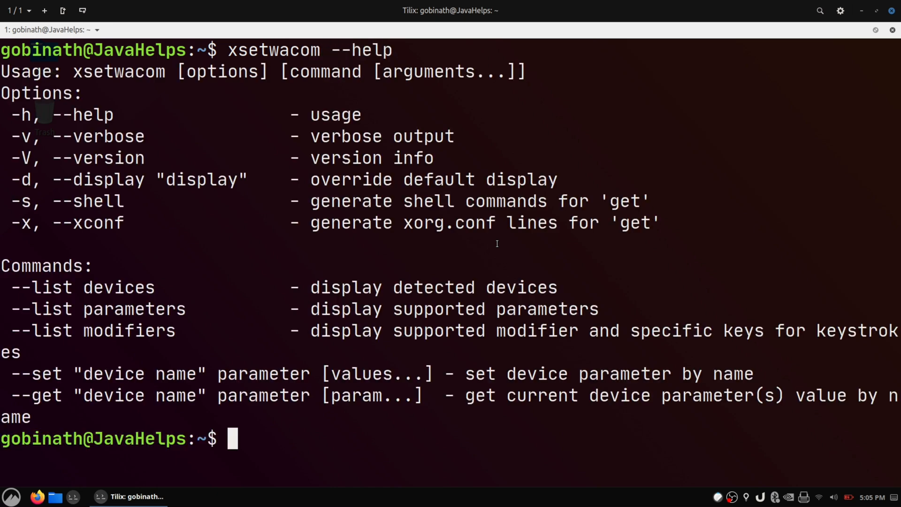
# List tablet devices with xsetwacom --list devices: stylus id 19, pad id 20
pyautogui.write('xsetwac')
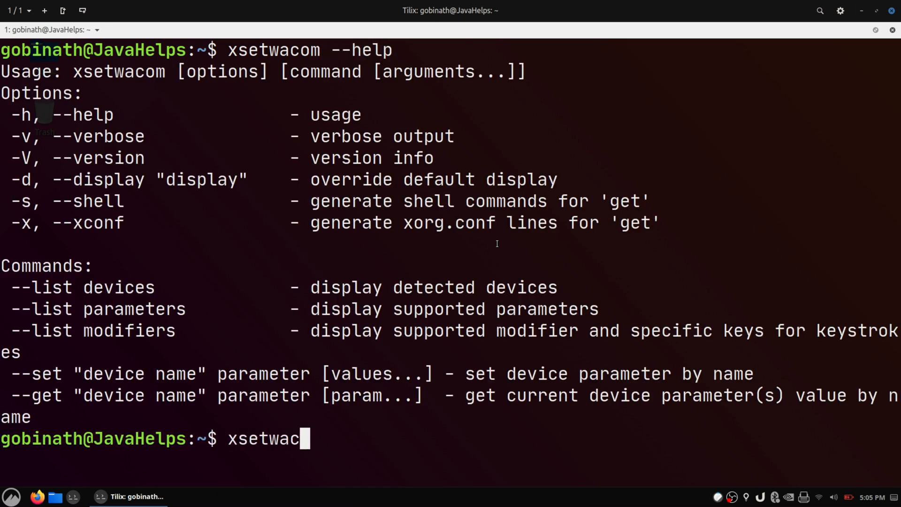
pyautogui.write('om')
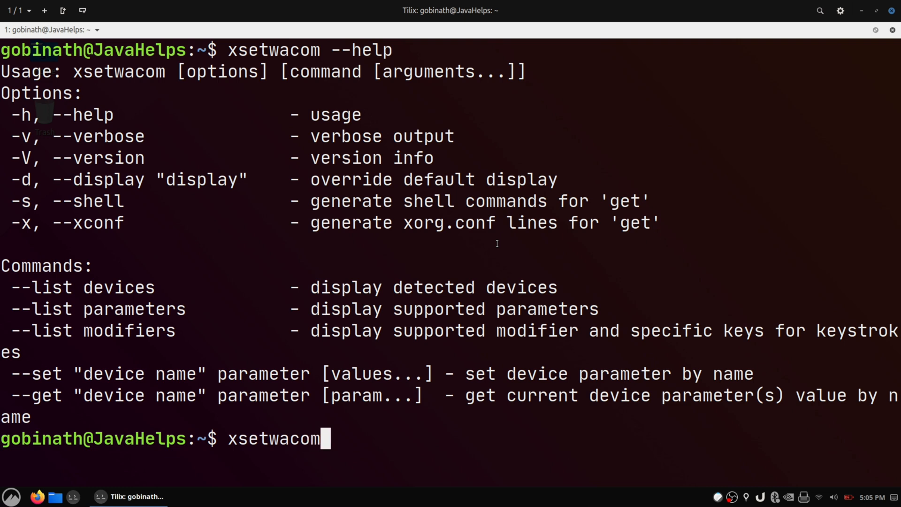
pyautogui.write('--list de')
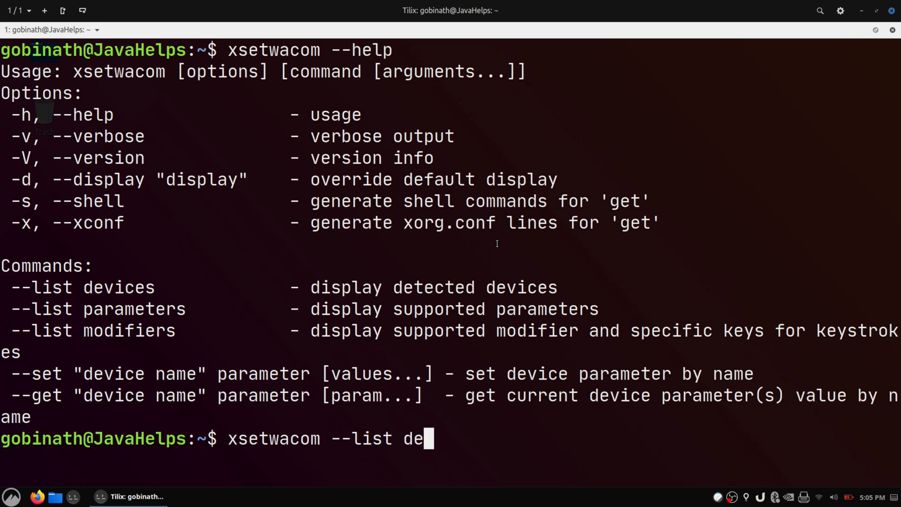
pyautogui.press('Return')
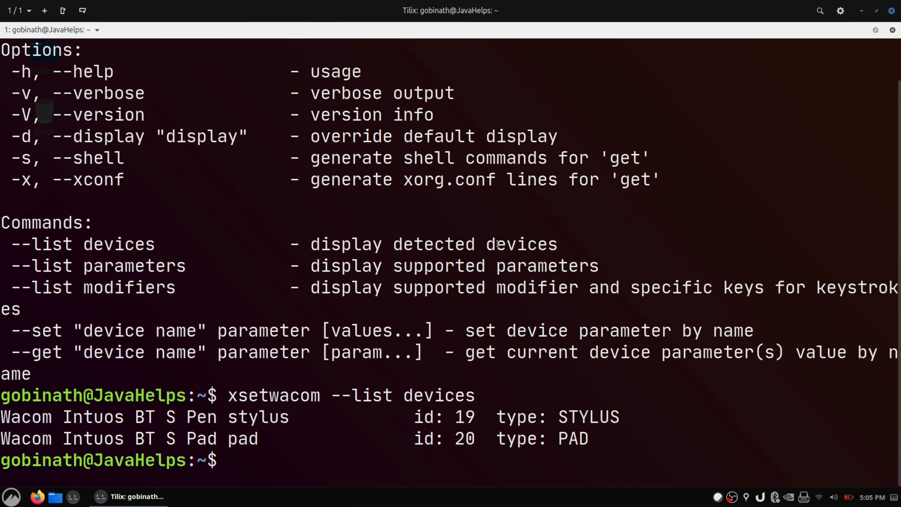
# Add spacing and list supported tablet settings with xsetwacom --list parameters
pyautogui.press('Return')
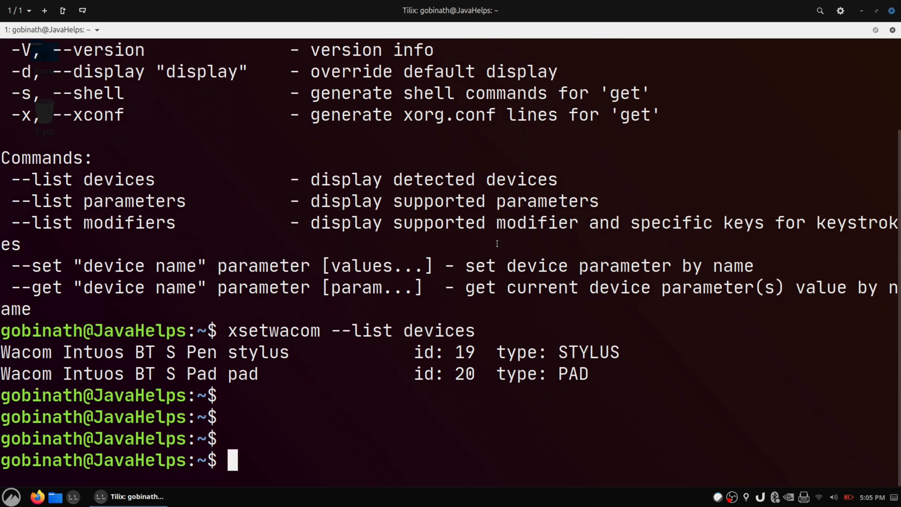
pyautogui.write('xset')
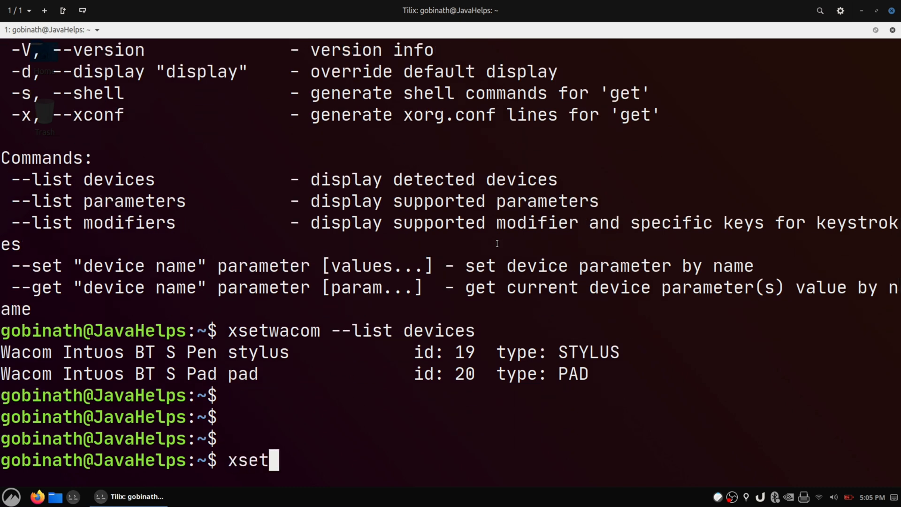
pyautogui.write('wacom --')
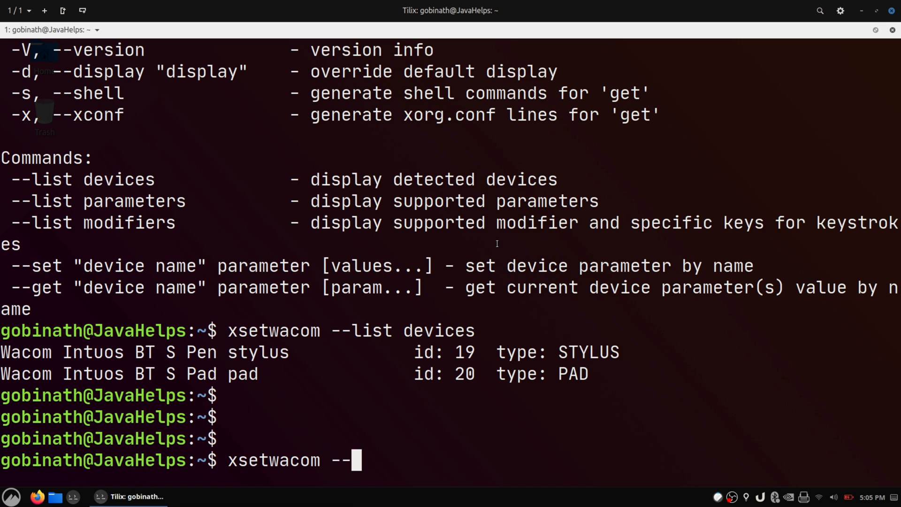
pyautogui.write('list pa')
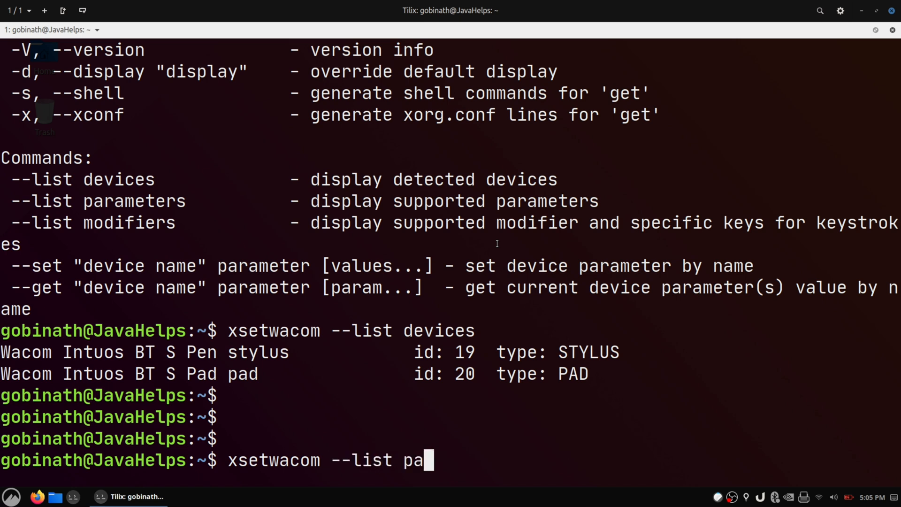
pyautogui.write('rameter')
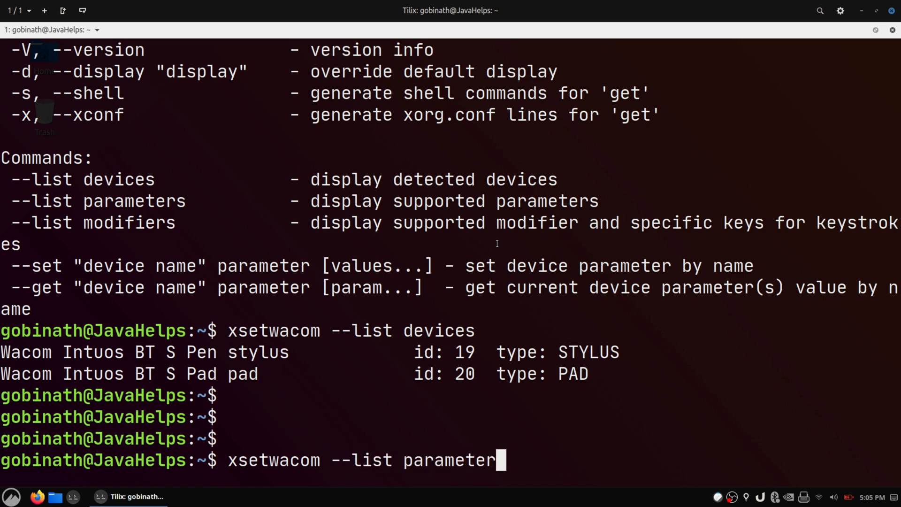
pyautogui.press('Return')
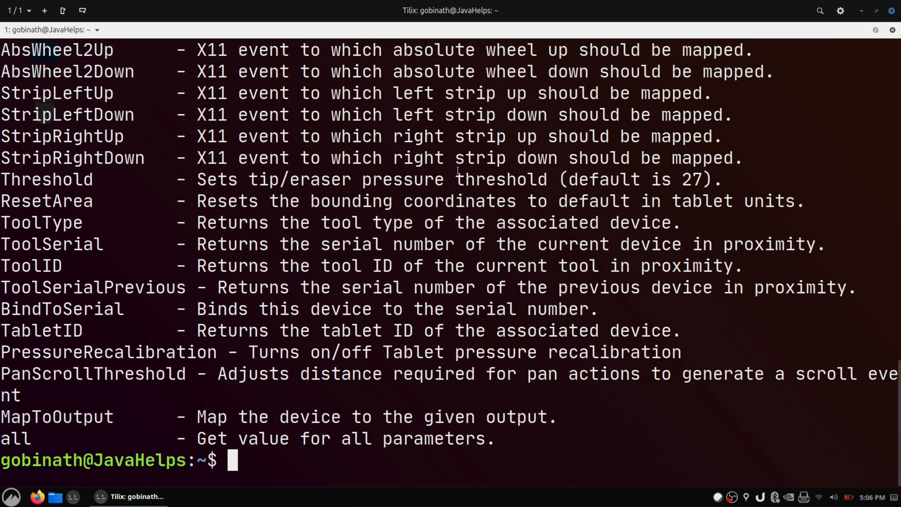
# Read the Mode parameter and set "Wacom Intuos BT S Pen stylus" Mode to "relative"
pyautogui.scroll(3)
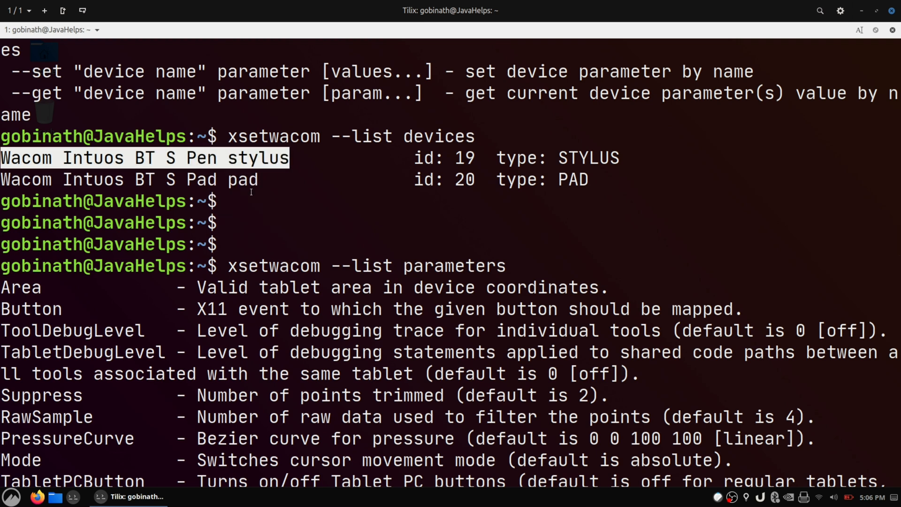
pyautogui.scroll(-3)
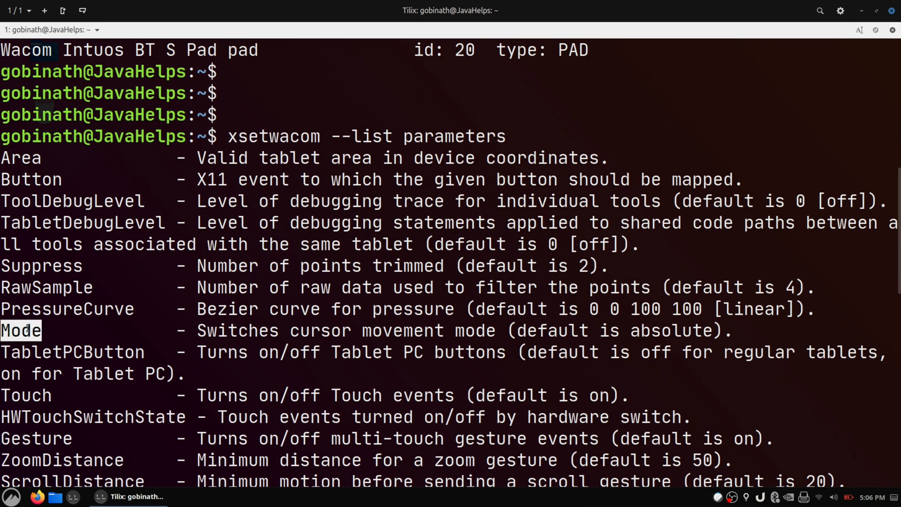
pyautogui.moveTo(517, 344)
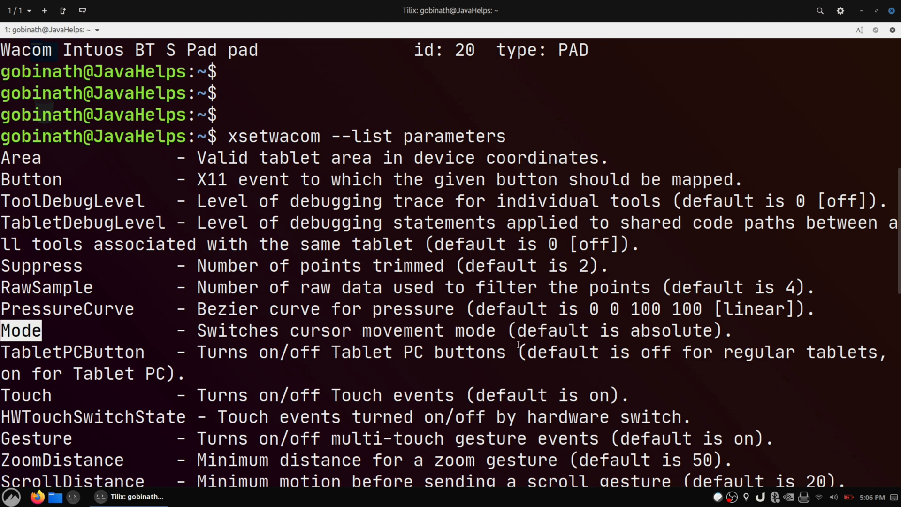
pyautogui.scroll(-3)
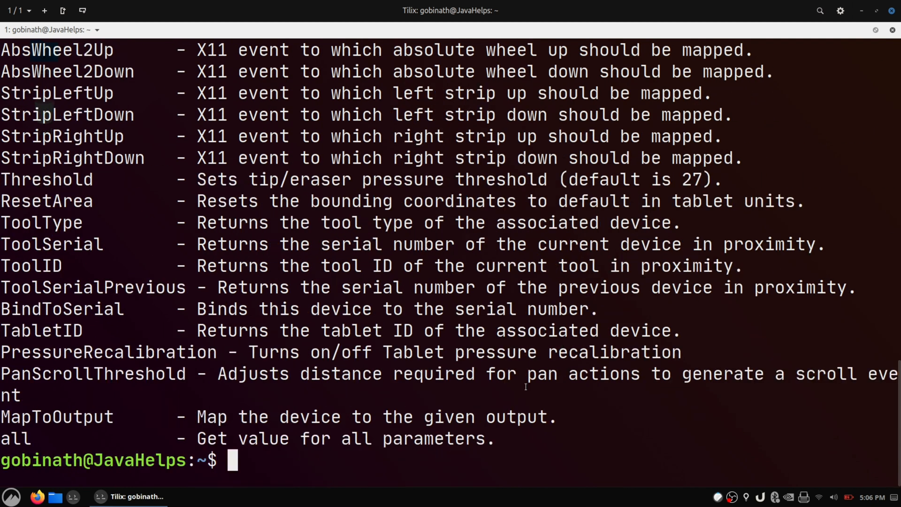
pyautogui.write('xse')
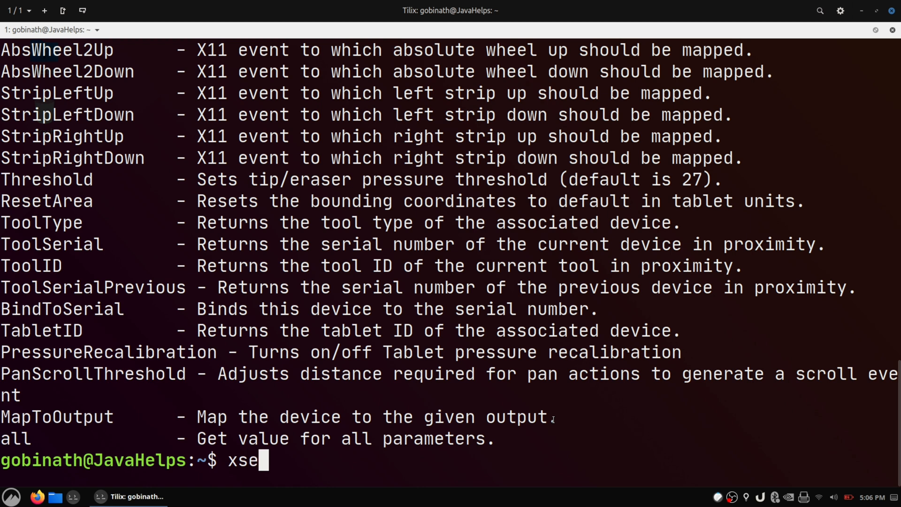
pyautogui.write('twacom')
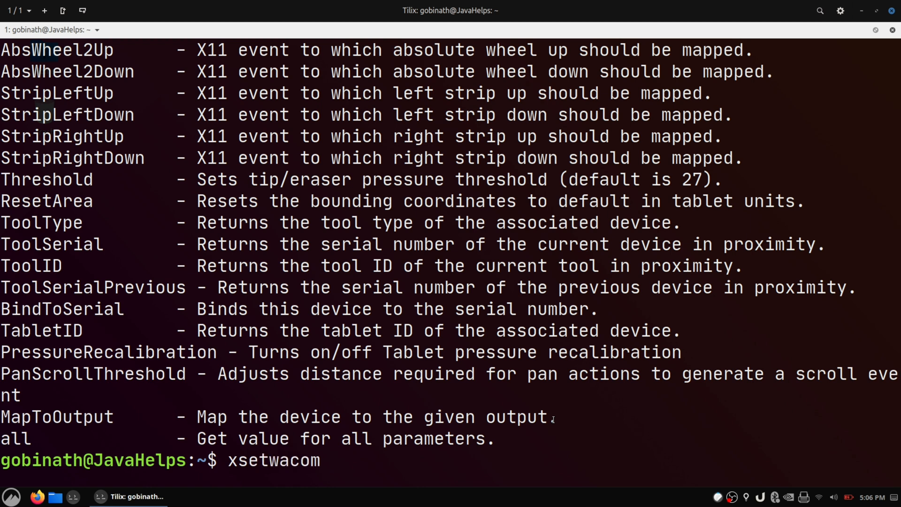
pyautogui.write('--set "')
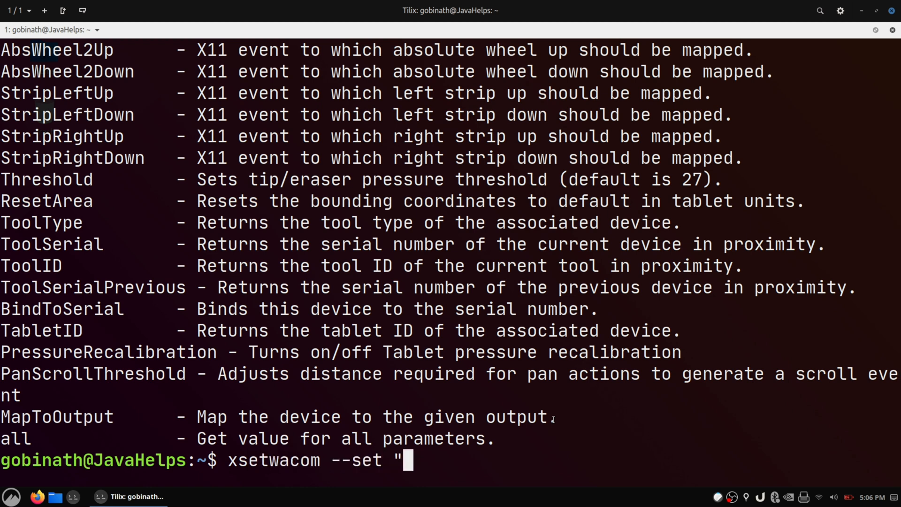
pyautogui.write('Wacom Intuos BT S Pen stylus"')
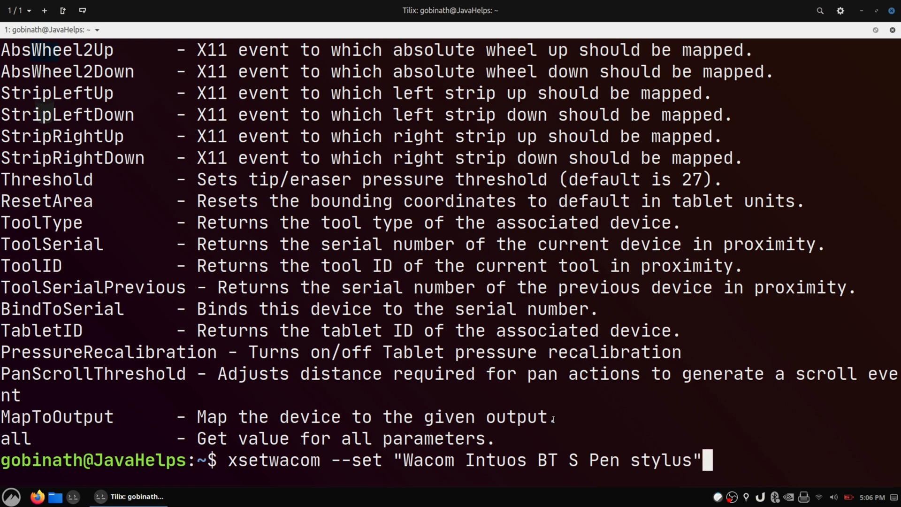
pyautogui.write('Mode "')
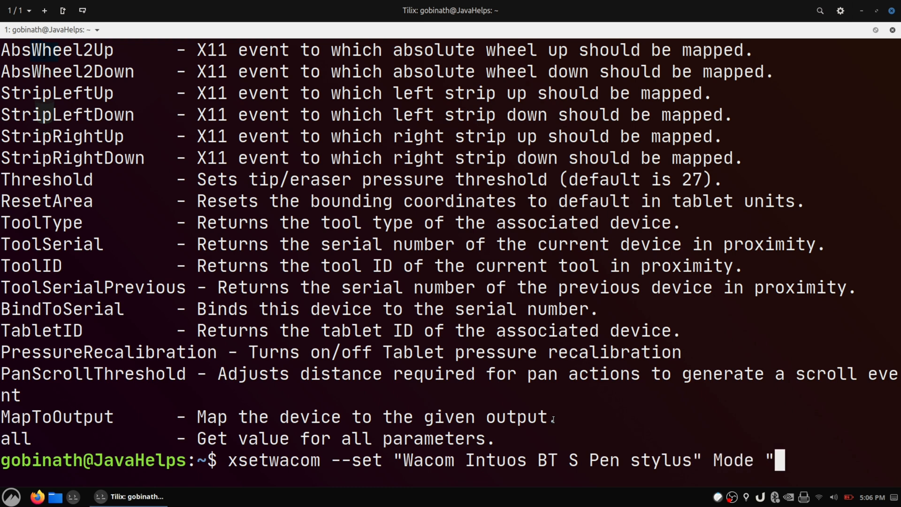
pyautogui.write('relative')
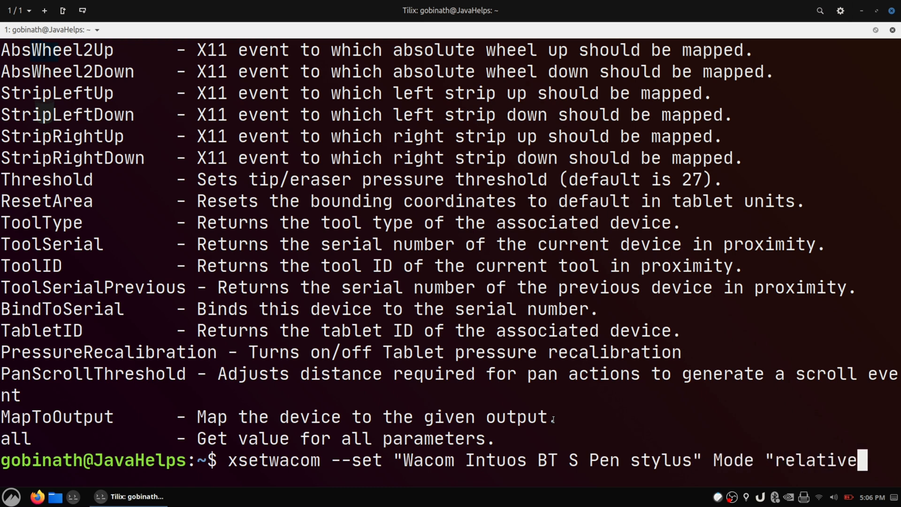
pyautogui.press('Return')
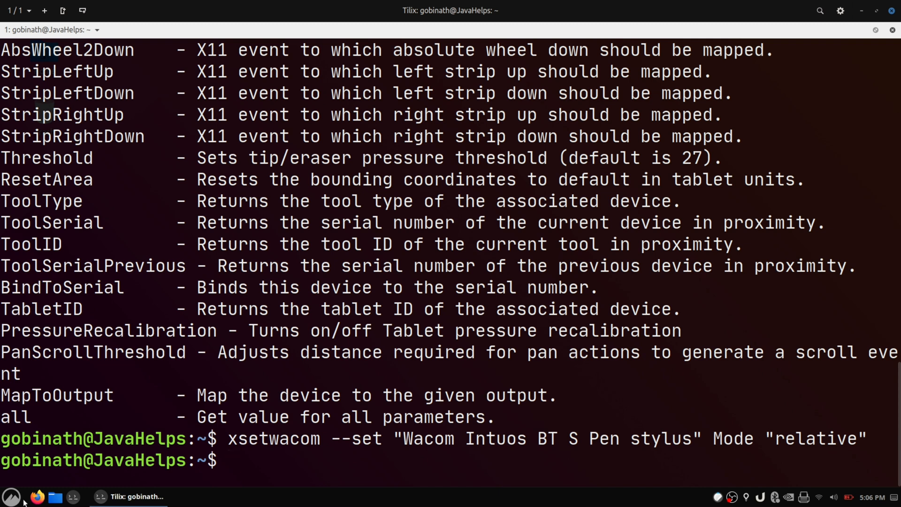
pyautogui.click(37, 497)
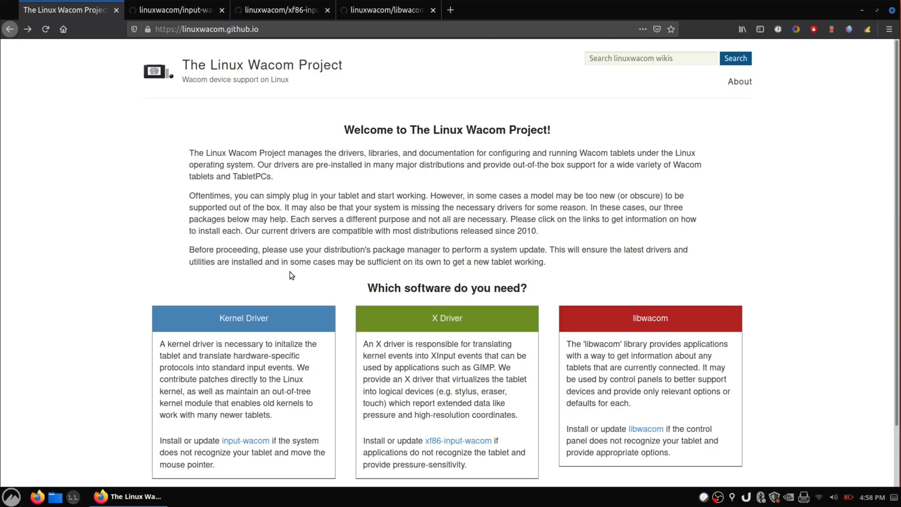
pyautogui.moveTo(260, 440)
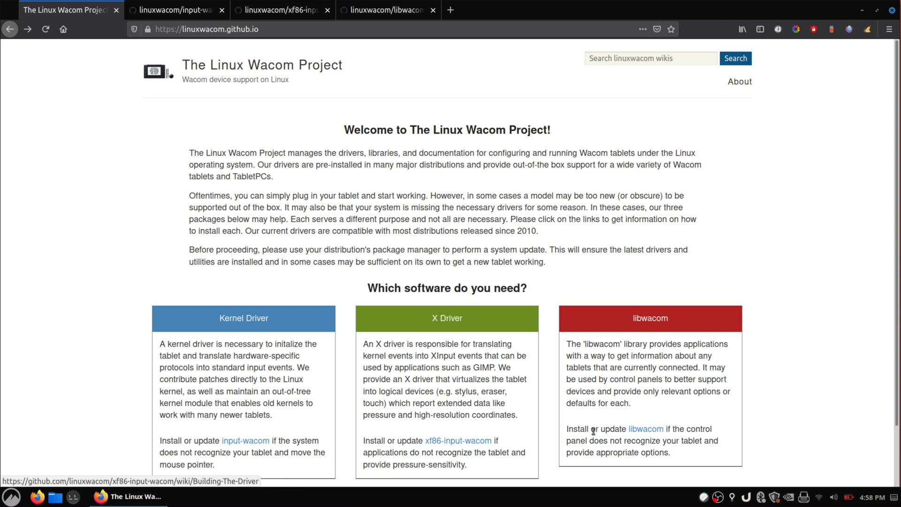
# Download the input-wacom-0.46.0.tar.bz2 archive from its latest GitHub release
pyautogui.click(175, 10)
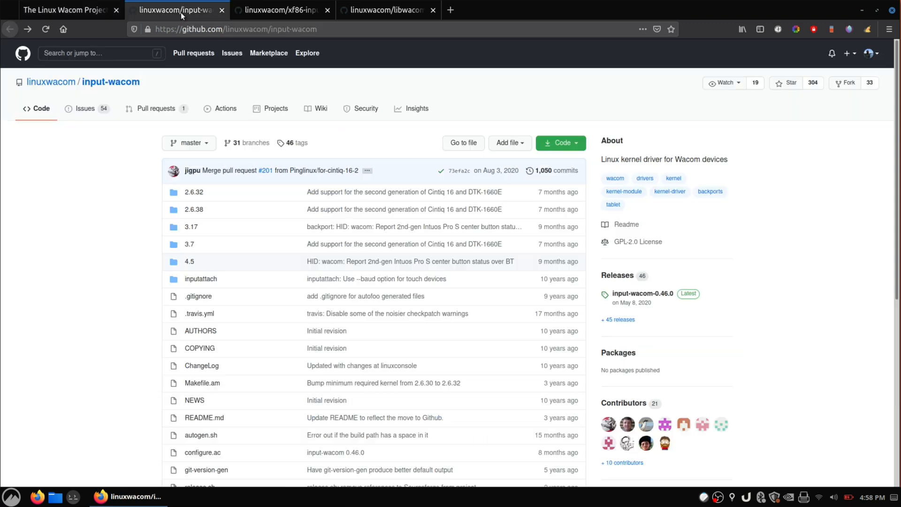
pyautogui.scroll(-3)
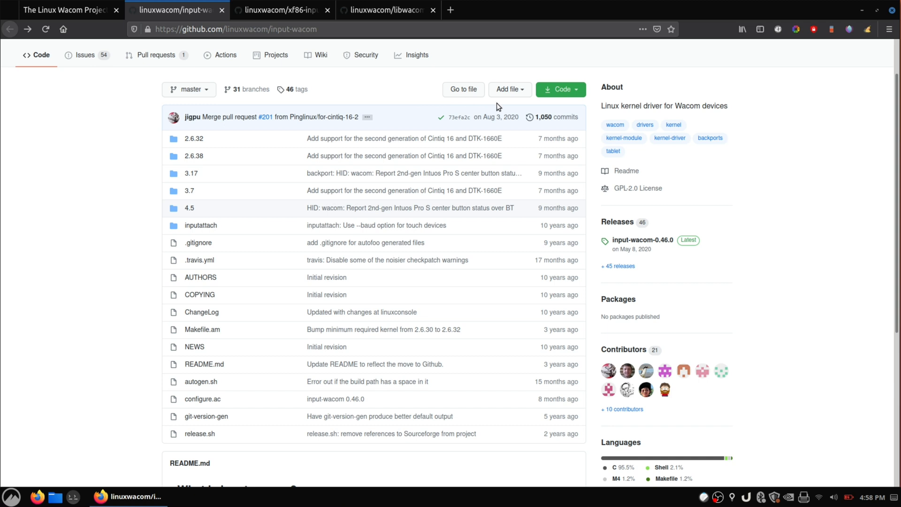
pyautogui.moveTo(642, 239)
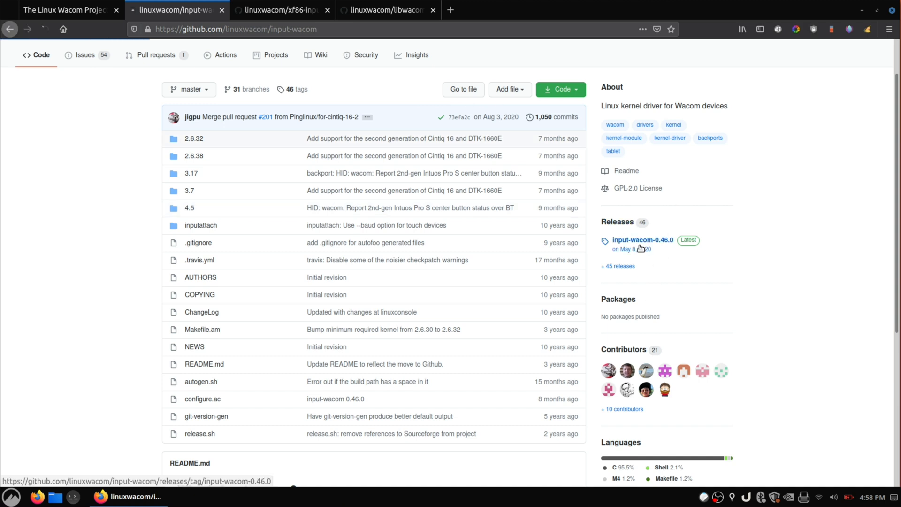
pyautogui.click(642, 239)
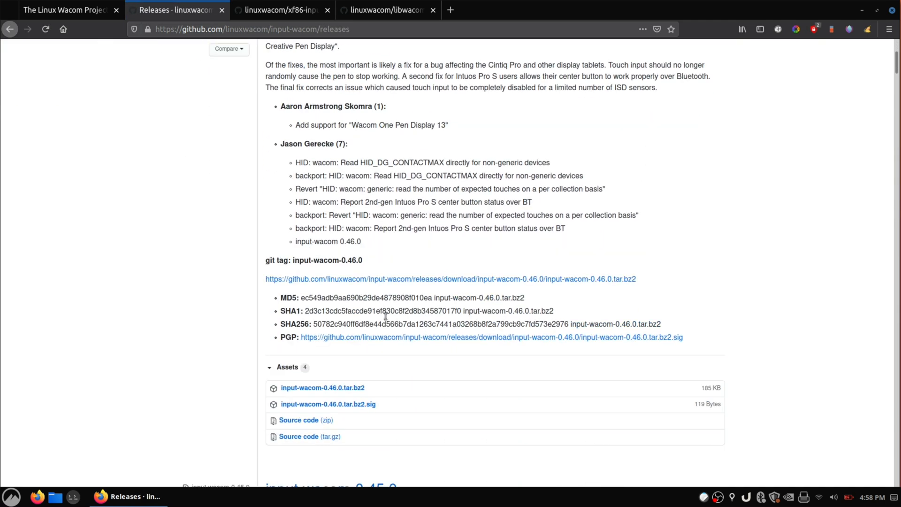
pyautogui.click(322, 387)
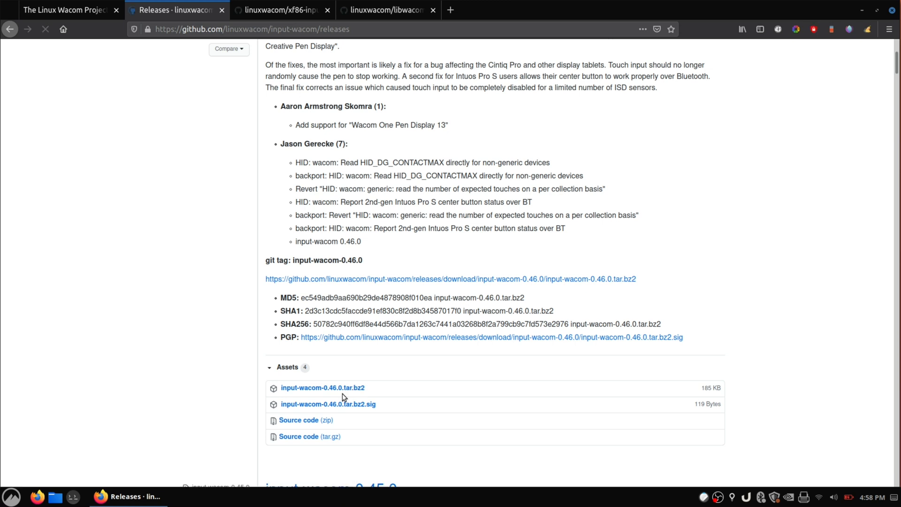
pyautogui.click(322, 387)
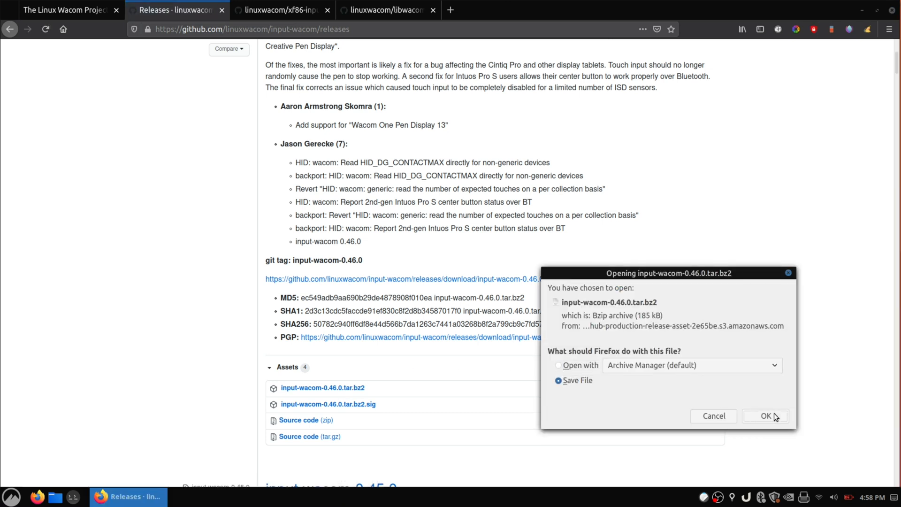
# Download the xf86-input-wacom-0.39.0 tarball from its GitHub release assets
pyautogui.click(282, 10)
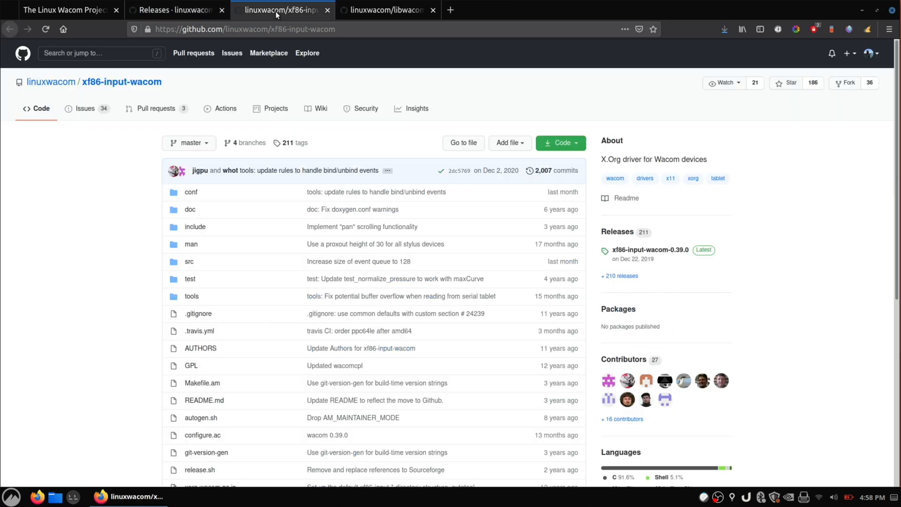
pyautogui.scroll(-3)
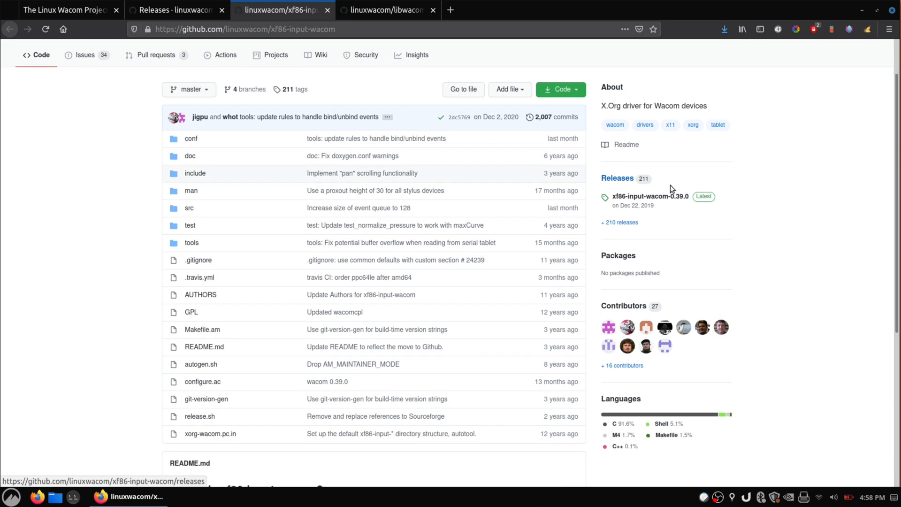
pyautogui.click(649, 196)
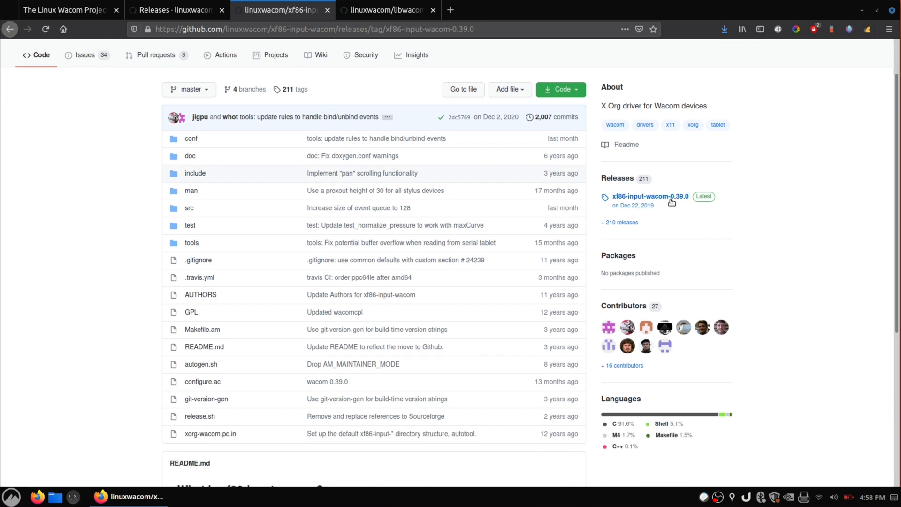
pyautogui.click(650, 196)
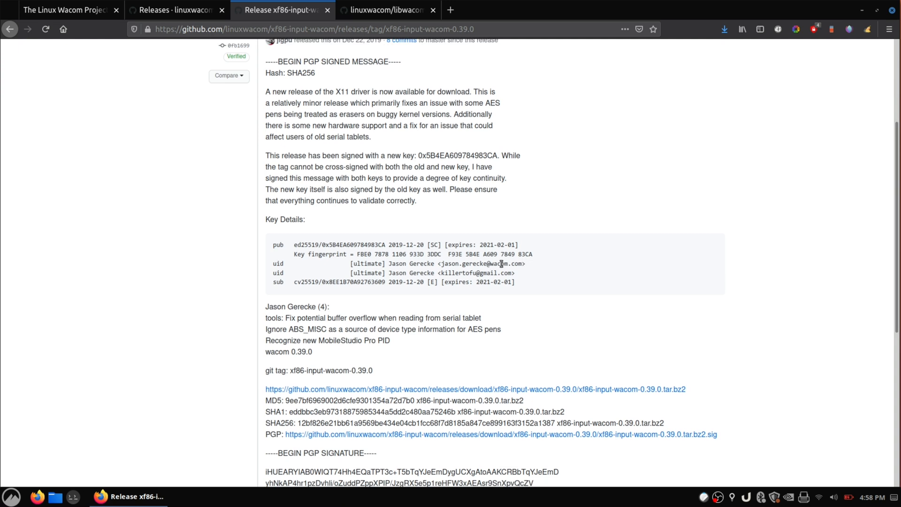
pyautogui.scroll(-3)
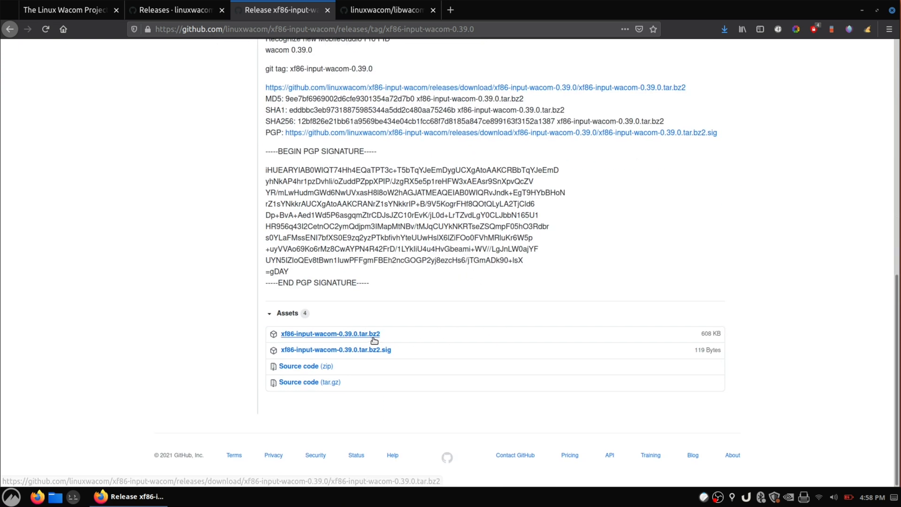
pyautogui.click(330, 333)
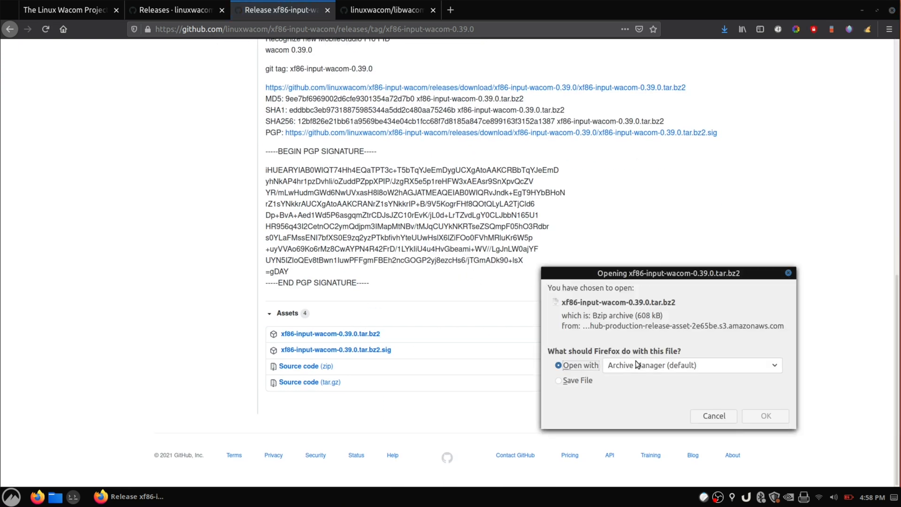
pyautogui.click(713, 415)
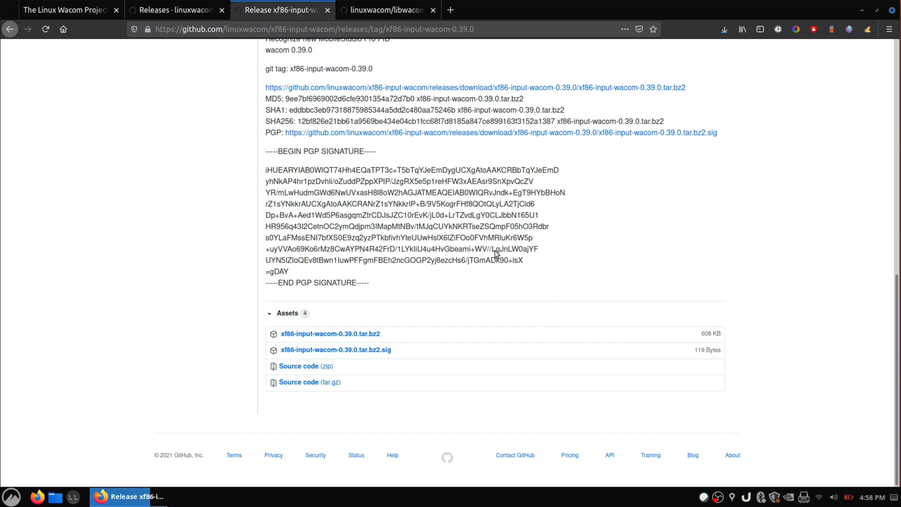
# Download the libwacom-1.7 tarball and return to the input-wacom from-source guide
pyautogui.click(385, 10)
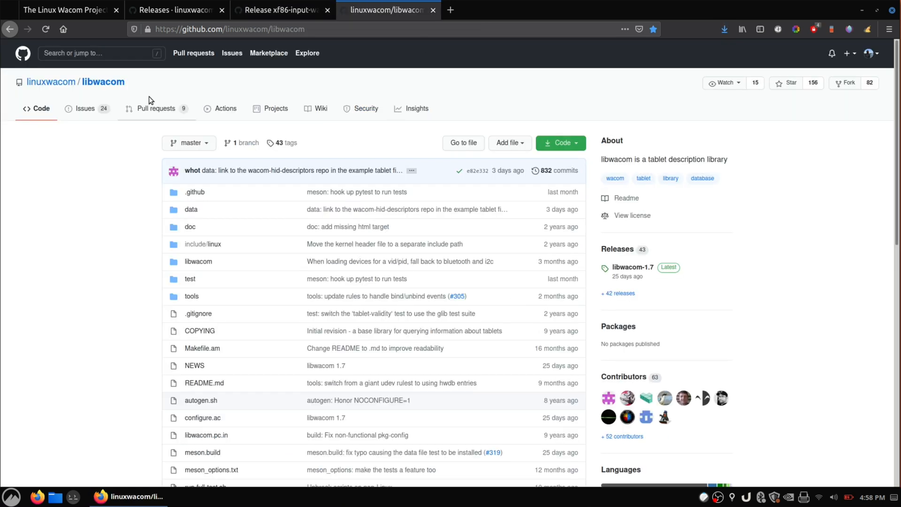
pyautogui.scroll(-3)
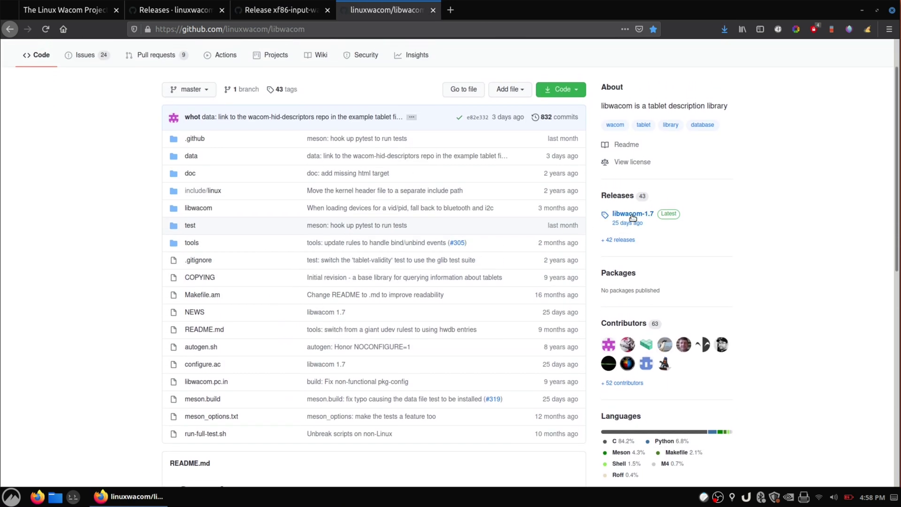
pyautogui.click(632, 214)
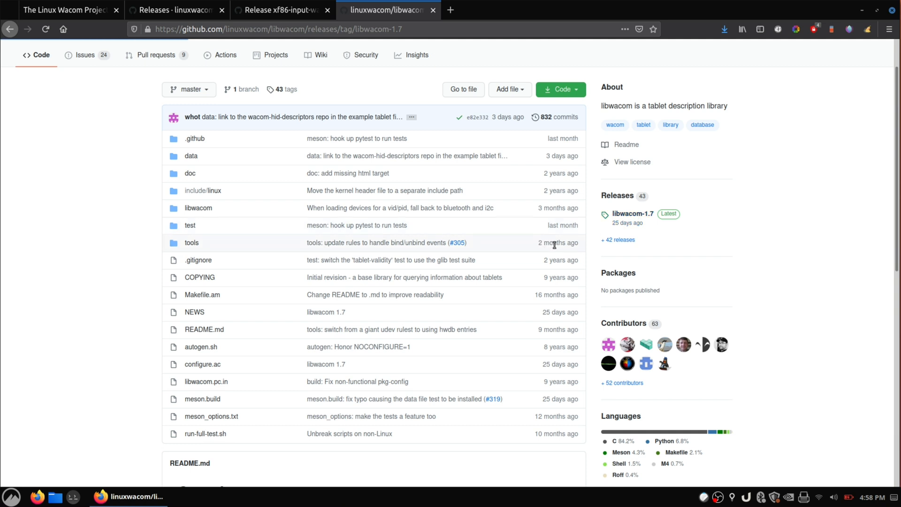
pyautogui.moveTo(598, 263)
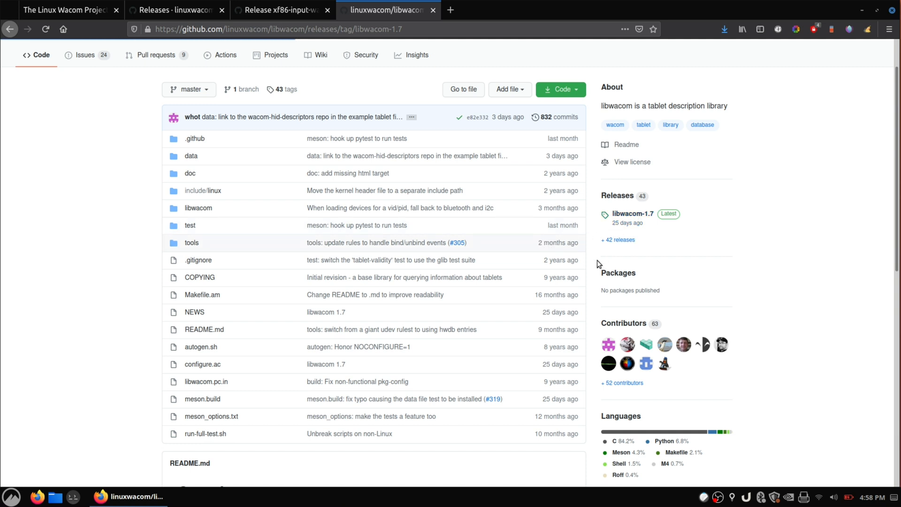
pyautogui.click(632, 214)
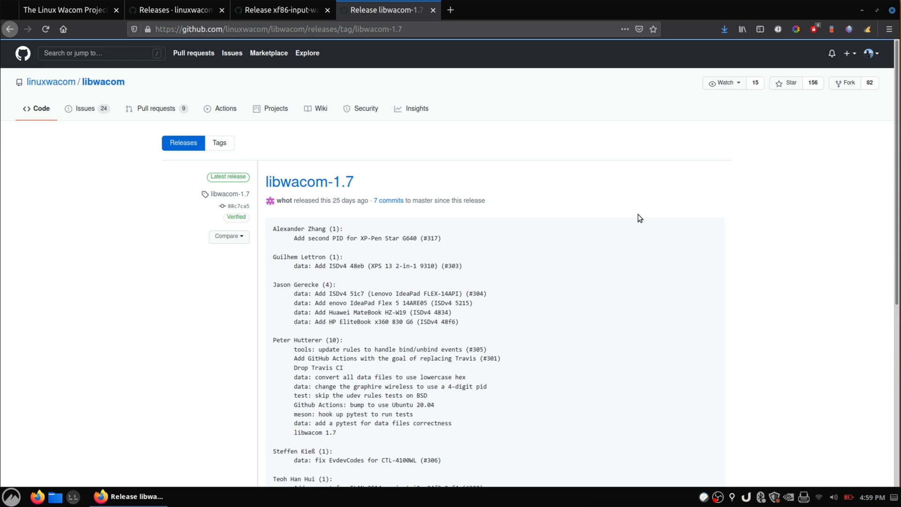
pyautogui.scroll(-3)
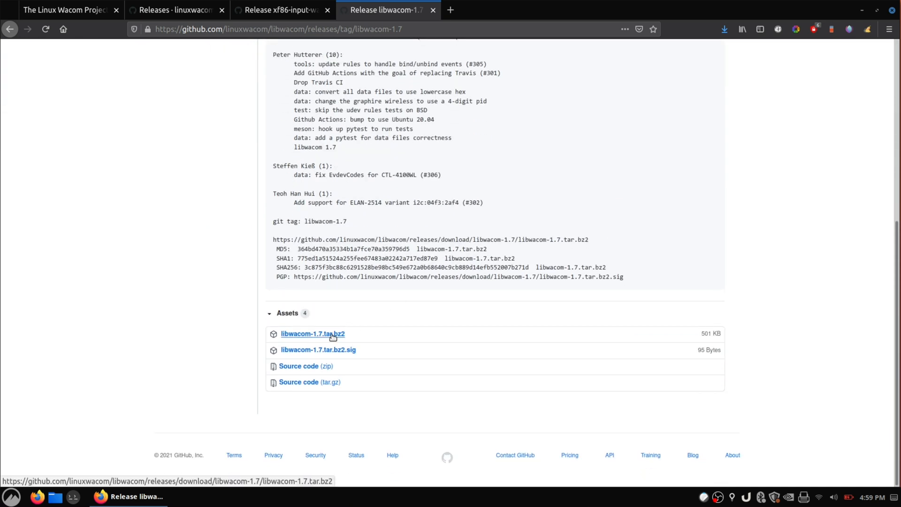
pyautogui.click(313, 334)
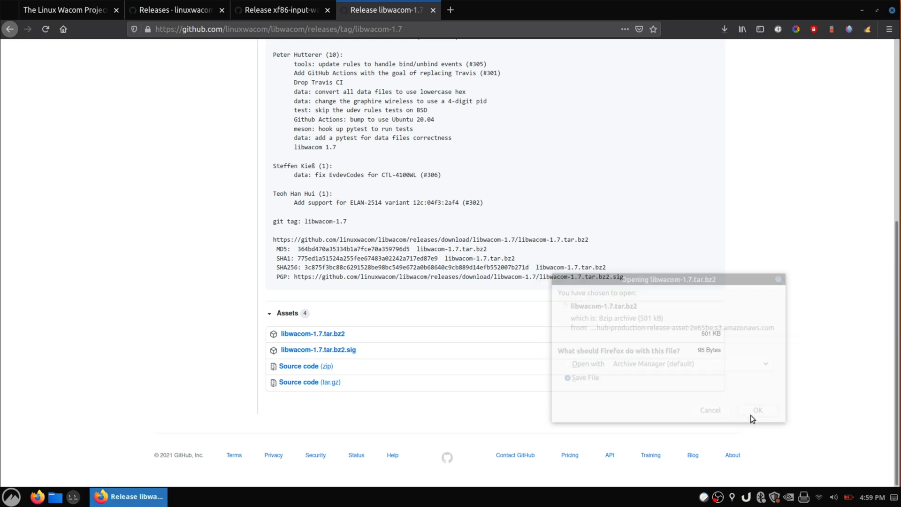
pyautogui.click(66, 10)
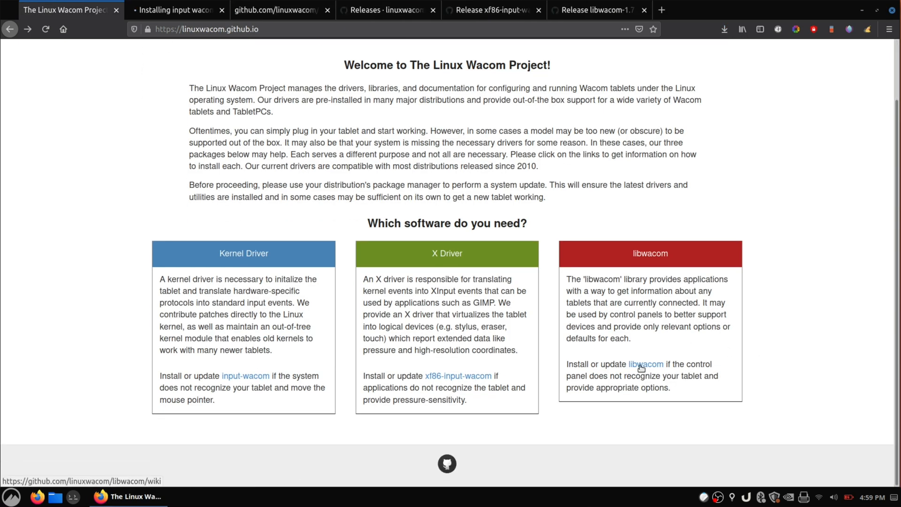
pyautogui.click(175, 10)
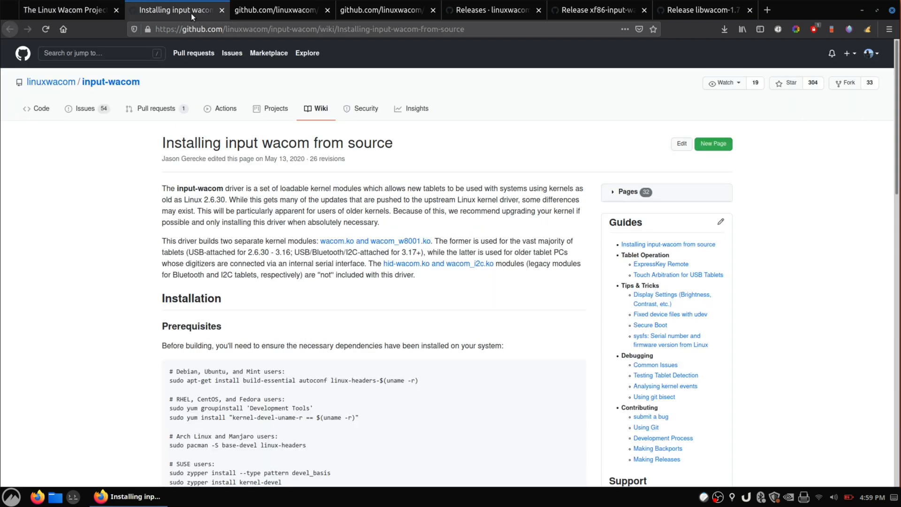
# Run the Ubuntu apt-get prerequisites for build-essential, autoconf and linux-headers with sudo
pyautogui.scroll(-3)
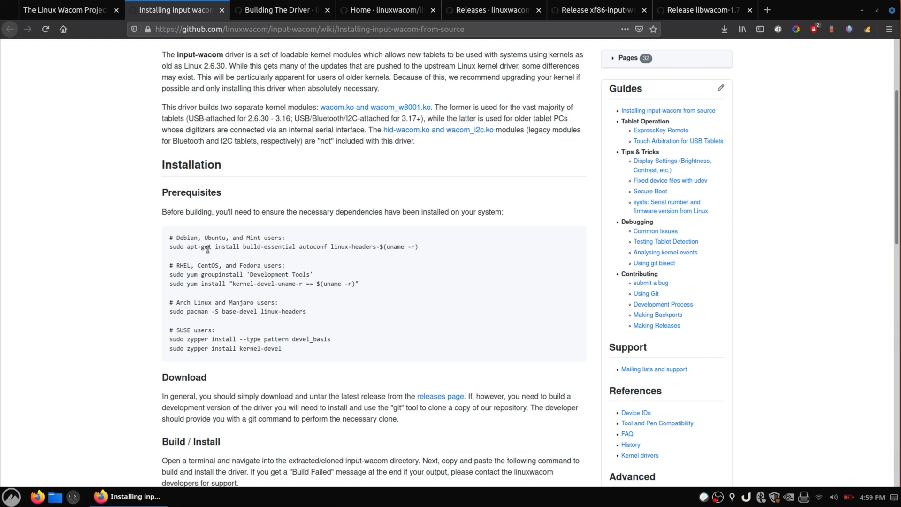
pyautogui.click(73, 496)
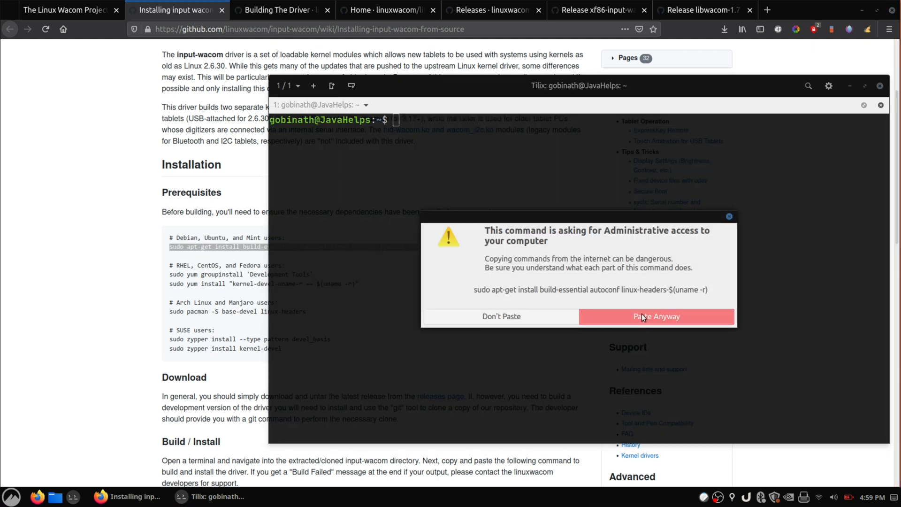
pyautogui.click(656, 315)
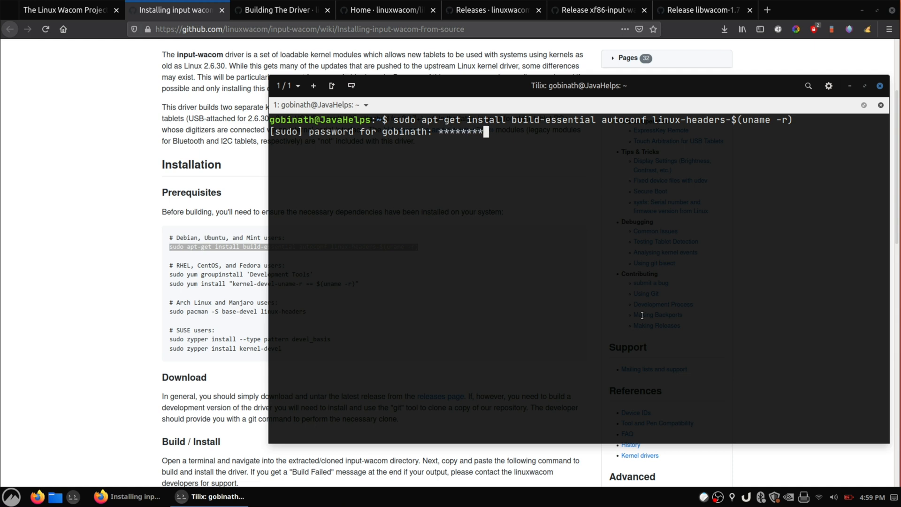
pyautogui.press('Return')
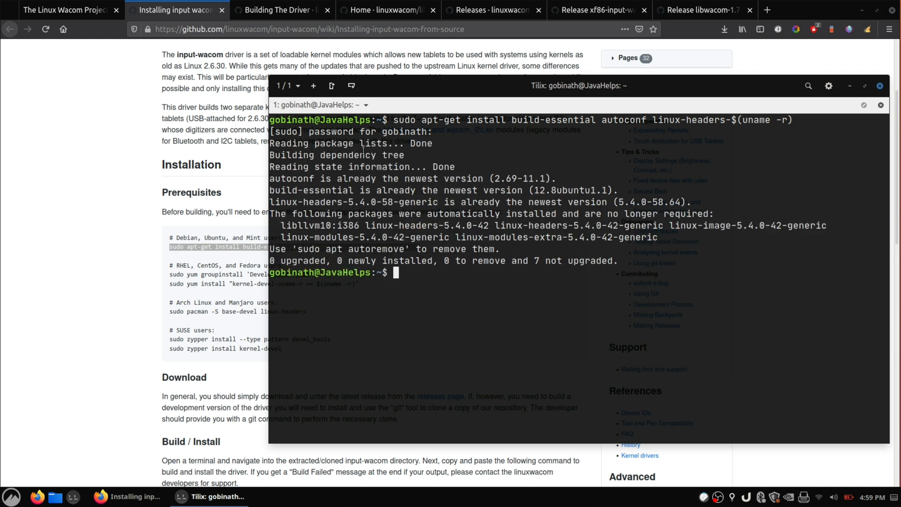
pyautogui.click(281, 10)
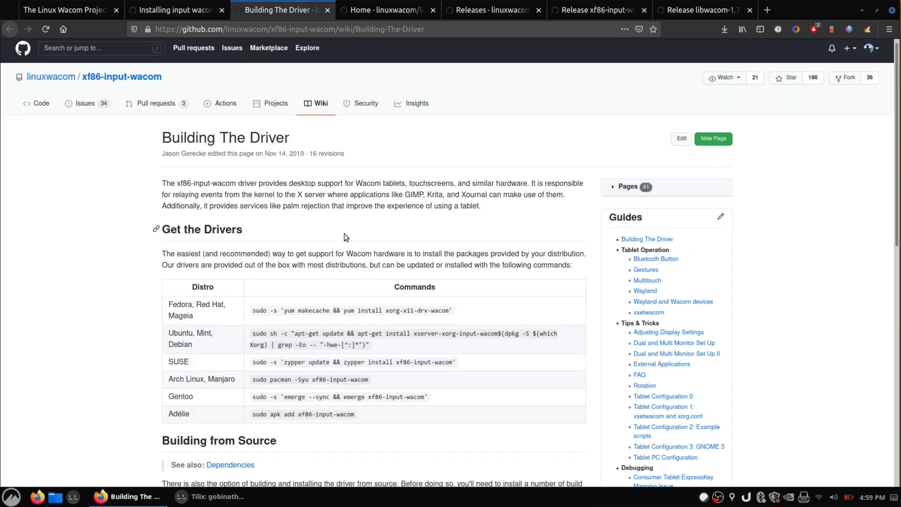
# Run the Ubuntu build-dependencies apt-get command, installing xserver-xorg-dev, xutils-dev and others
pyautogui.scroll(-3)
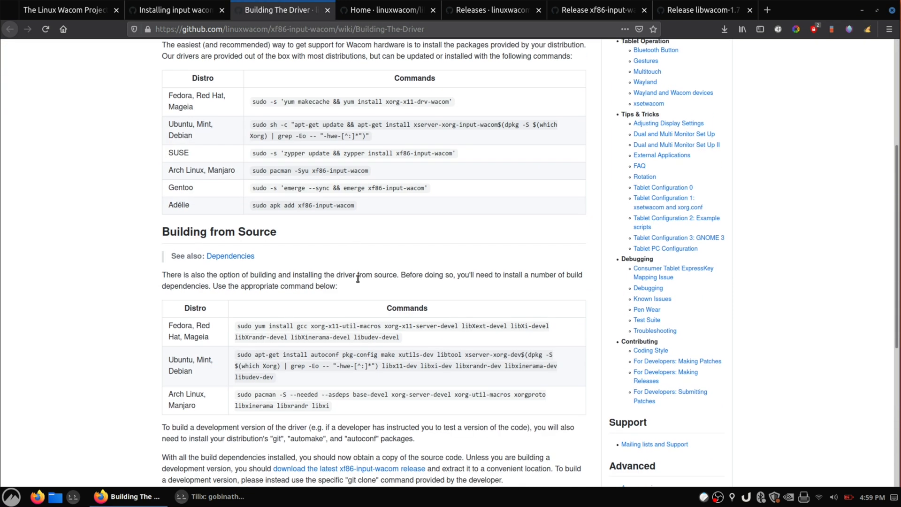
pyautogui.scroll(-3)
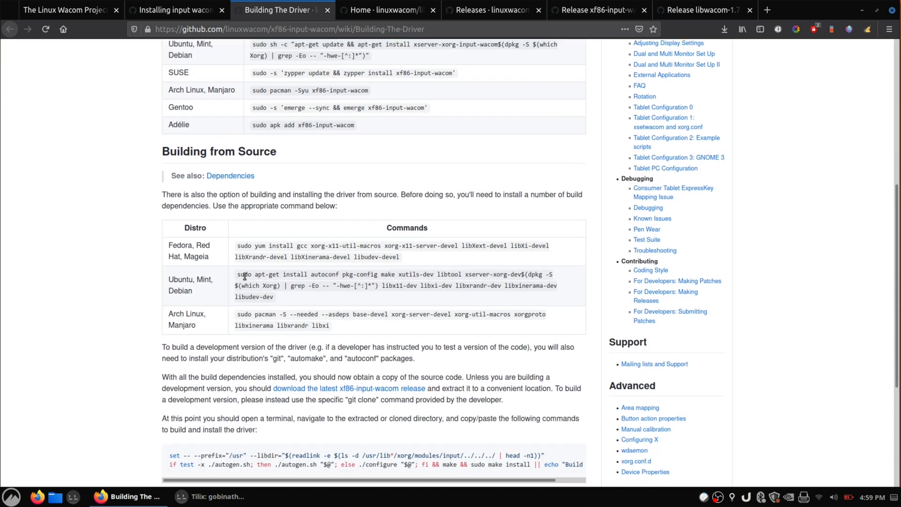
pyautogui.doubleClick(244, 274)
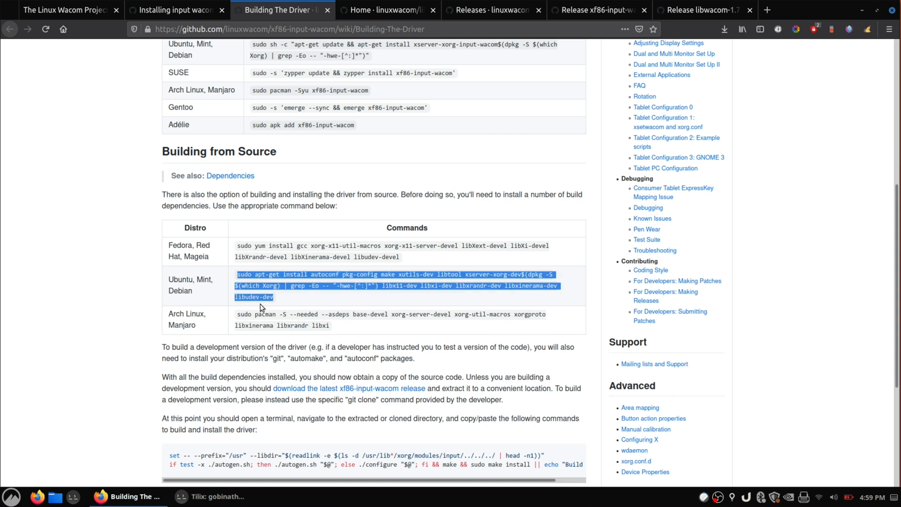
pyautogui.click(208, 496)
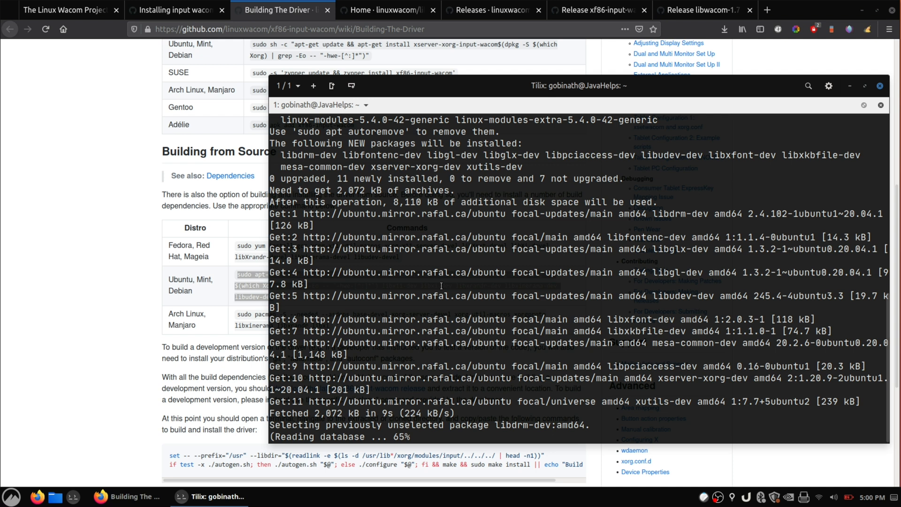
pyautogui.scroll(-3)
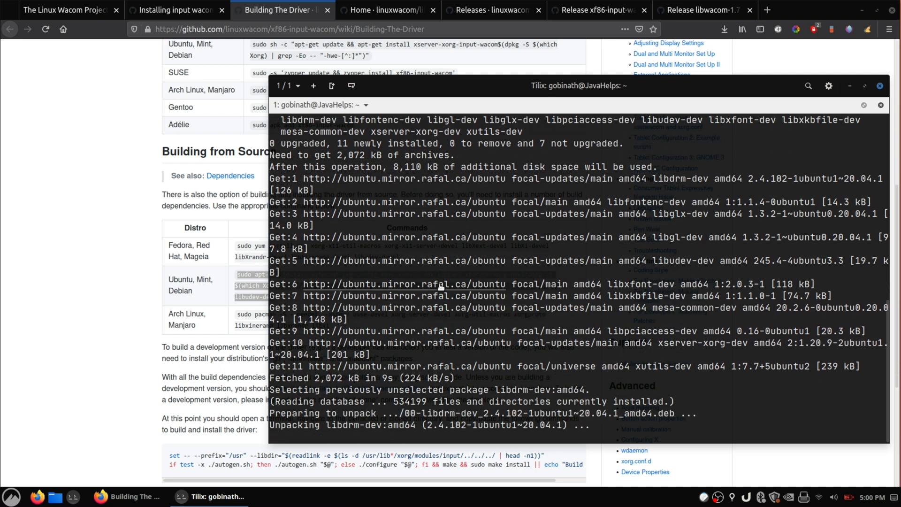
pyautogui.scroll(-3)
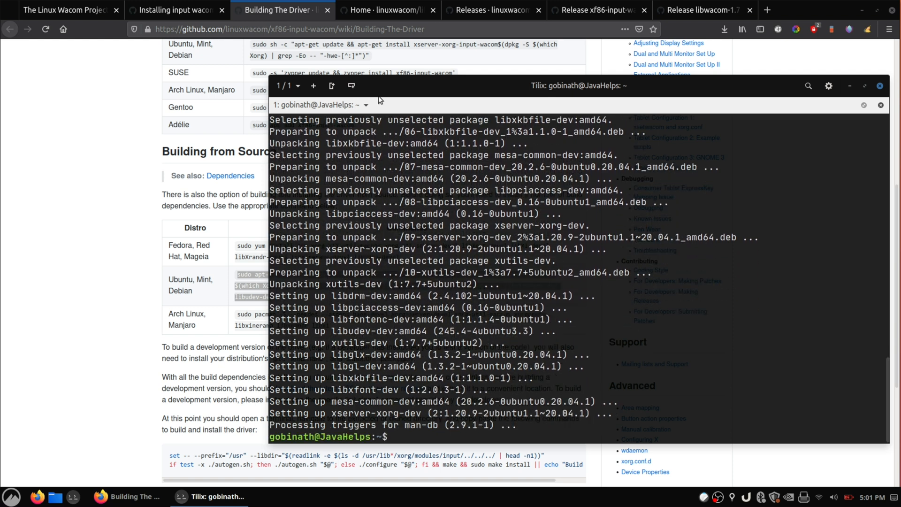
pyautogui.click(389, 10)
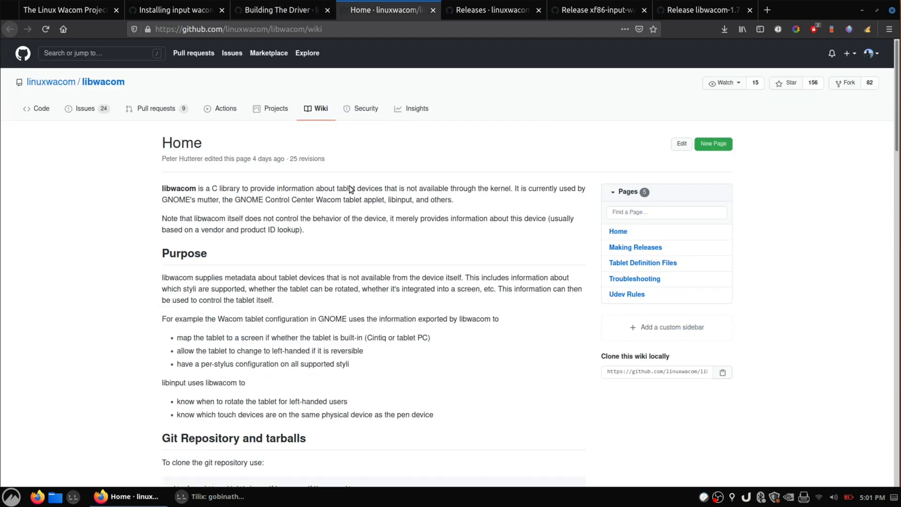
# Read libwacom's build notes, then locate input-wacom's Build / Install command
pyautogui.scroll(-3)
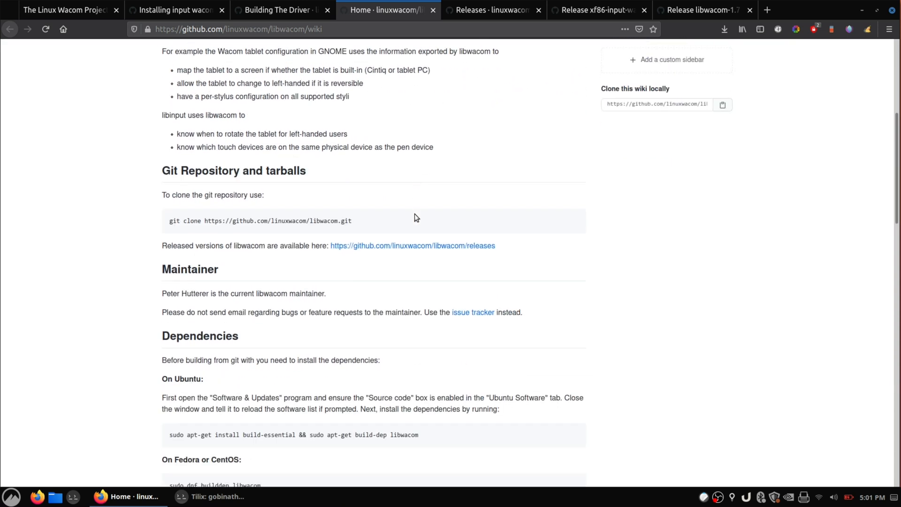
pyautogui.scroll(-3)
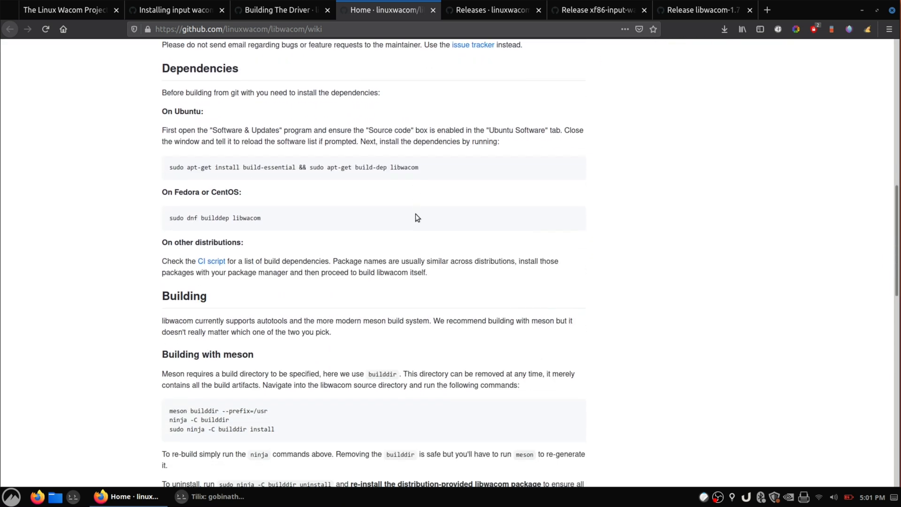
pyautogui.scroll(-3)
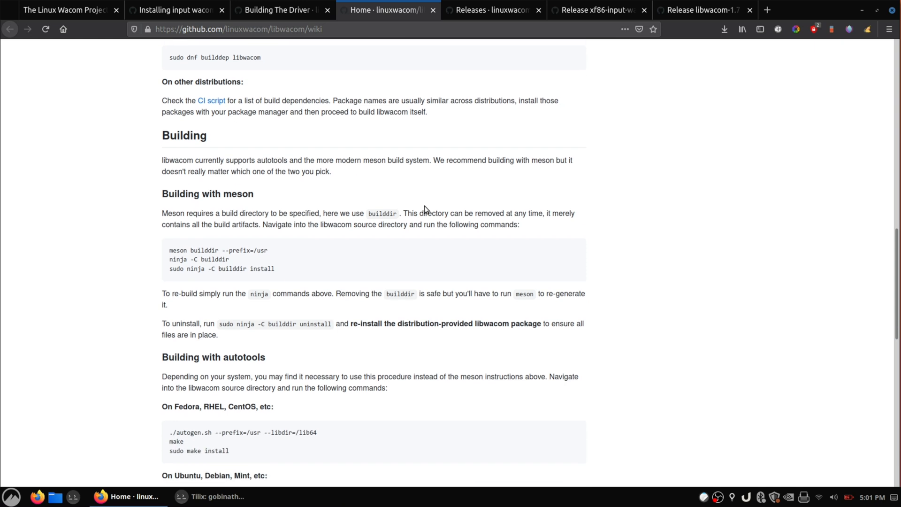
pyautogui.scroll(-3)
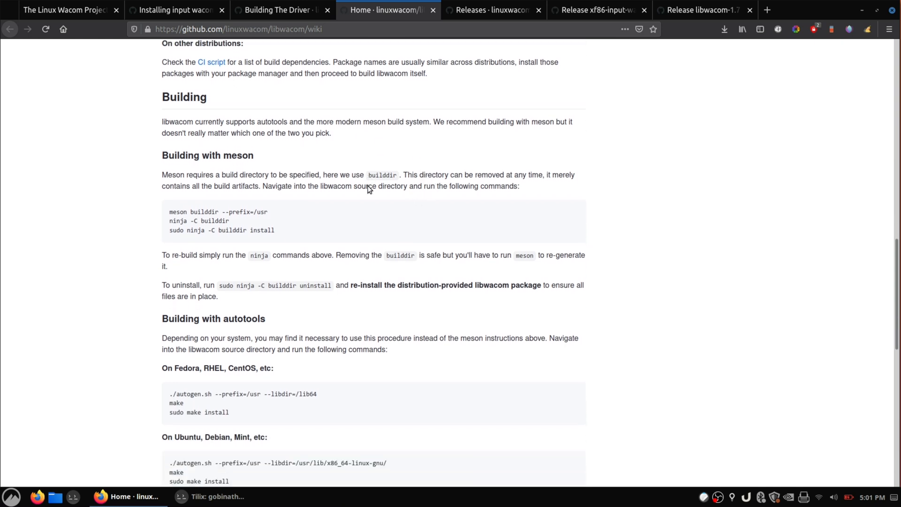
pyautogui.scroll(-3)
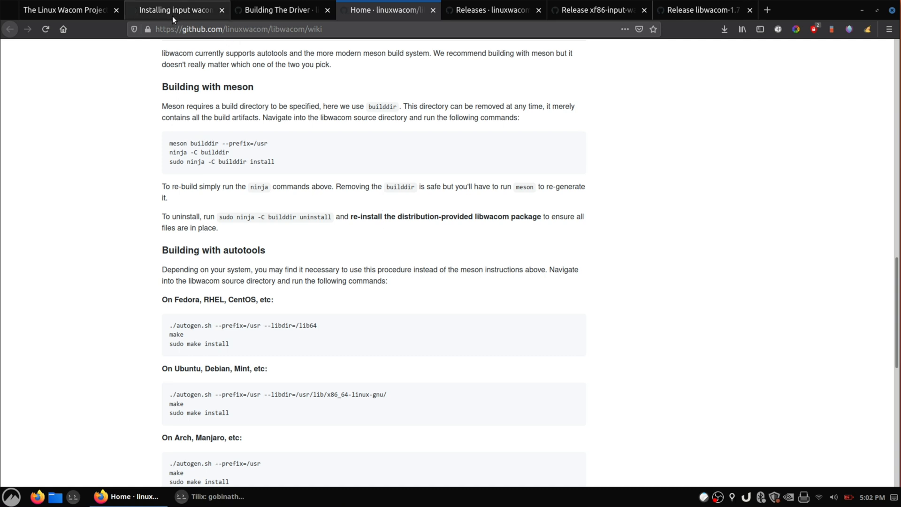
pyautogui.click(177, 9)
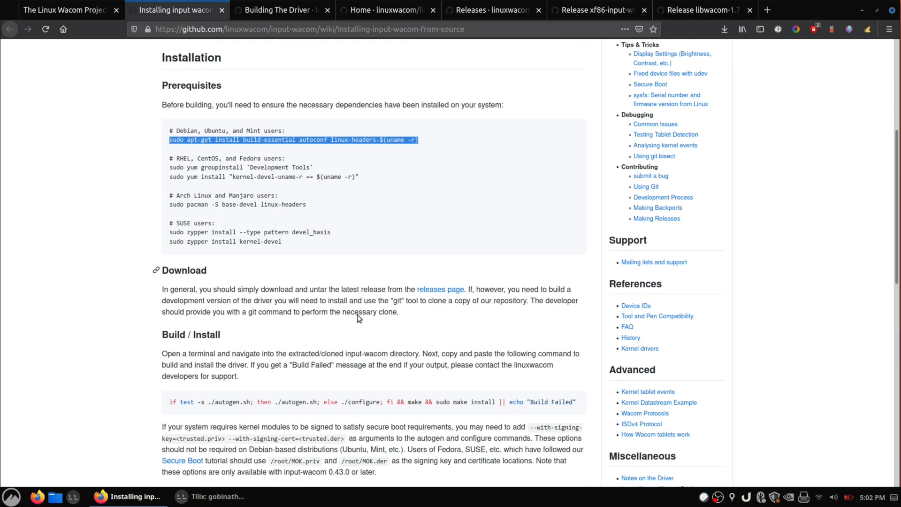
pyautogui.scroll(-3)
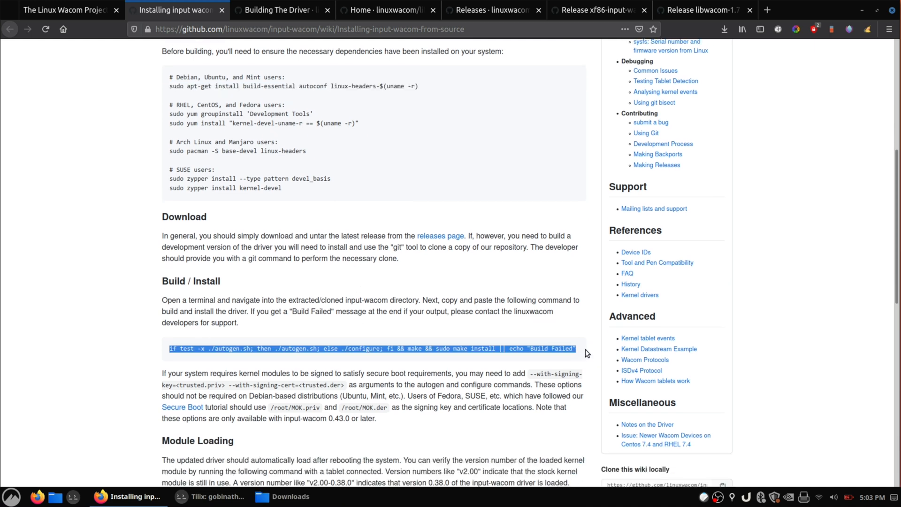
pyautogui.moveTo(443, 419)
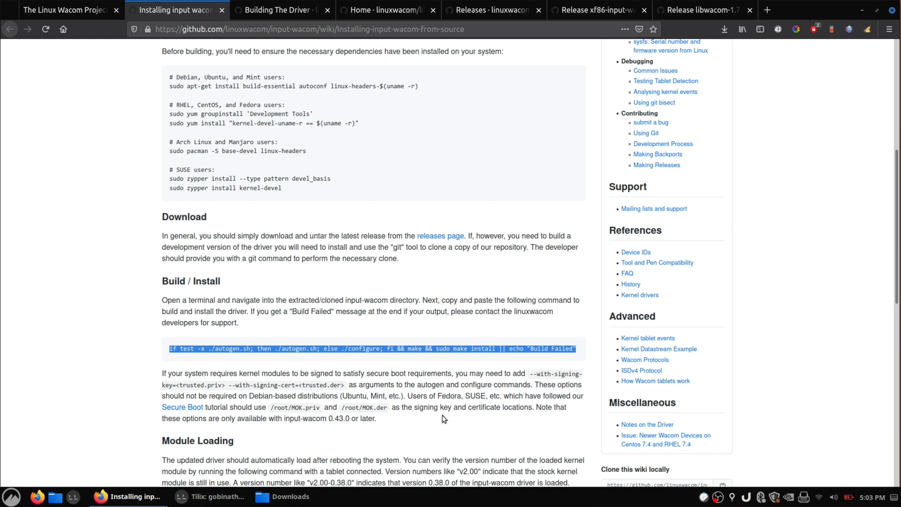
# In ~/Downloads/input-wacom-0.46.0, run autogen/configure, make and sudo make install
pyautogui.click(210, 496)
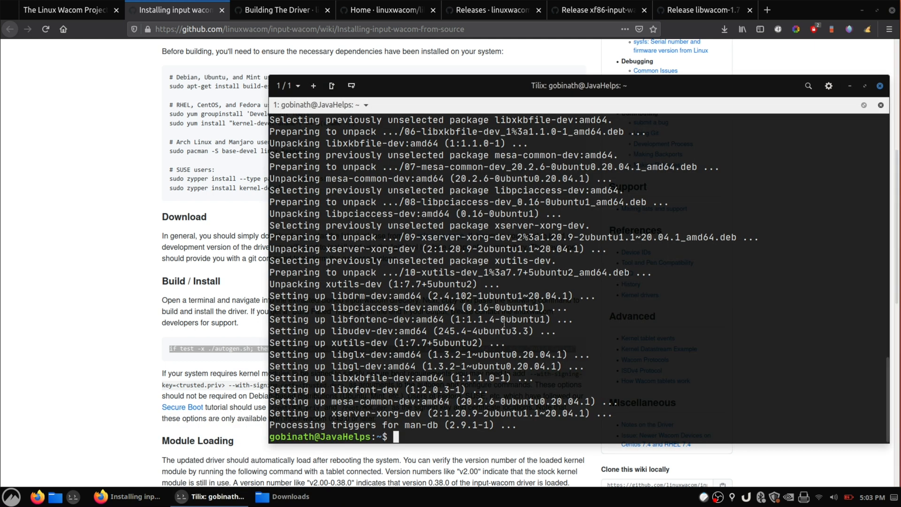
pyautogui.write('cd')
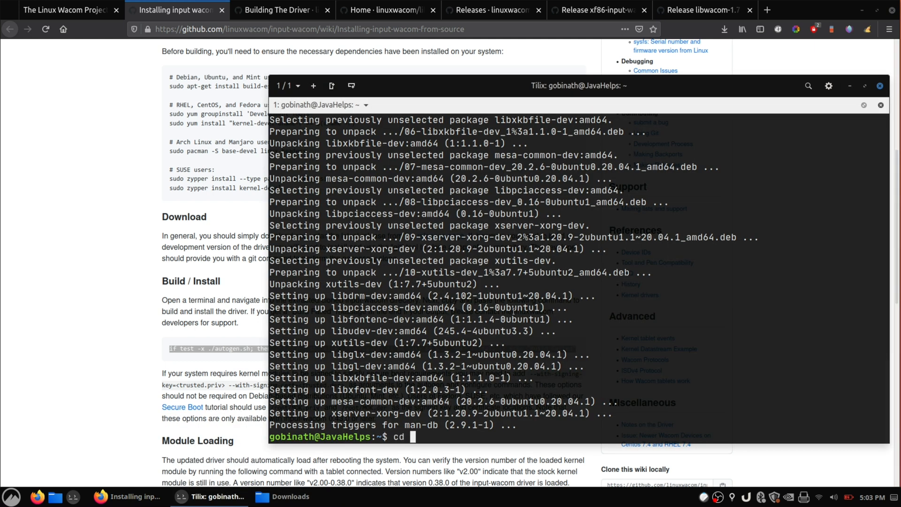
pyautogui.write('~/Dow')
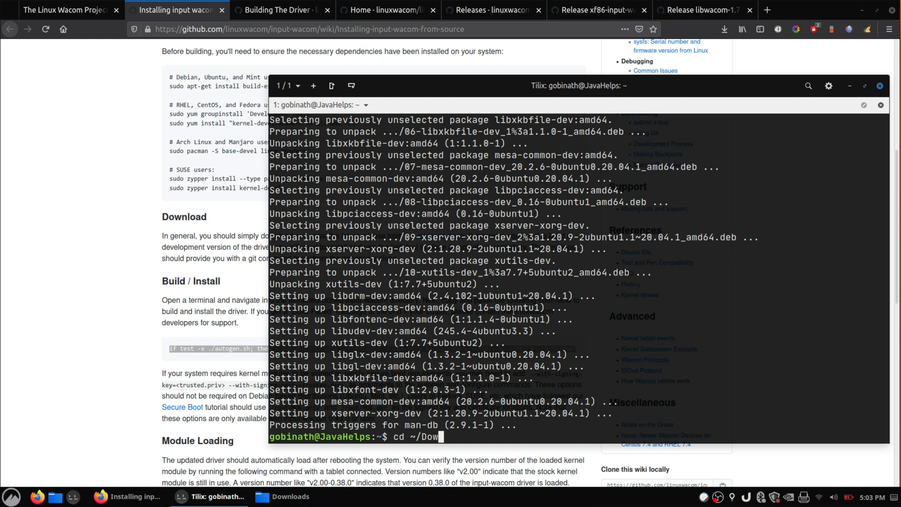
pyautogui.write('loads/')
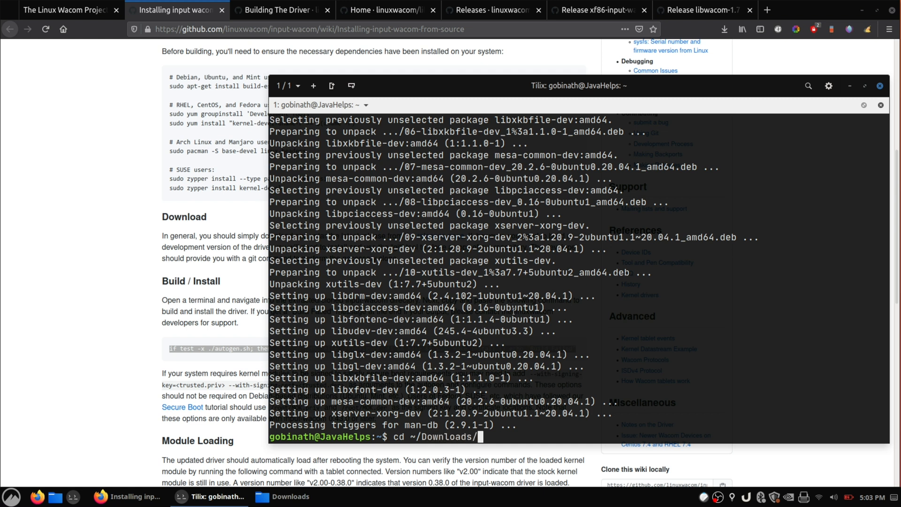
pyautogui.write('input')
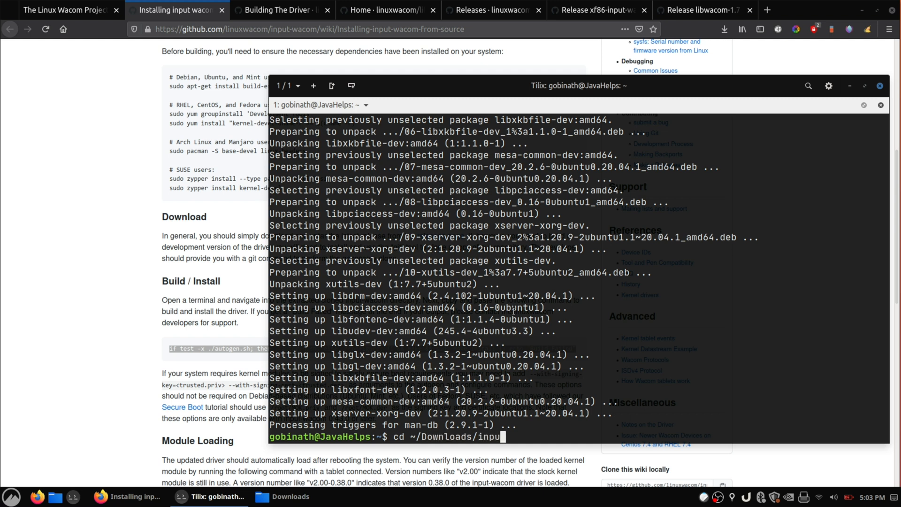
pyautogui.press('Return')
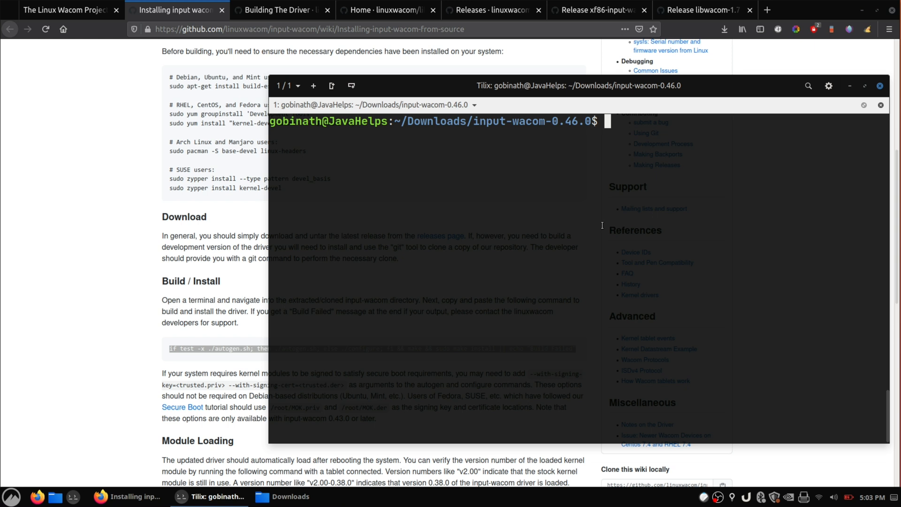
pyautogui.write('if test -x ./autogen.sh; then ./autogen.sh; else ./configure; fi && make && sudo make install || echo "Build Failed"')
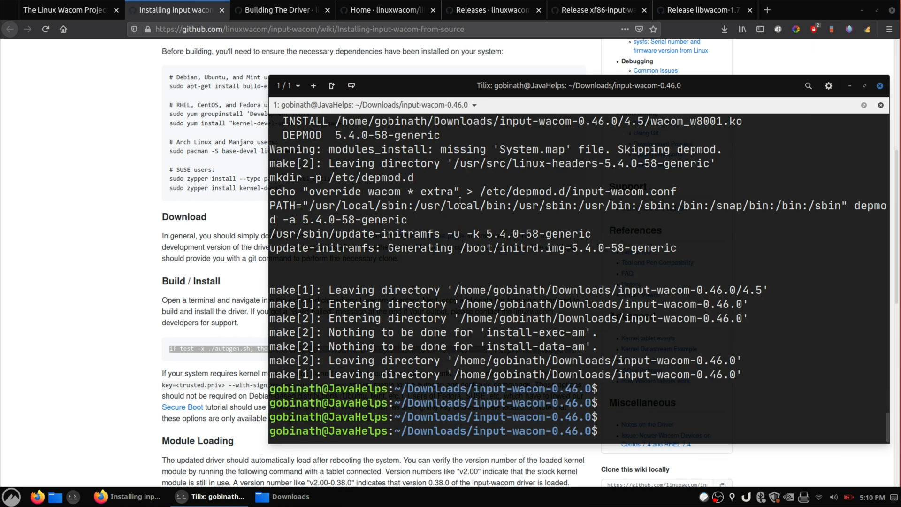
# In ~/Downloads/xf86-input-wacom-0.39.0, run the library-path setup, then autogen, make and install
pyautogui.click(281, 10)
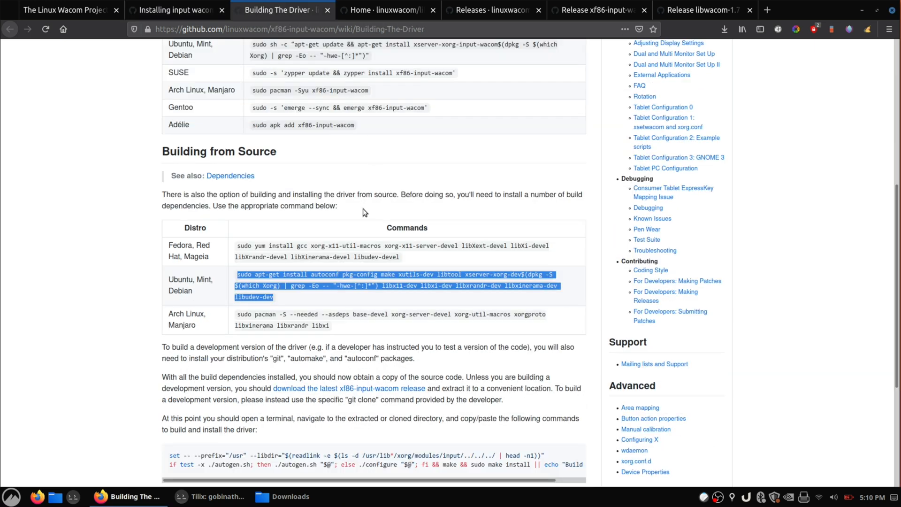
pyautogui.scroll(-3)
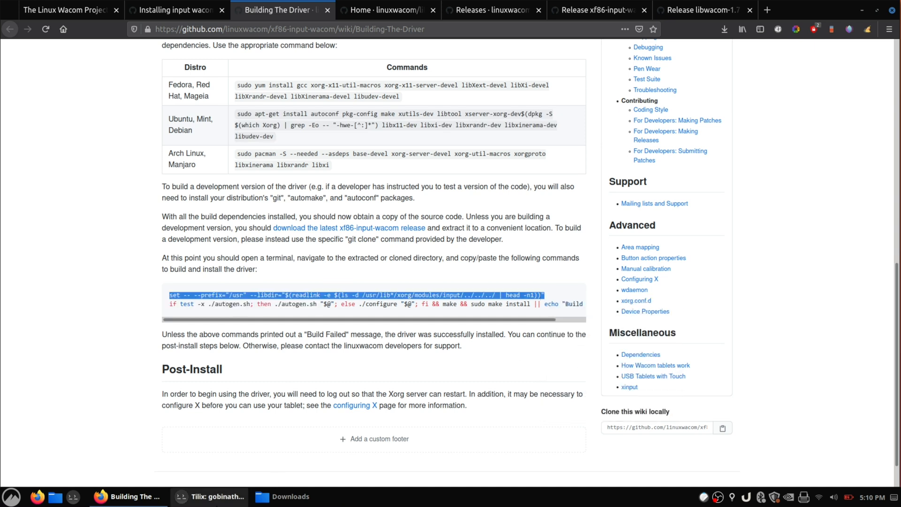
pyautogui.click(208, 497)
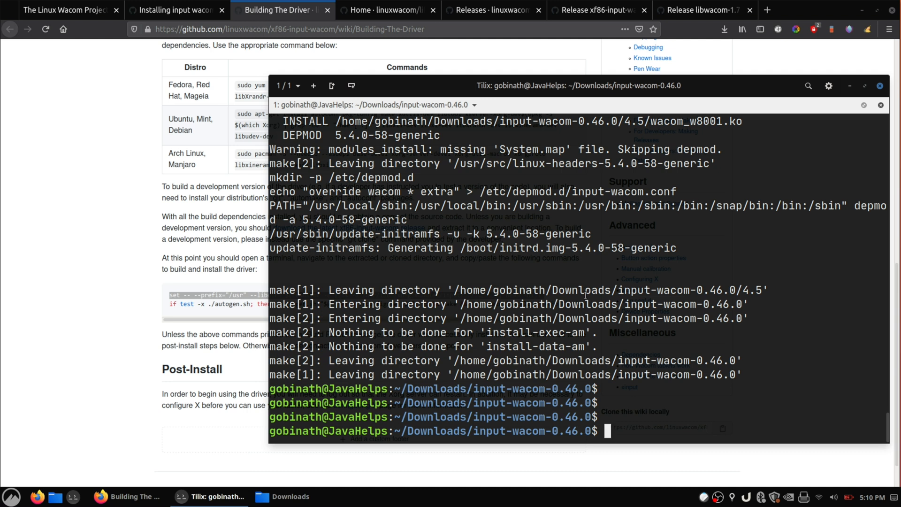
pyautogui.write('cd')
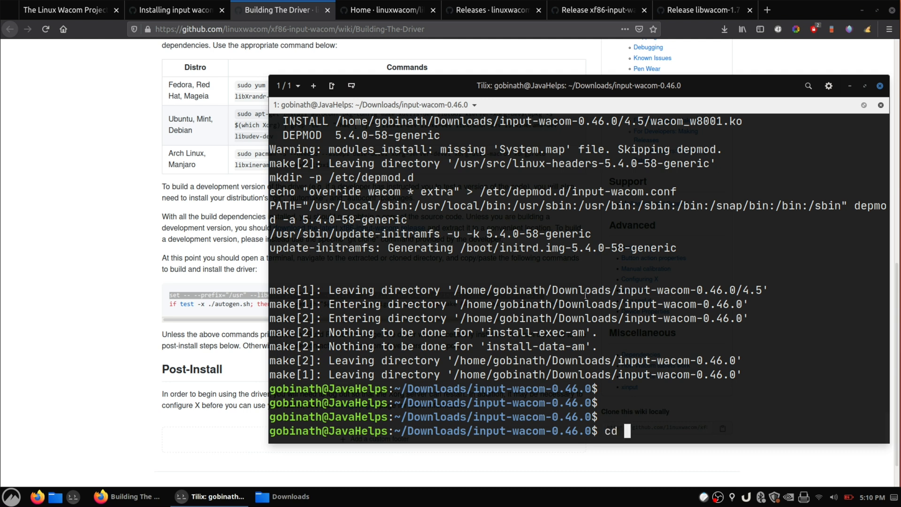
pyautogui.write('~/Downloads/')
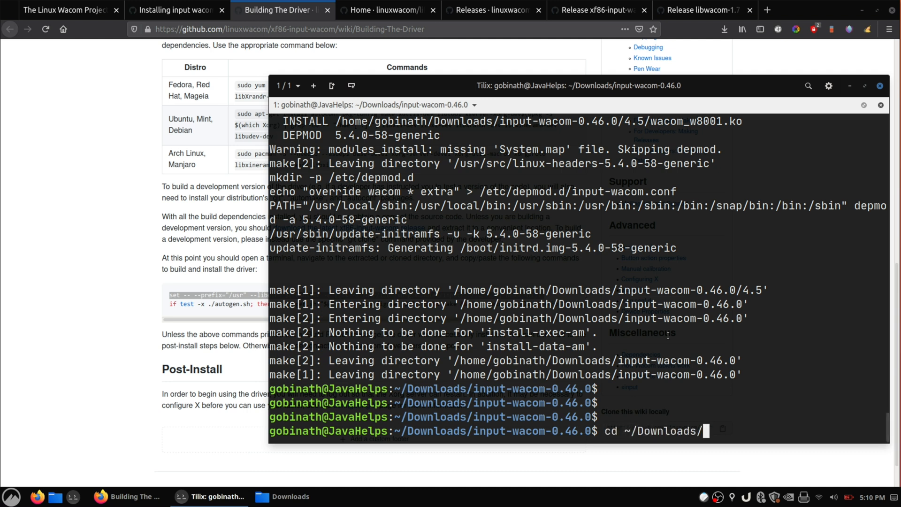
pyautogui.write('x')
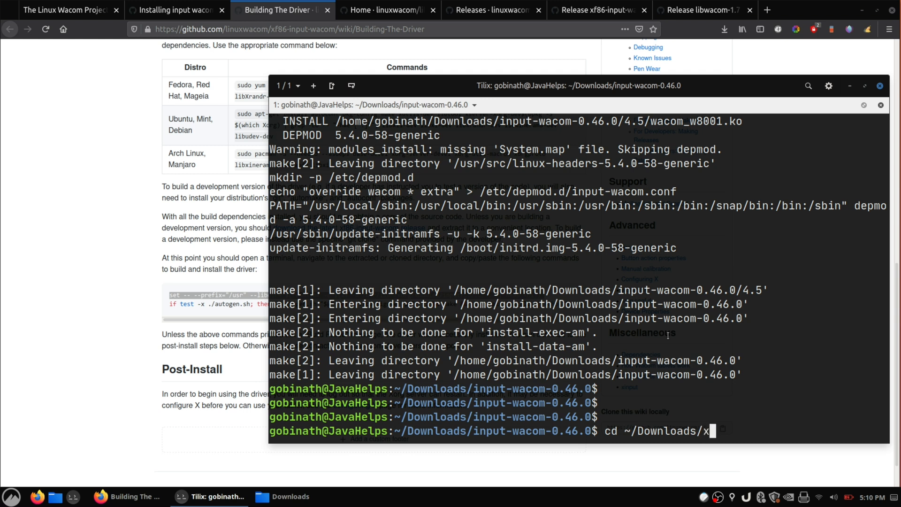
pyautogui.press('Return')
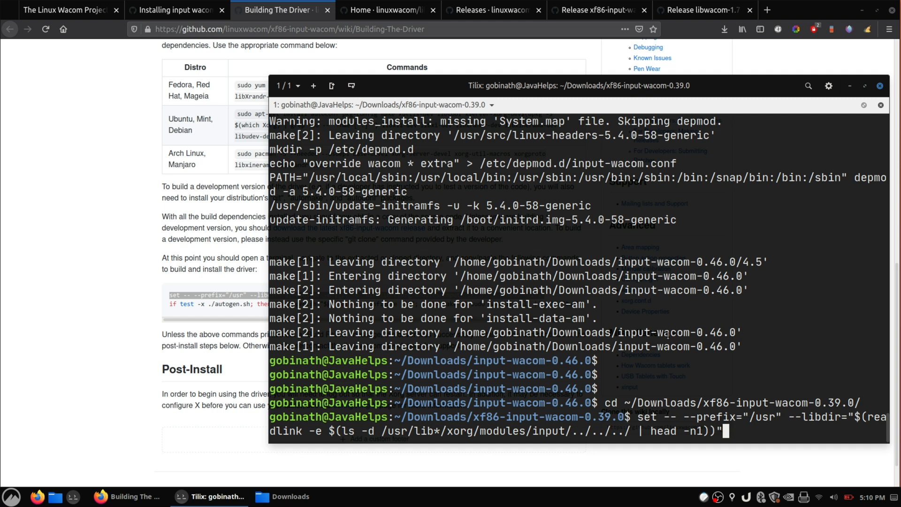
pyautogui.press('Return')
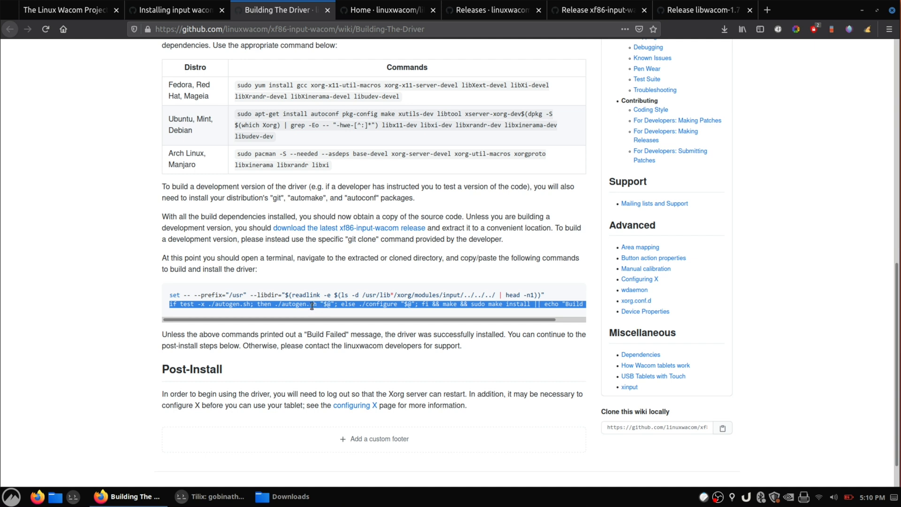
pyautogui.click(213, 496)
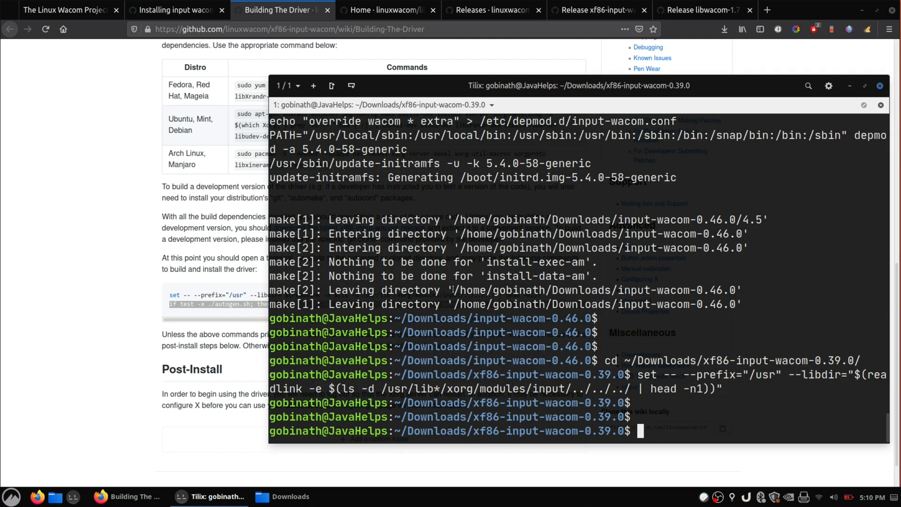
pyautogui.write('if test -x ./autogen.sh; then ./autogen.sh "$@"; else ./configure "$@"; fi && make && sudo make install || echo "Build Failed"')
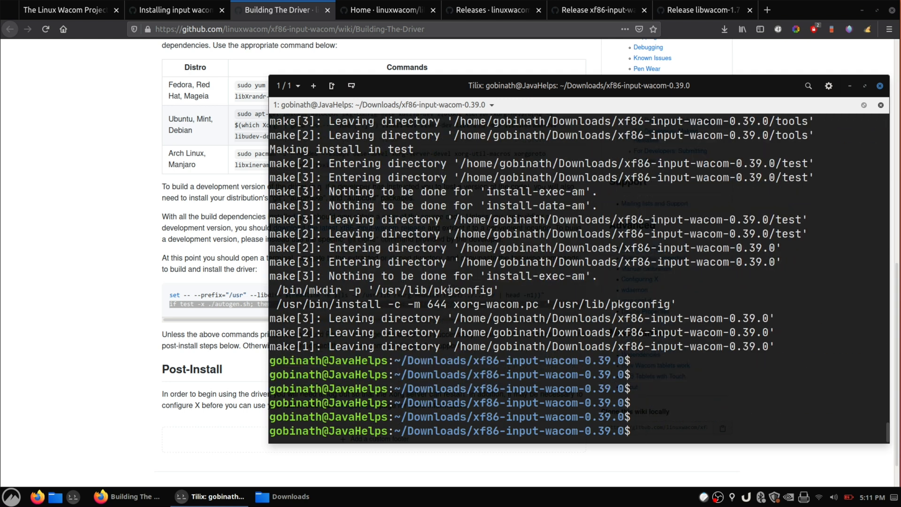
# Read libwacom's build instructions and move into the ~/libwacom-1.7 source folder
pyautogui.click(389, 10)
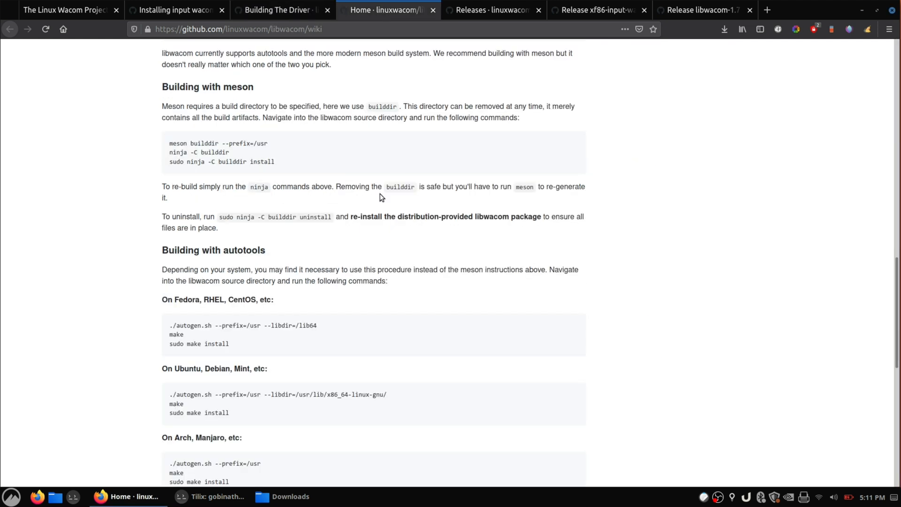
pyautogui.scroll(-3)
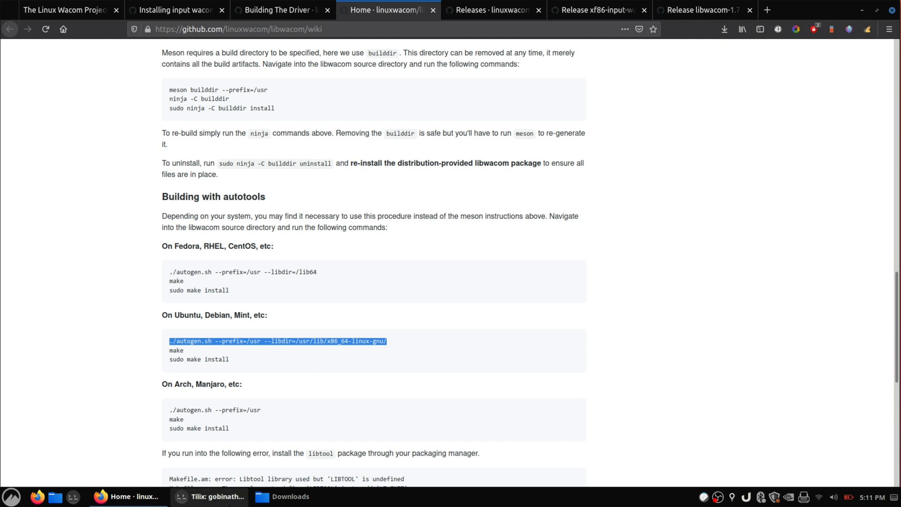
pyautogui.click(211, 497)
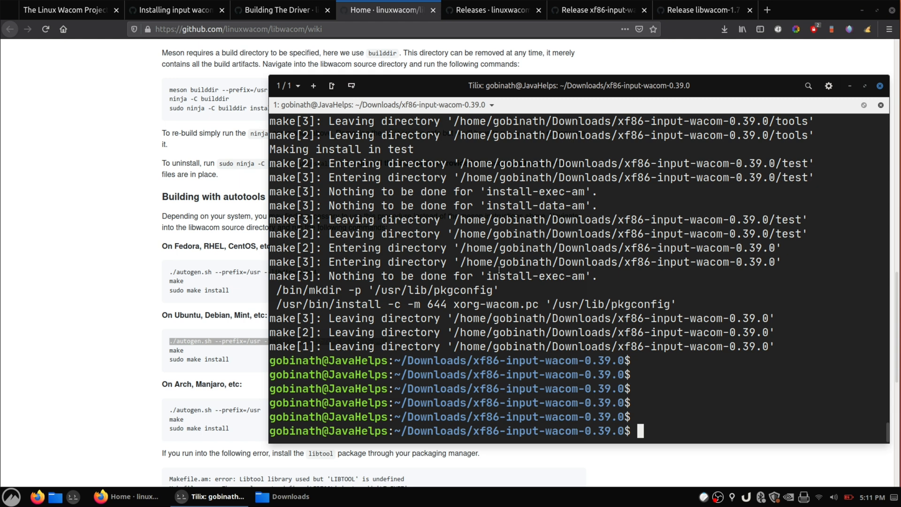
pyautogui.write('cd ~/Downloads/')
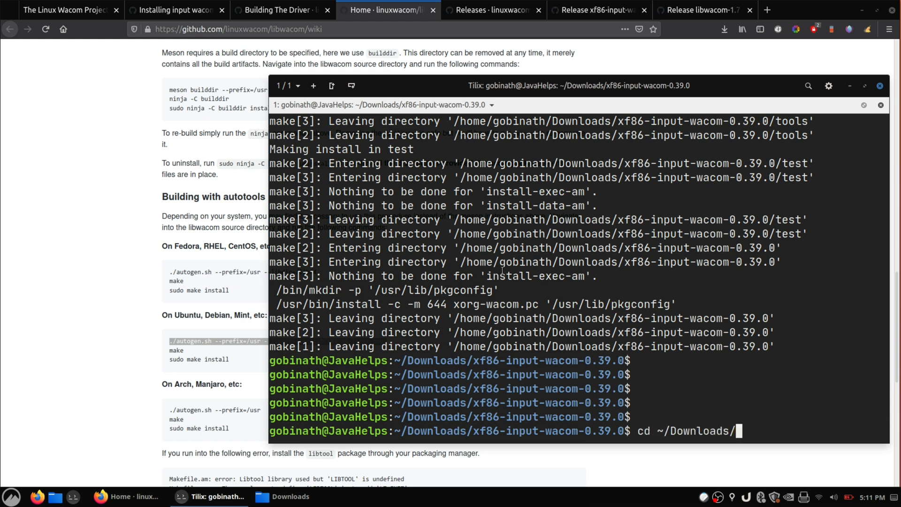
pyautogui.write('libwacom-1.7/')
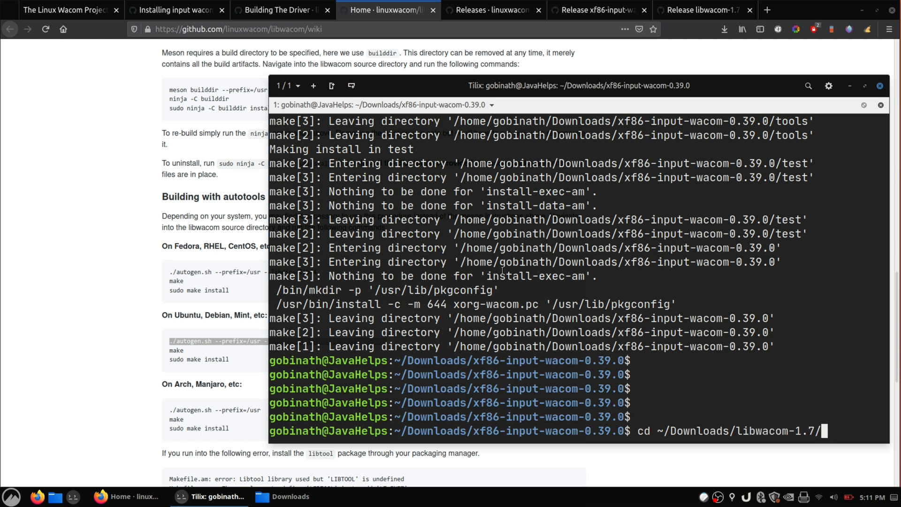
pyautogui.press('Return')
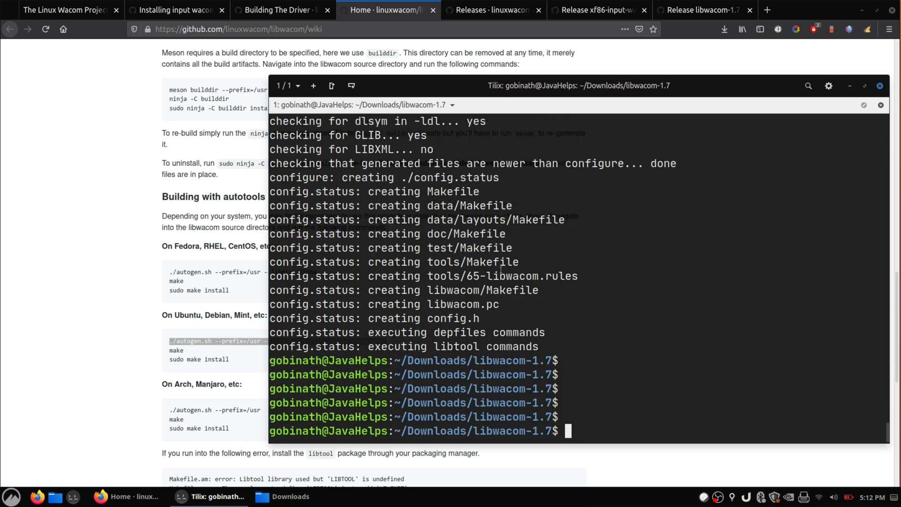
# Compile libwacom with make and pick out the install command
pyautogui.write('make')
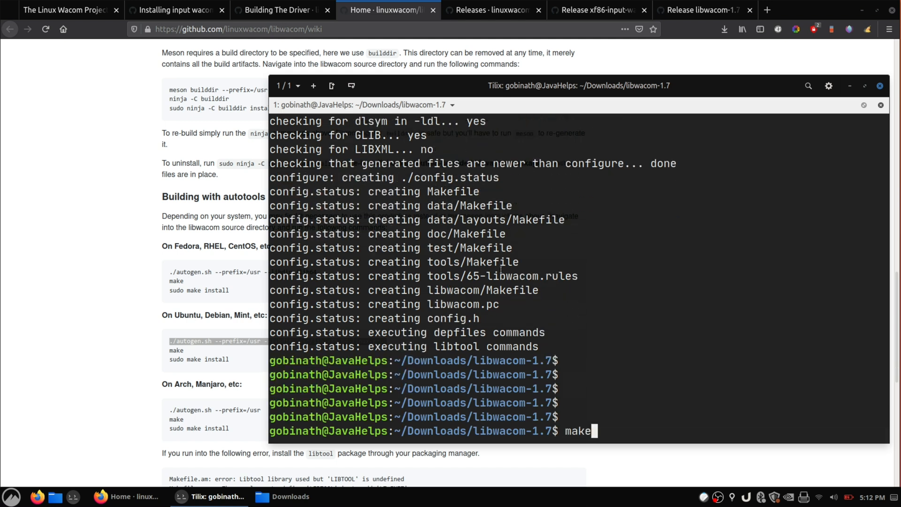
pyautogui.press('Return')
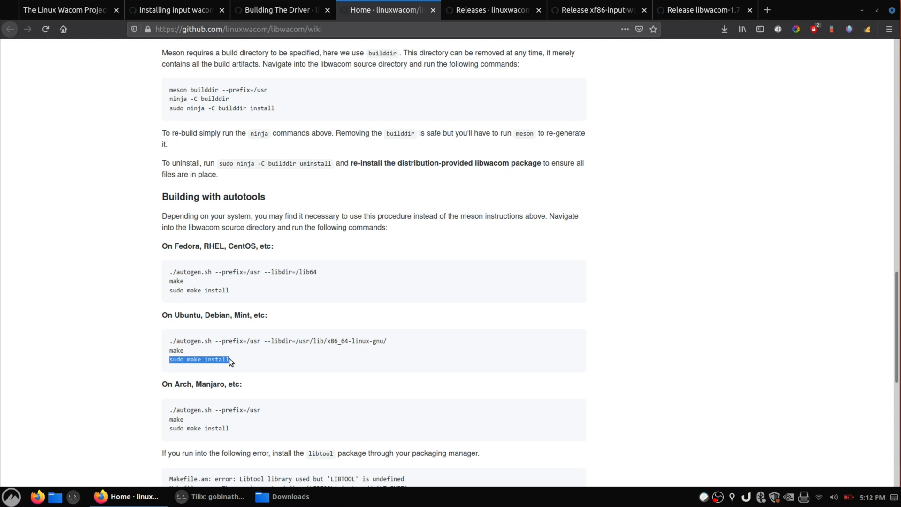
pyautogui.click(210, 496)
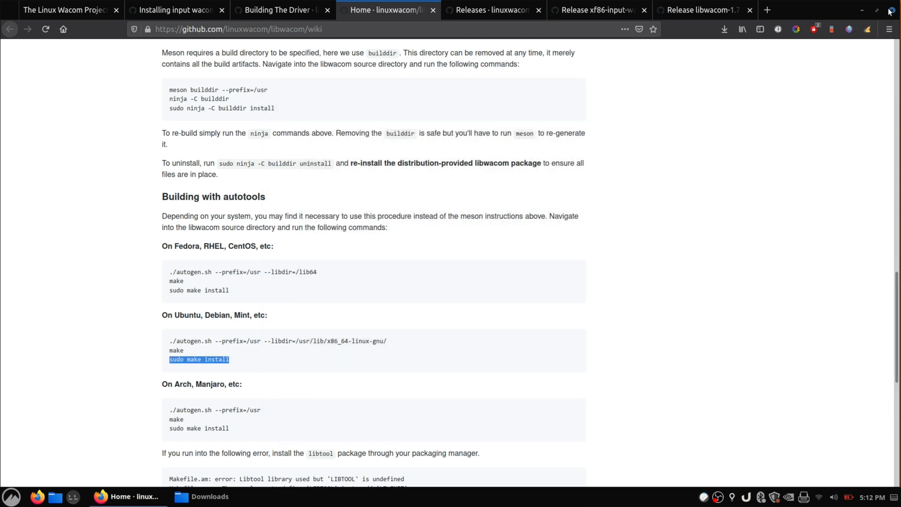
pyautogui.click(10, 496)
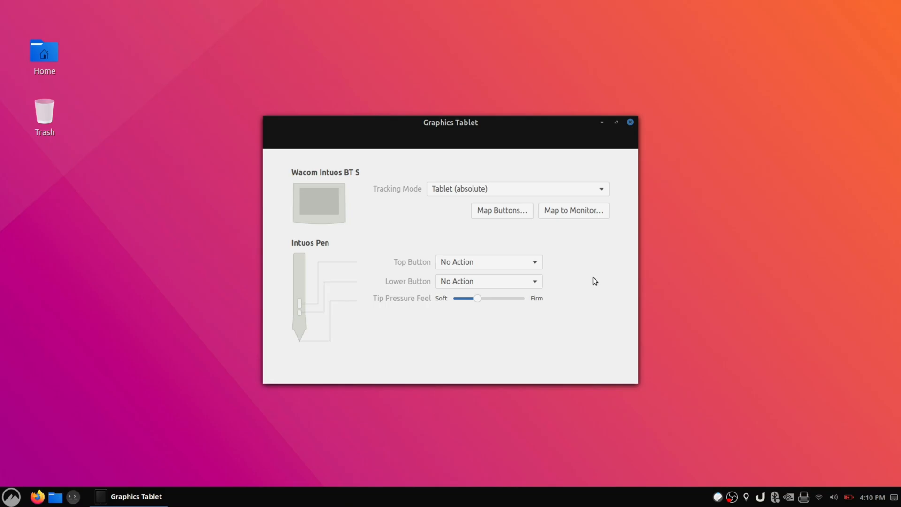
pyautogui.moveTo(668, 262)
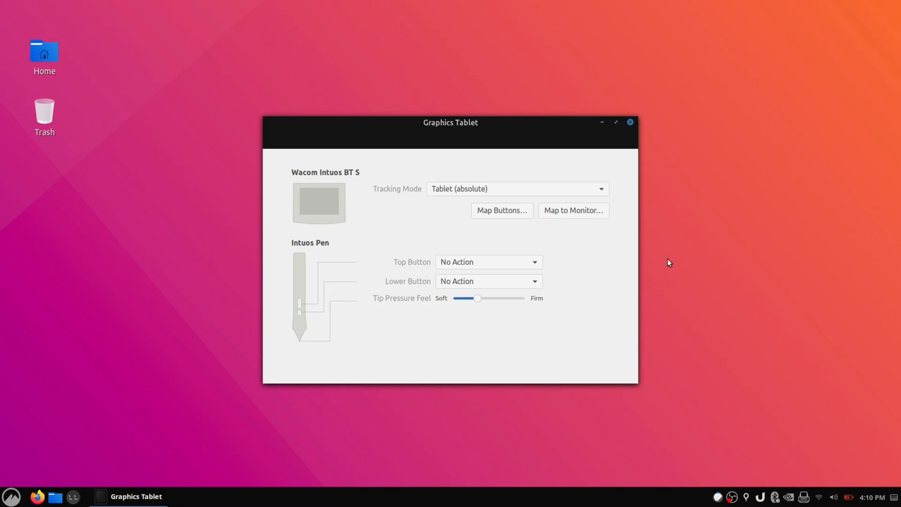
pyautogui.moveTo(606, 181)
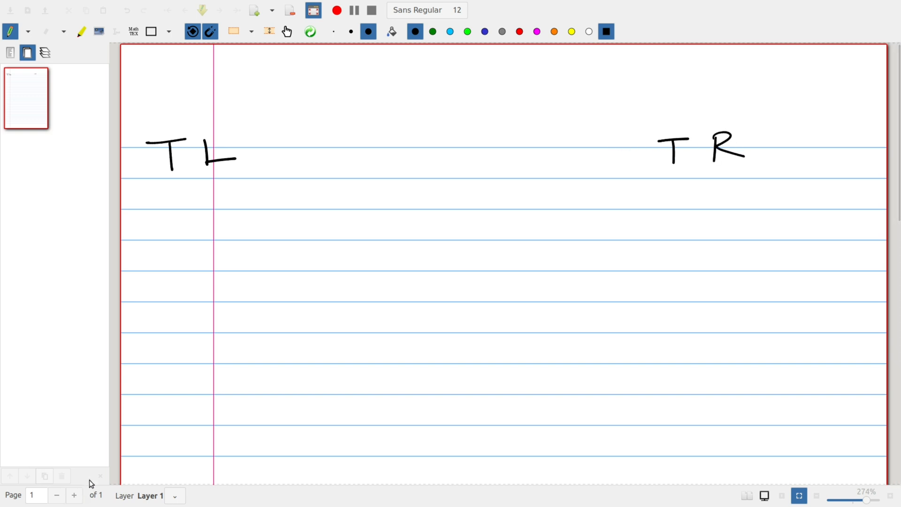
pyautogui.moveTo(135, 448)
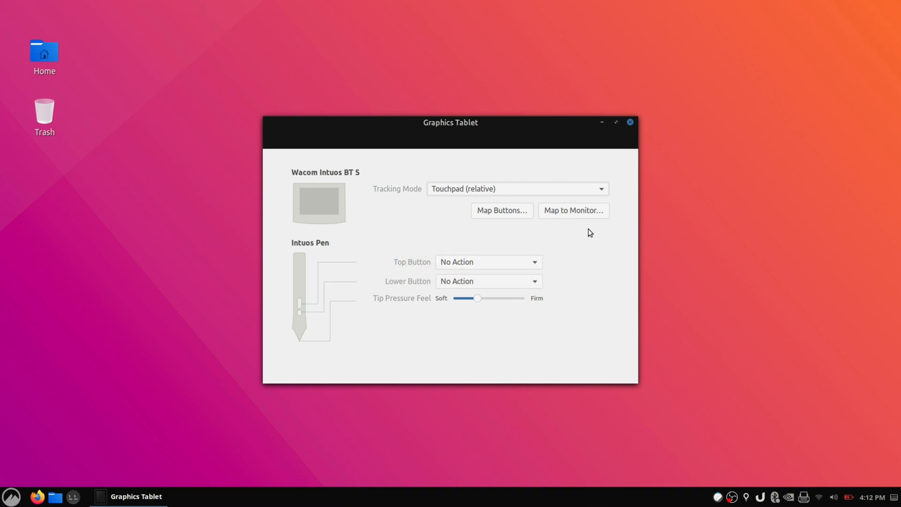
pyautogui.moveTo(514, 223)
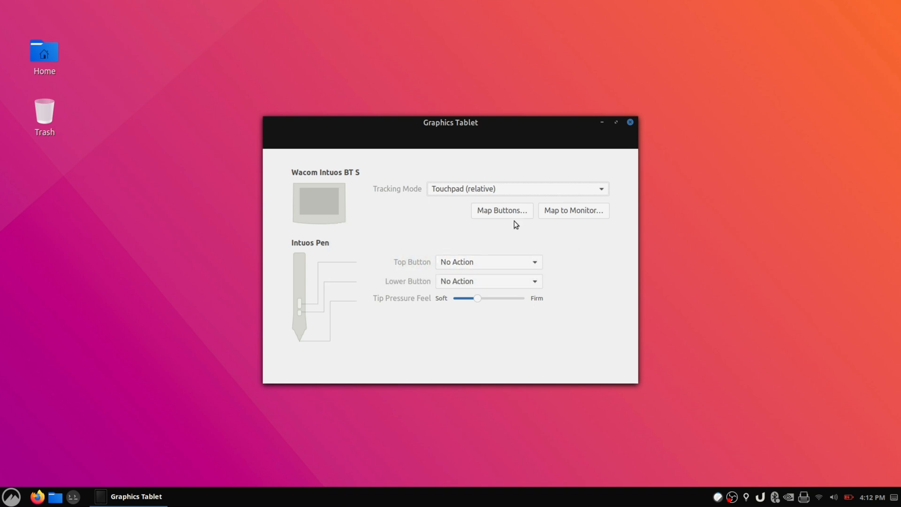
# Map Top Button #1 to send the Ctrl+Z keystroke
pyautogui.click(500, 211)
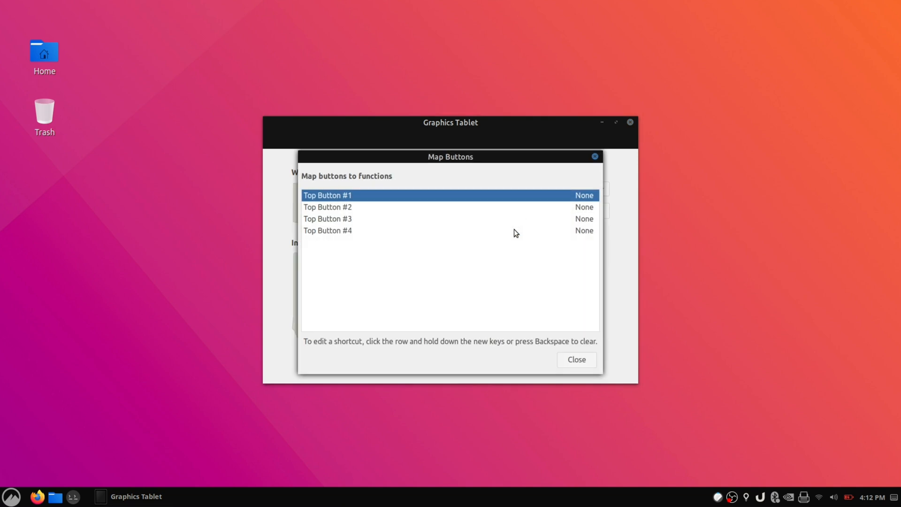
pyautogui.click(450, 195)
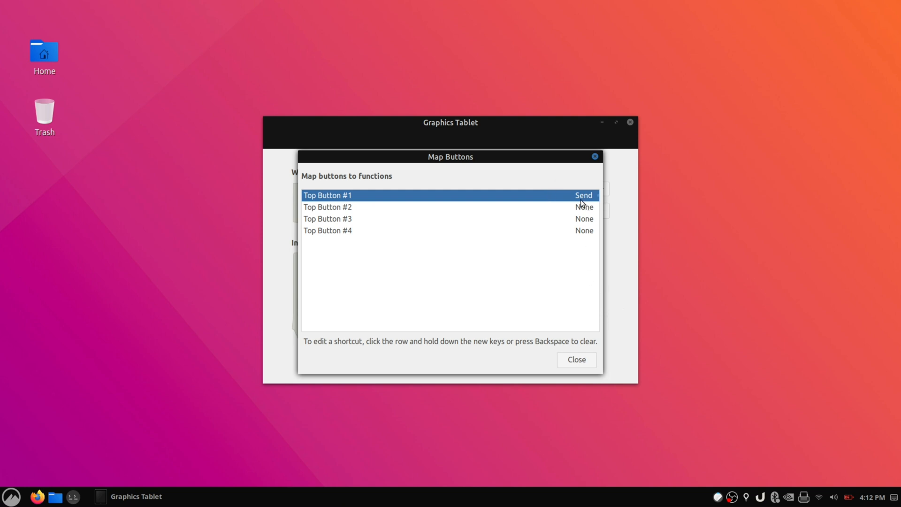
pyautogui.click(583, 195)
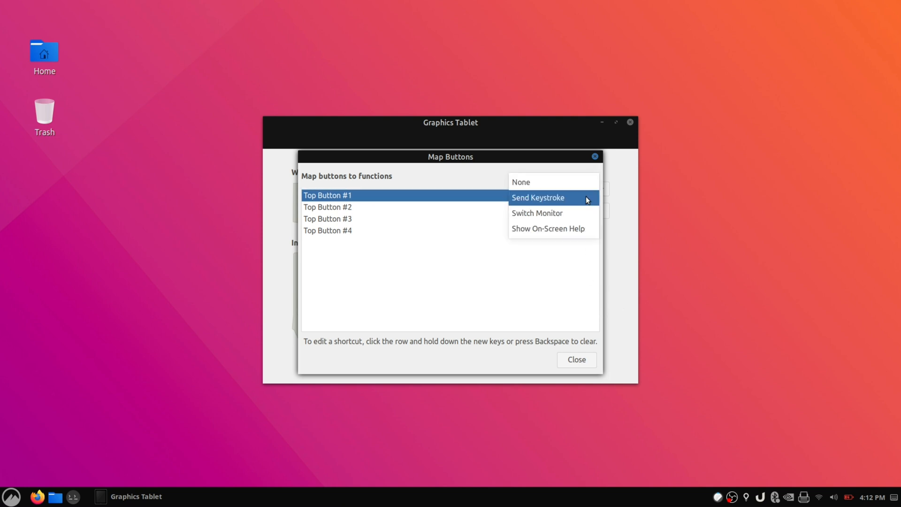
pyautogui.click(538, 197)
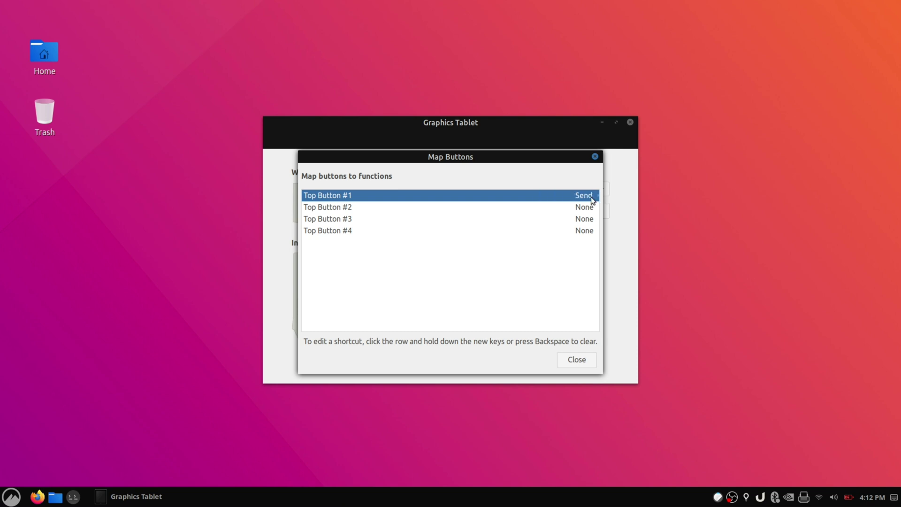
pyautogui.moveTo(589, 237)
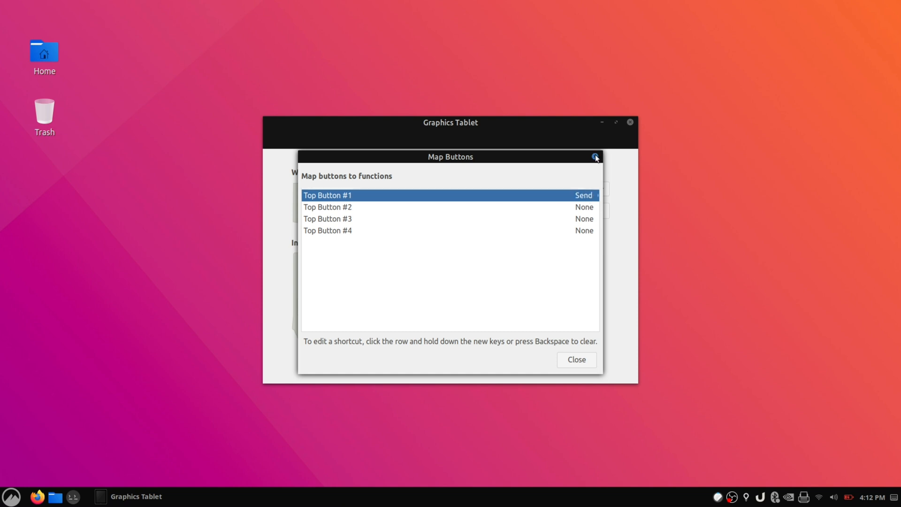
pyautogui.press('ctrl+z')
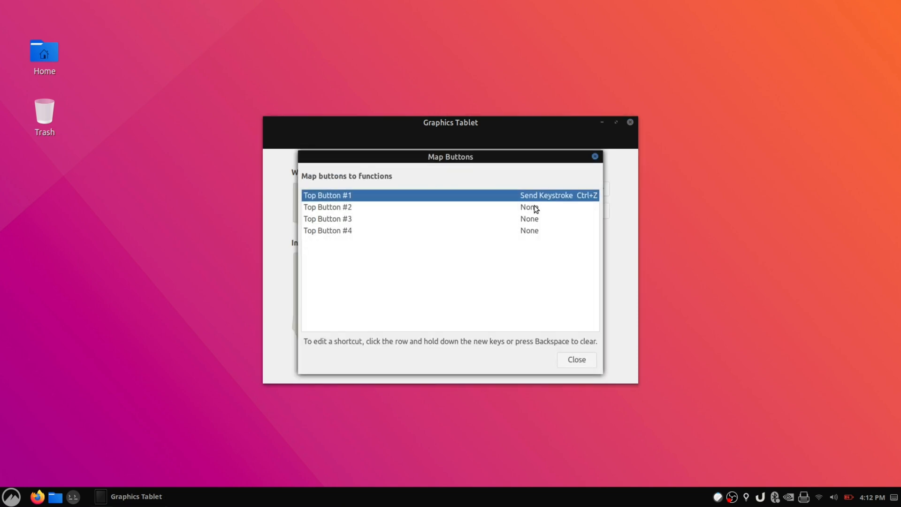
pyautogui.moveTo(567, 208)
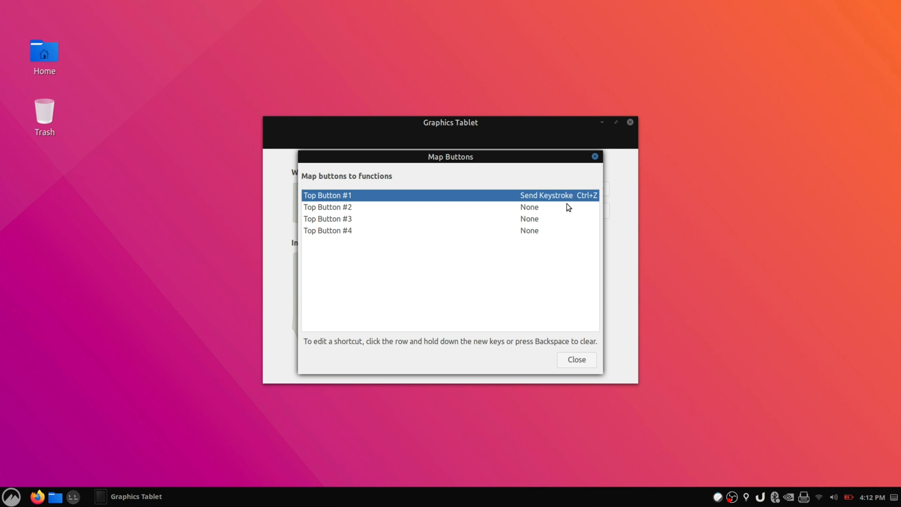
# Map Top Button #2 to send the Ctrl+Y keystroke
pyautogui.click(402, 207)
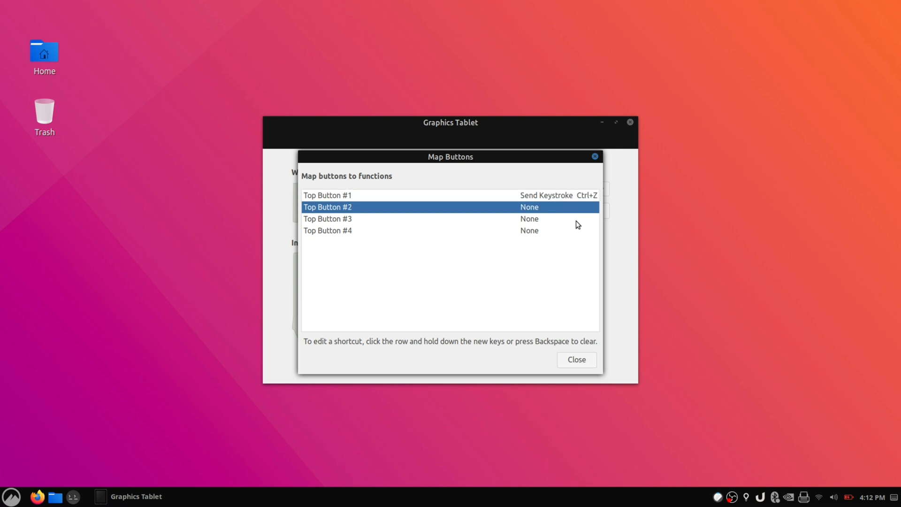
pyautogui.click(528, 207)
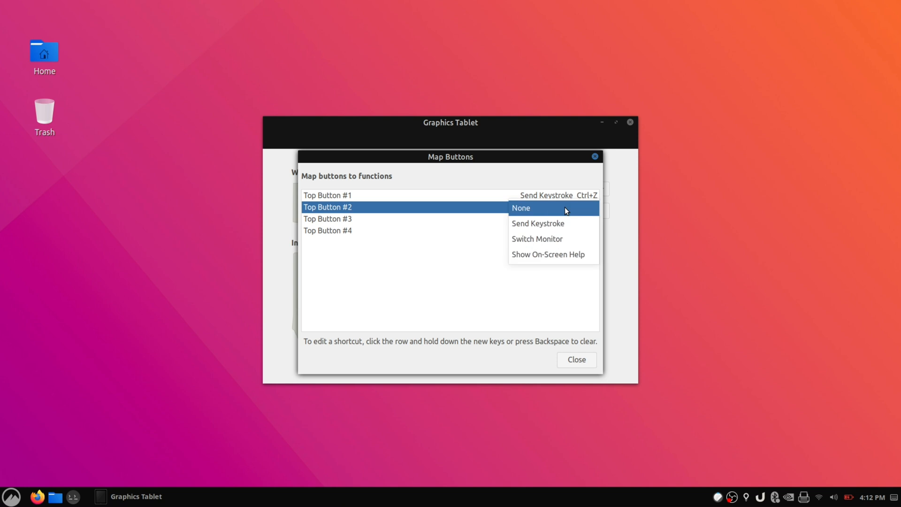
pyautogui.moveTo(537, 223)
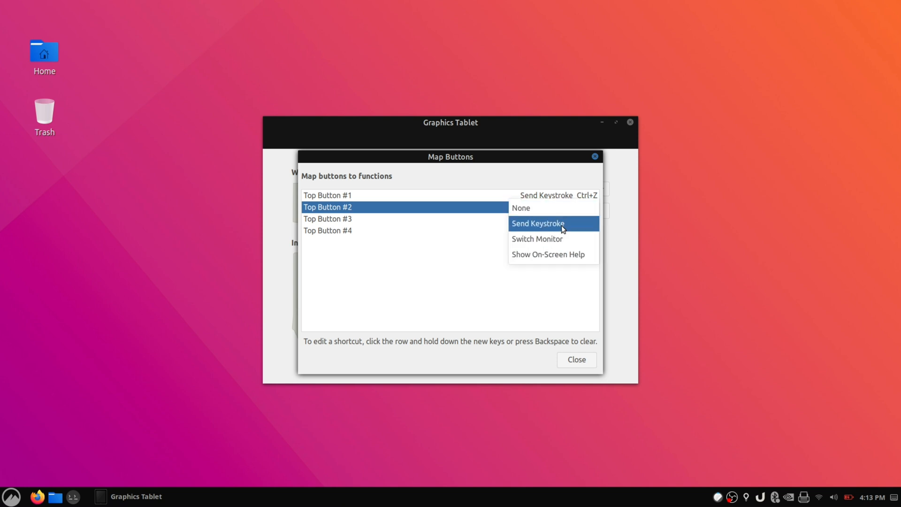
pyautogui.click(537, 223)
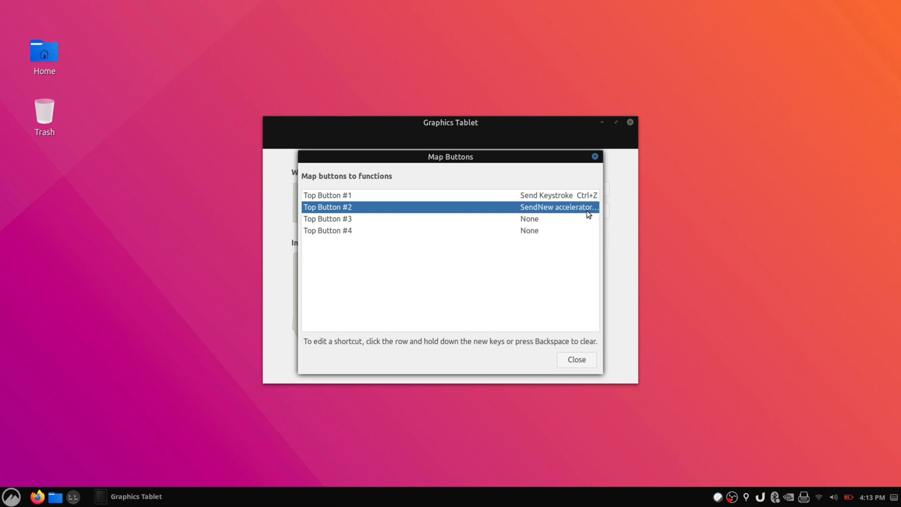
pyautogui.press('ctrl+y')
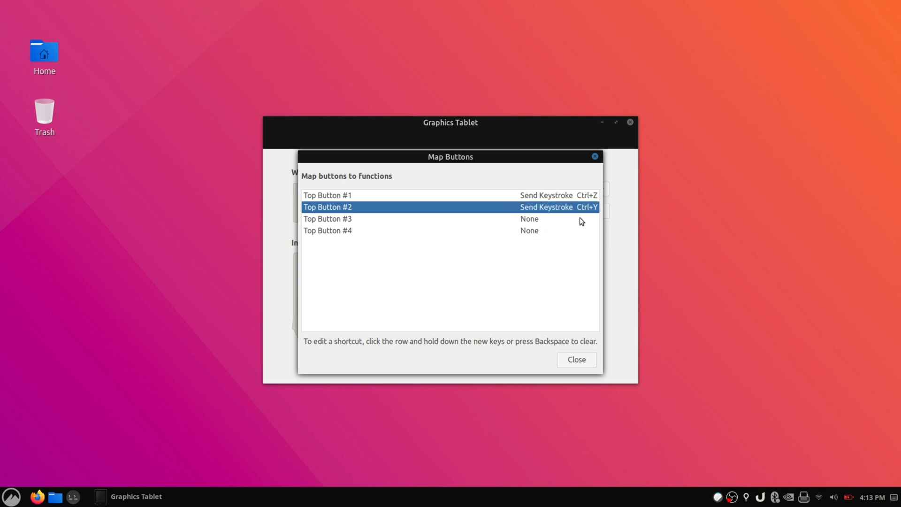
pyautogui.moveTo(575, 286)
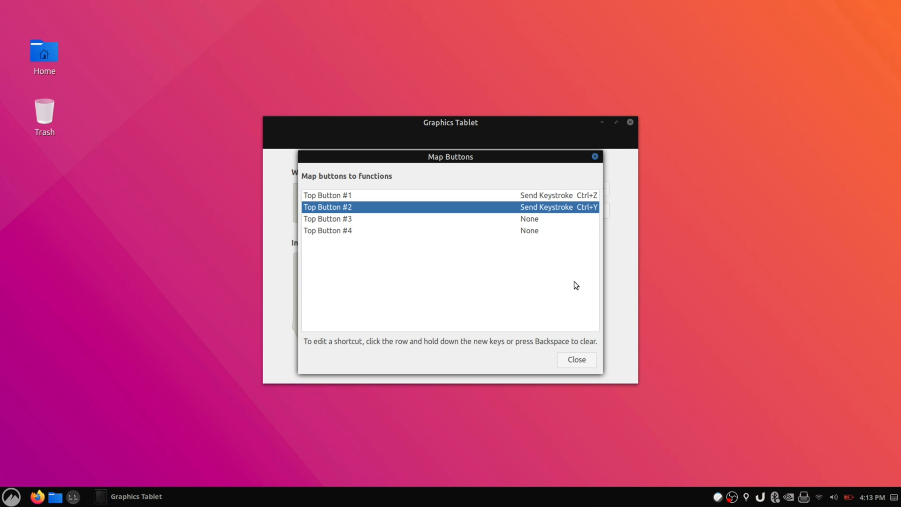
pyautogui.moveTo(581, 279)
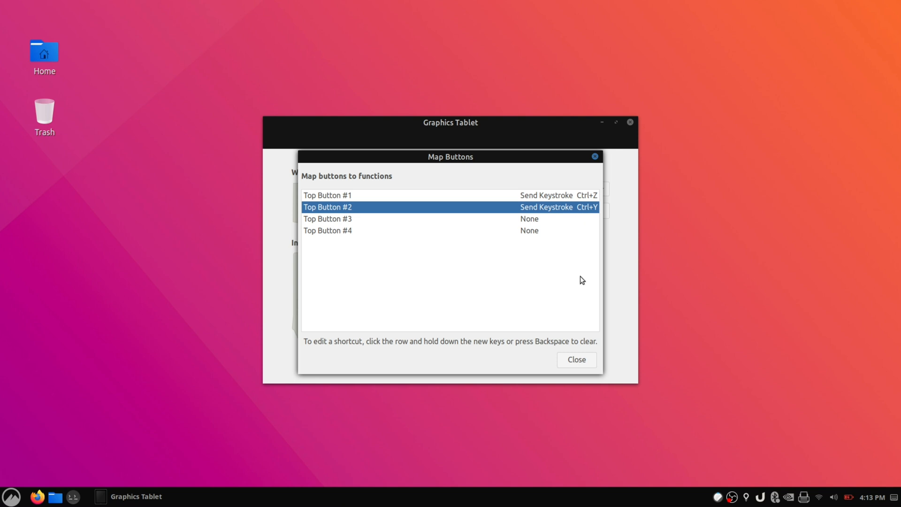
pyautogui.moveTo(586, 363)
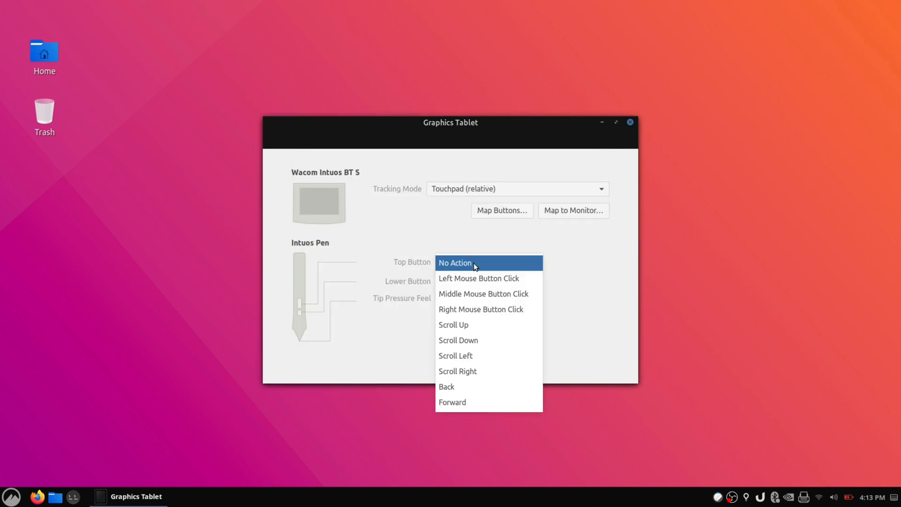
# Map the Intuos pen's top button to Left Mouse Button Click and lower button to Right Mouse Button Click
pyautogui.click(479, 279)
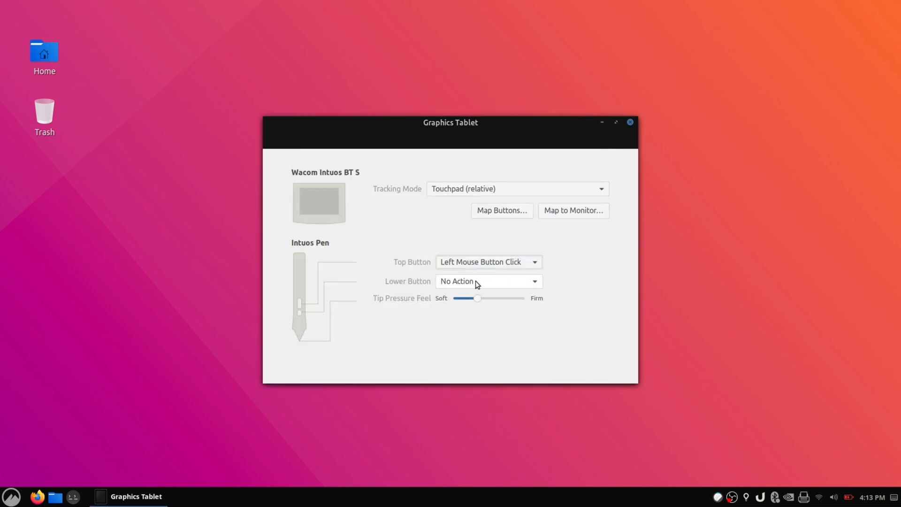
pyautogui.click(487, 281)
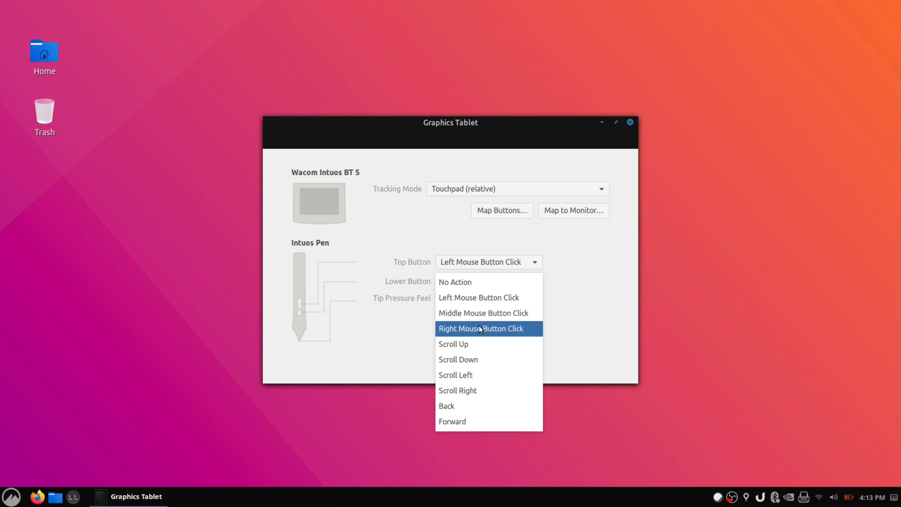
pyautogui.click(480, 328)
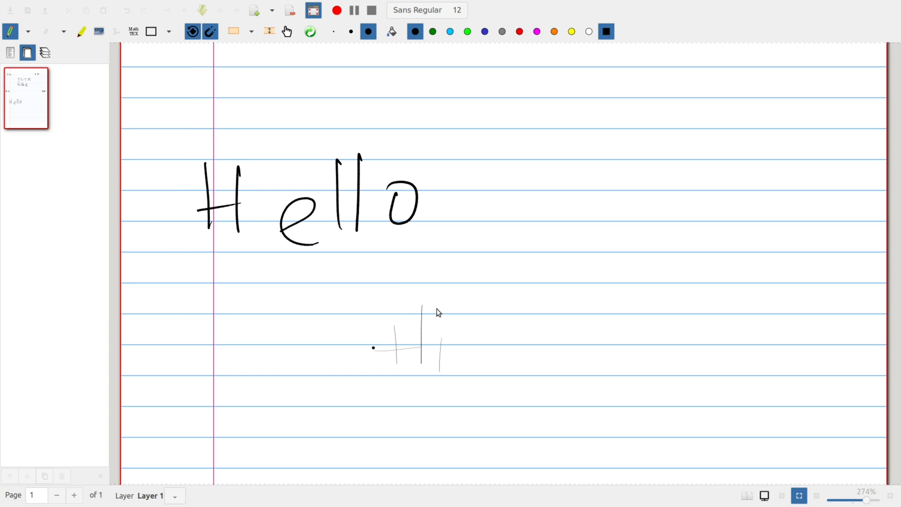
pyautogui.moveTo(511, 299)
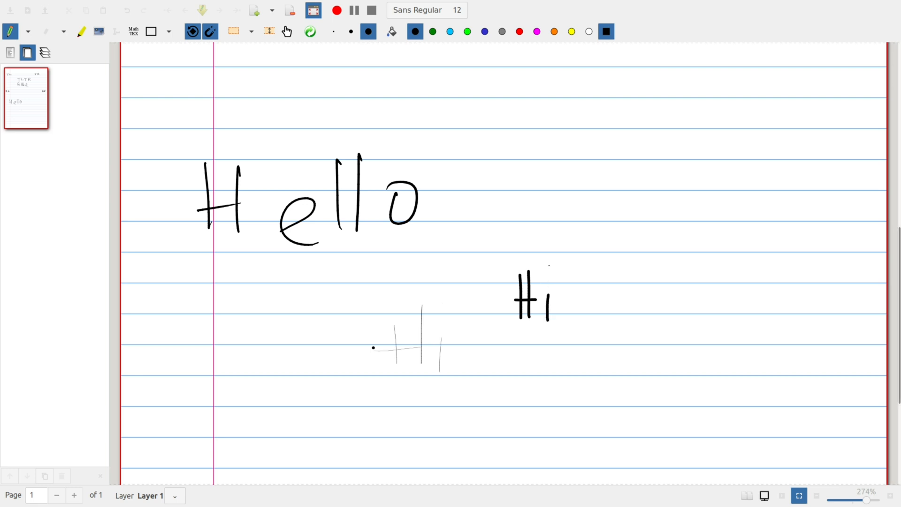
pyautogui.moveTo(544, 267)
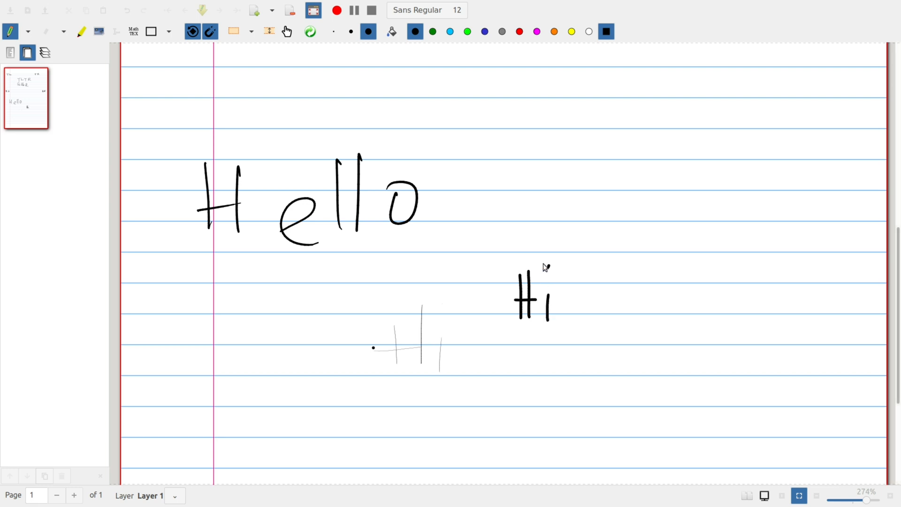